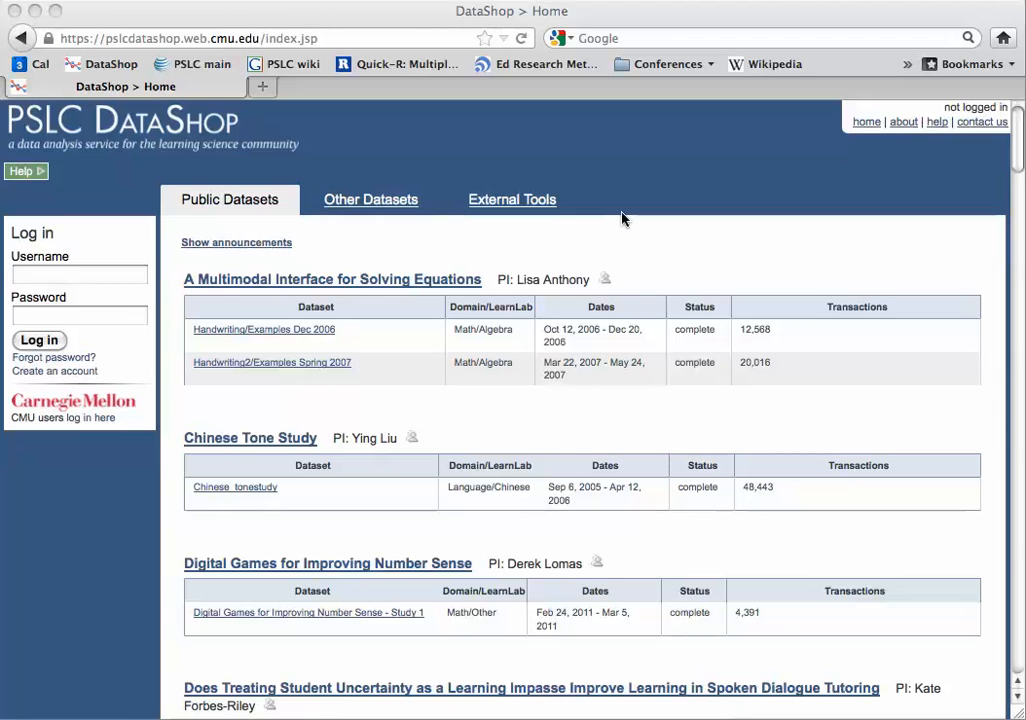
mouse_move(620, 192)
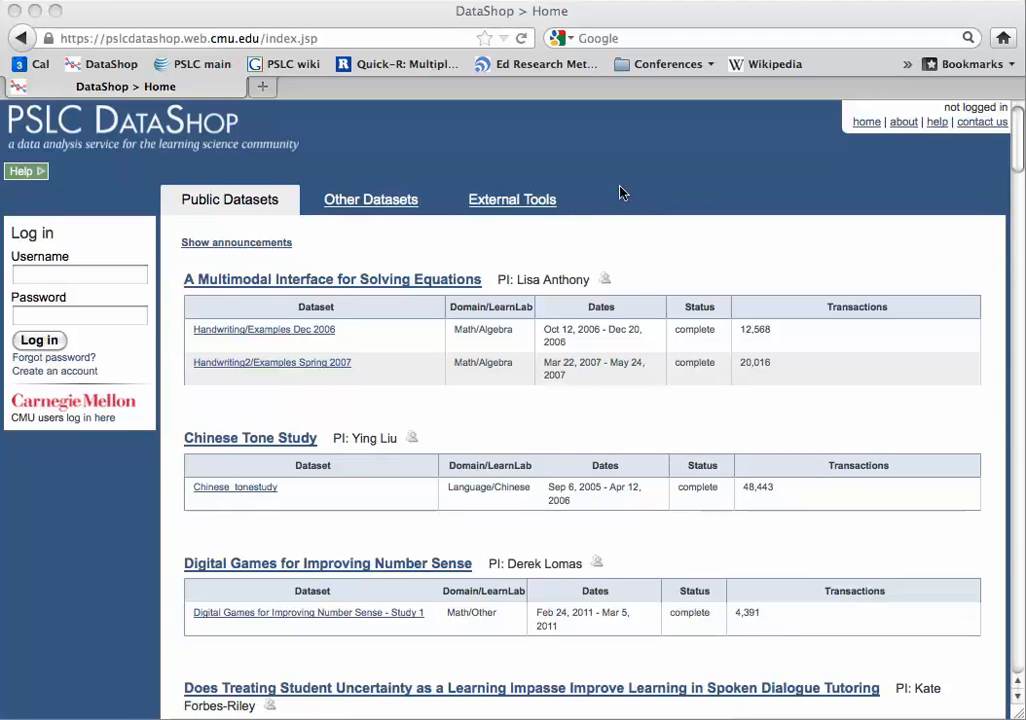
mouse_move(500, 172)
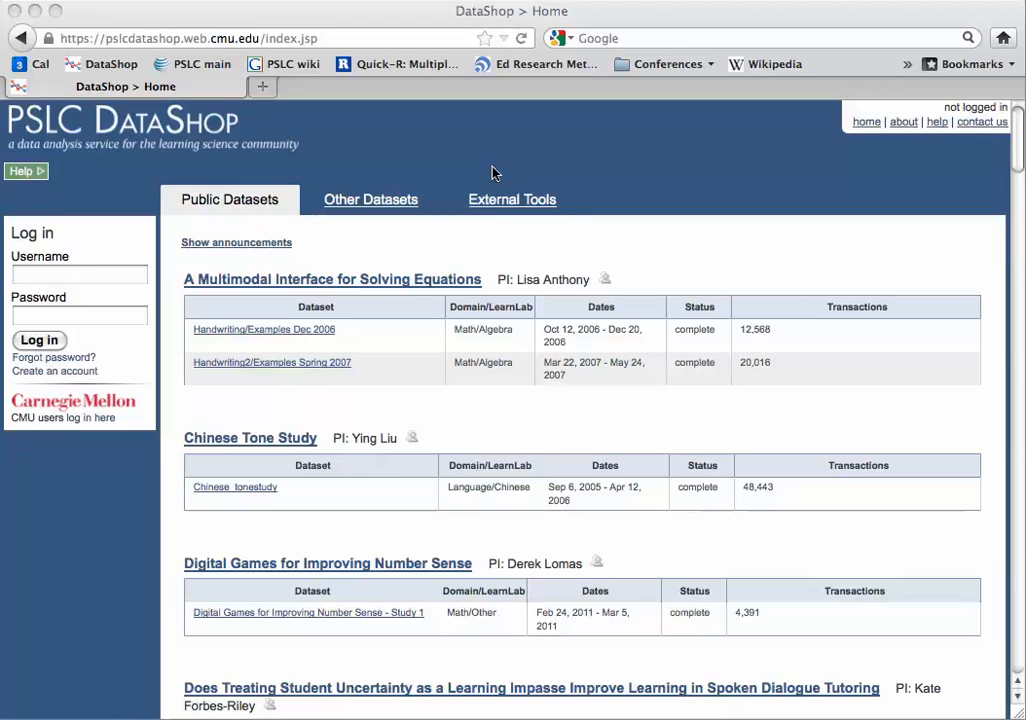
mouse_move(110, 524)
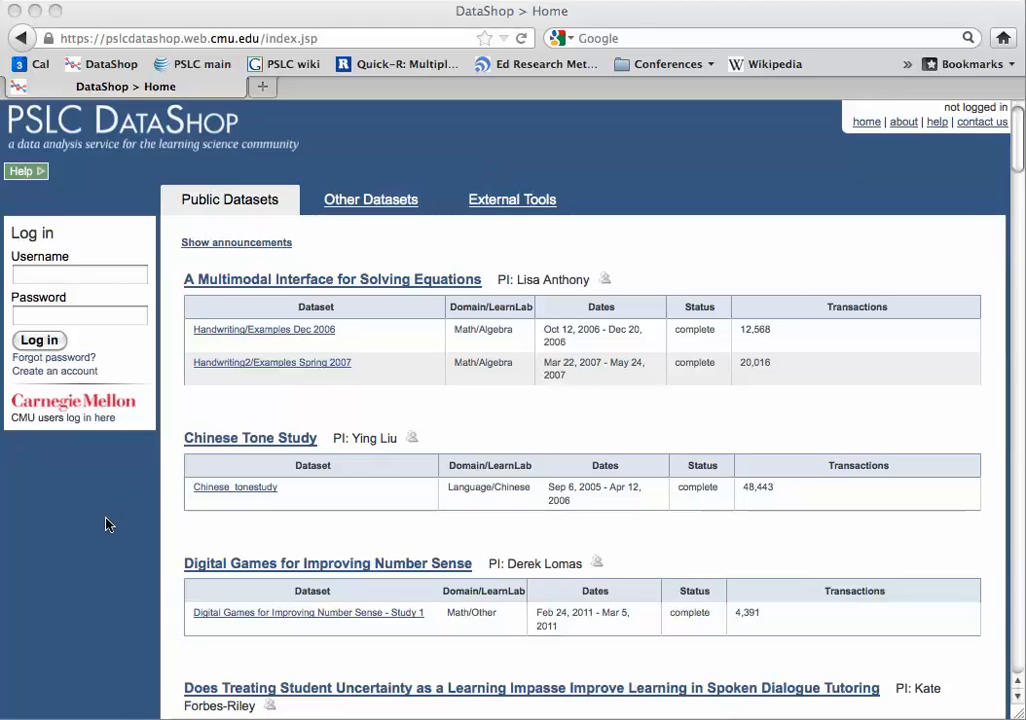
mouse_move(84, 418)
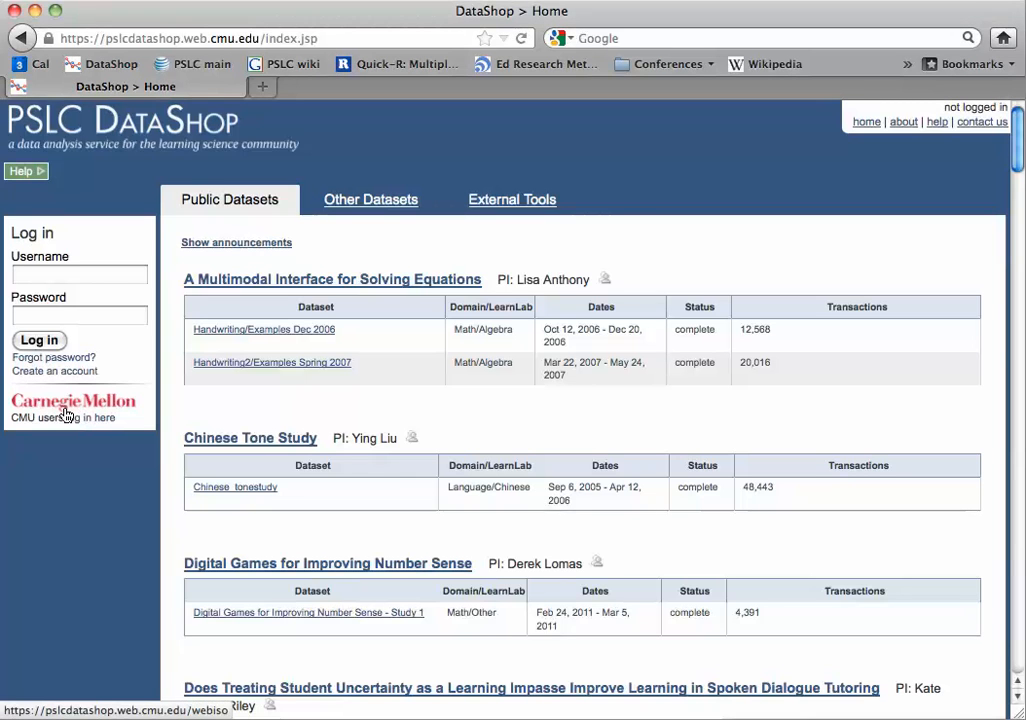
mouse_move(84, 488)
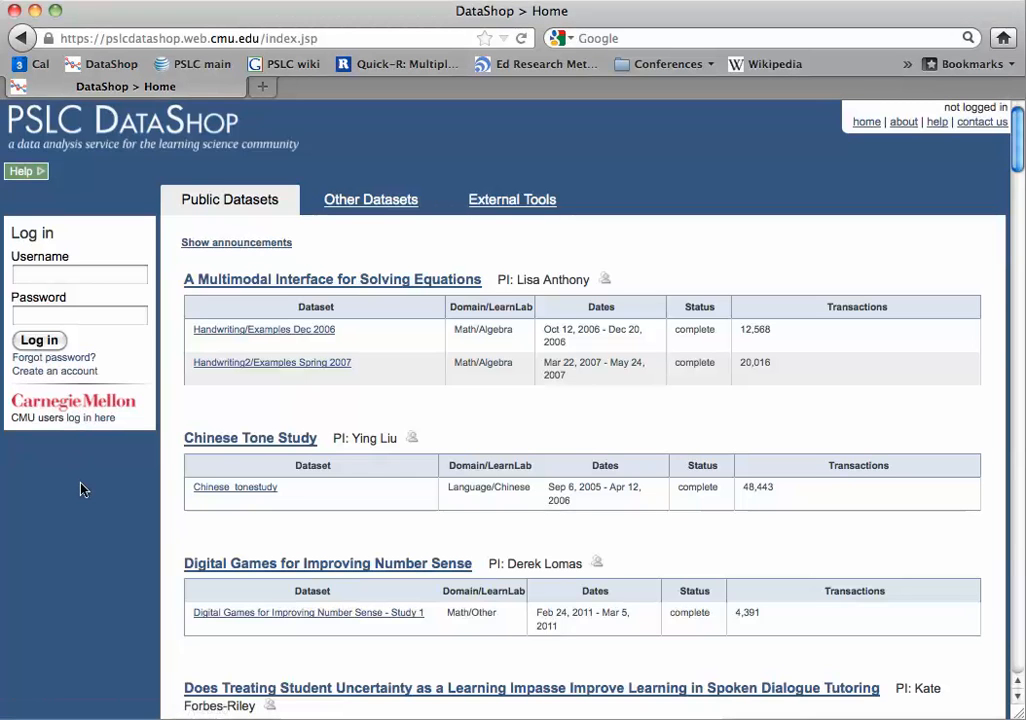
mouse_move(84, 468)
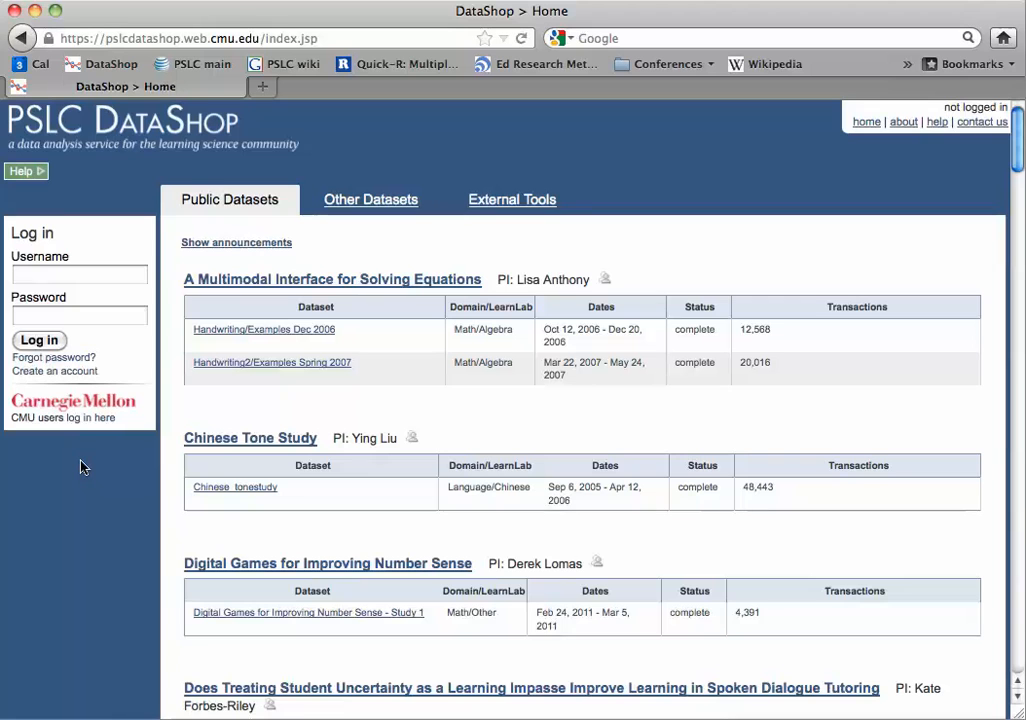
mouse_move(90, 418)
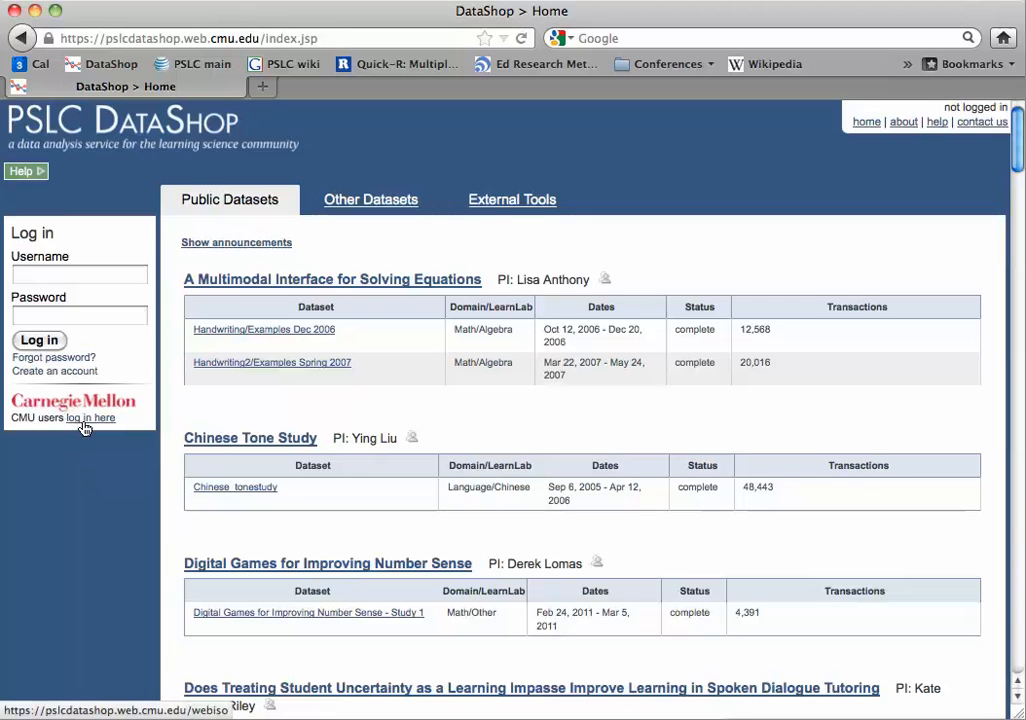
Log in via the CMU users link and select the Geometry Area (1996-97) dataset.
left_click(92, 418)
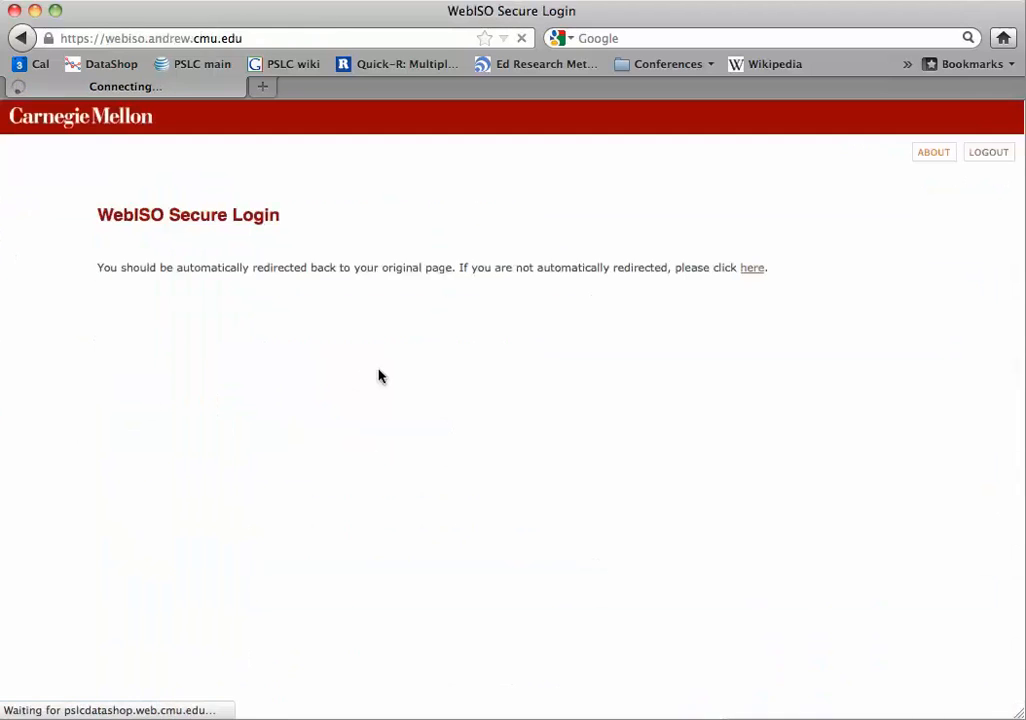
mouse_move(484, 320)
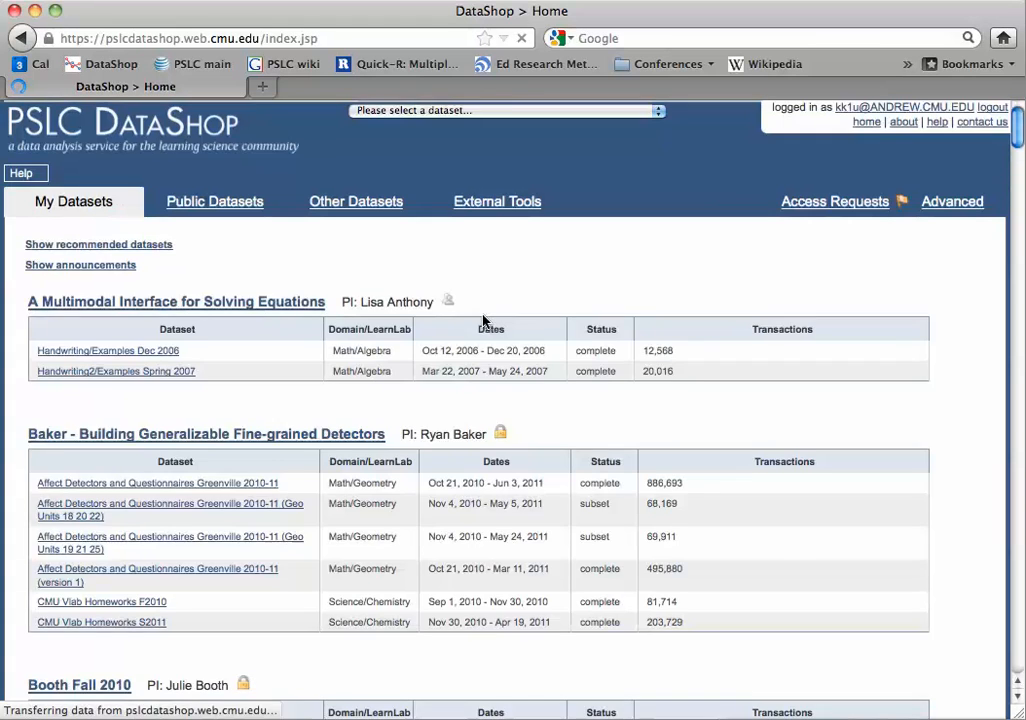
left_click(100, 244)
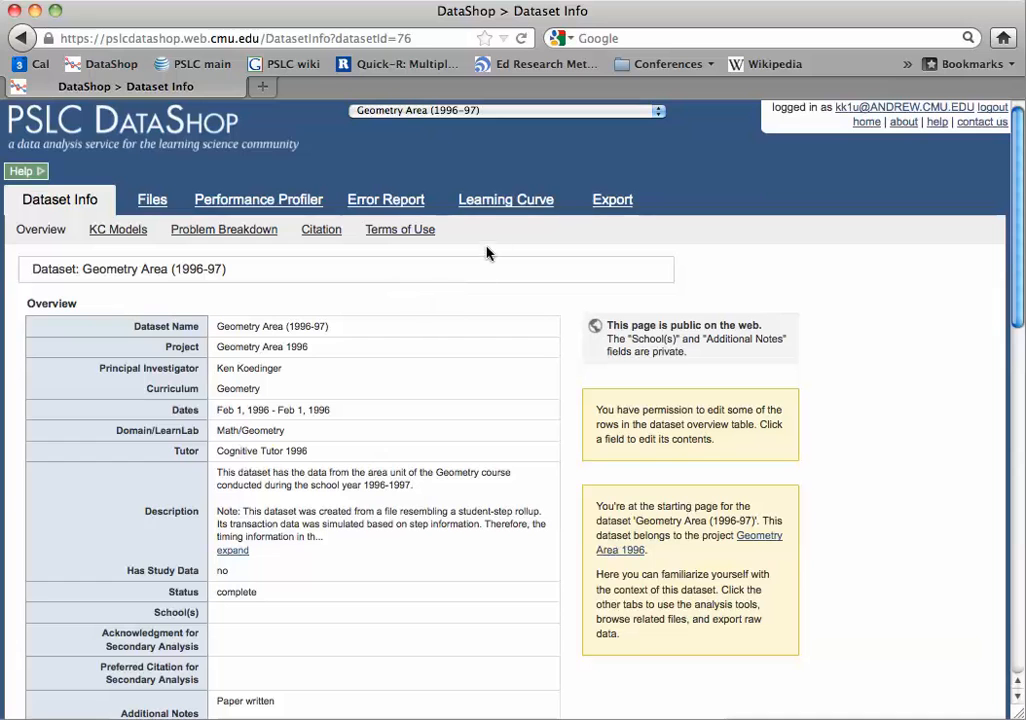
Show the Learning Curve with Geometry chosen as the primary KC model.
left_click(504, 200)
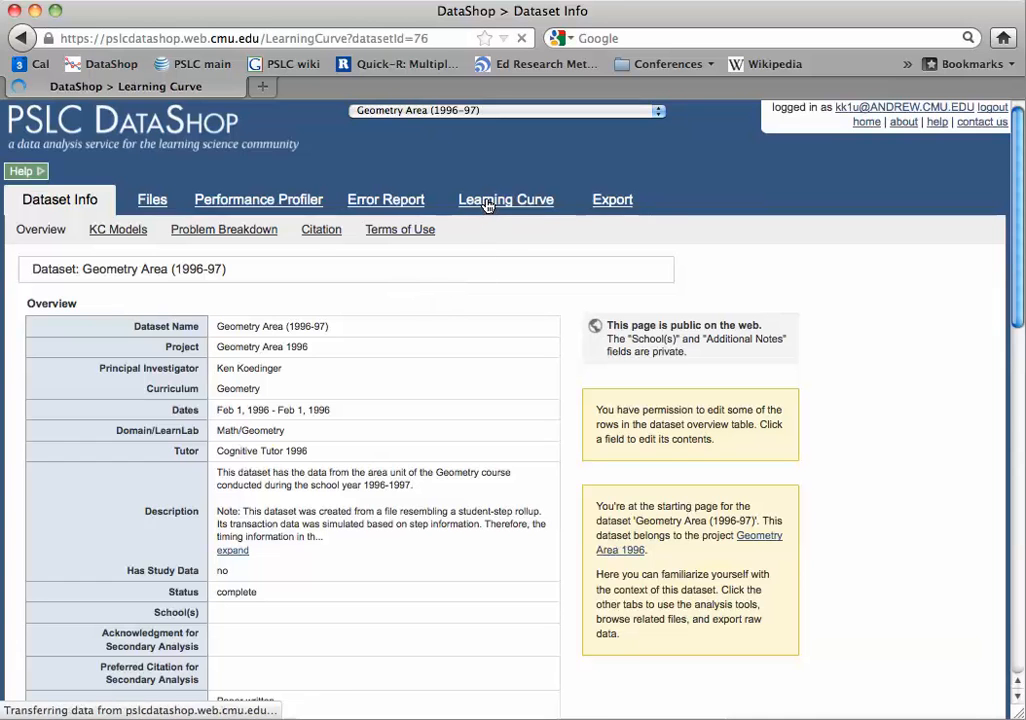
left_click(504, 200)
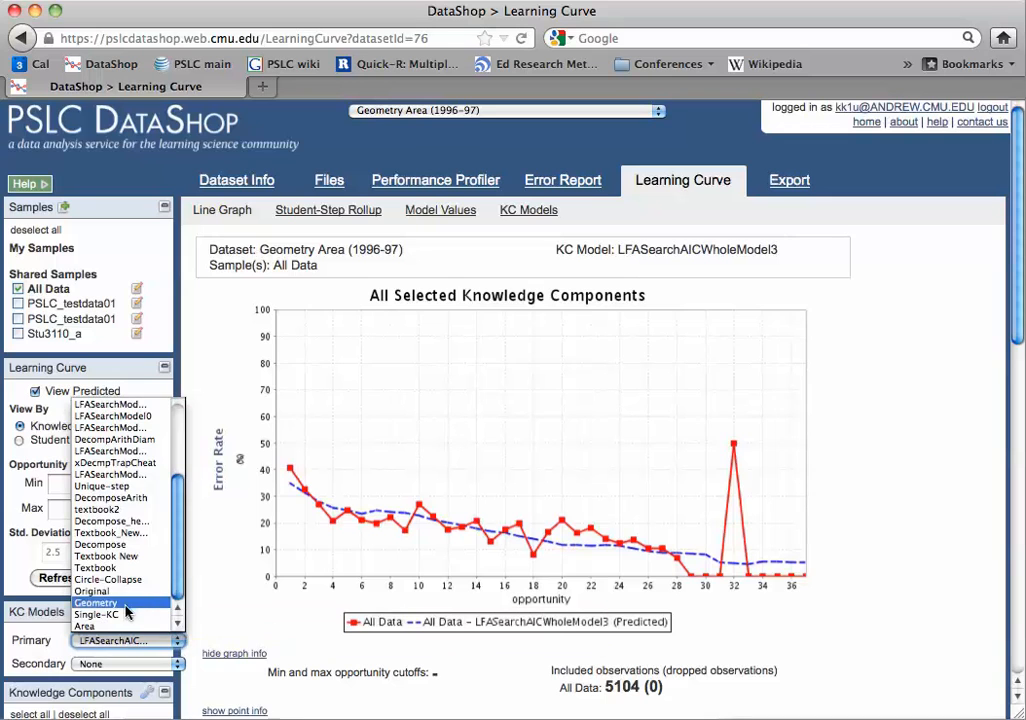
left_click(96, 602)
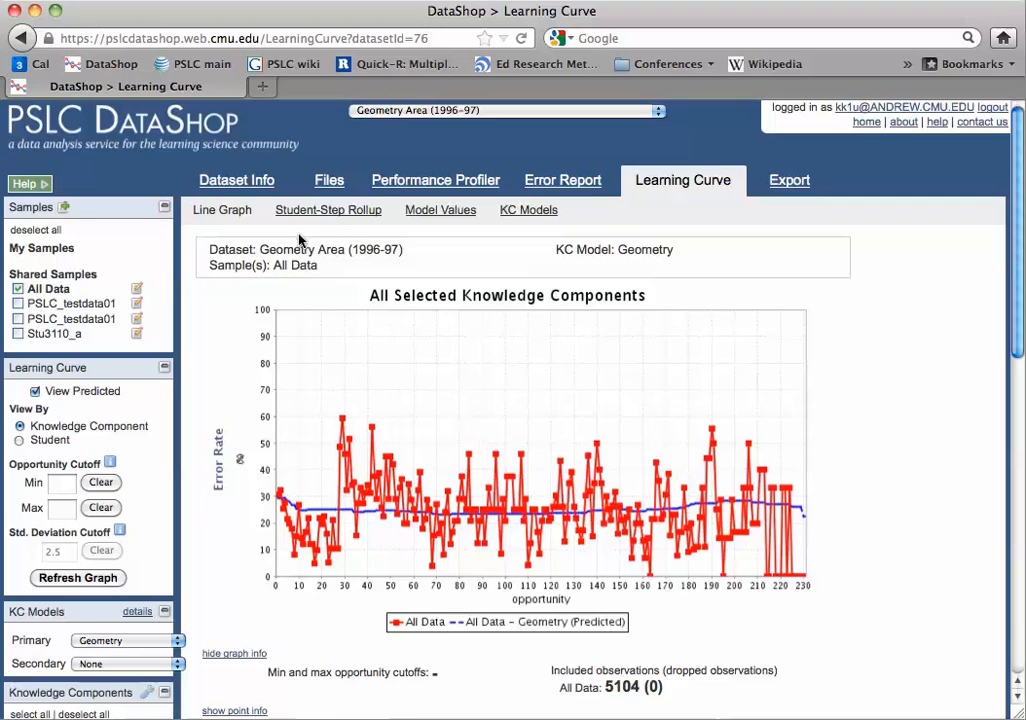
mouse_move(544, 206)
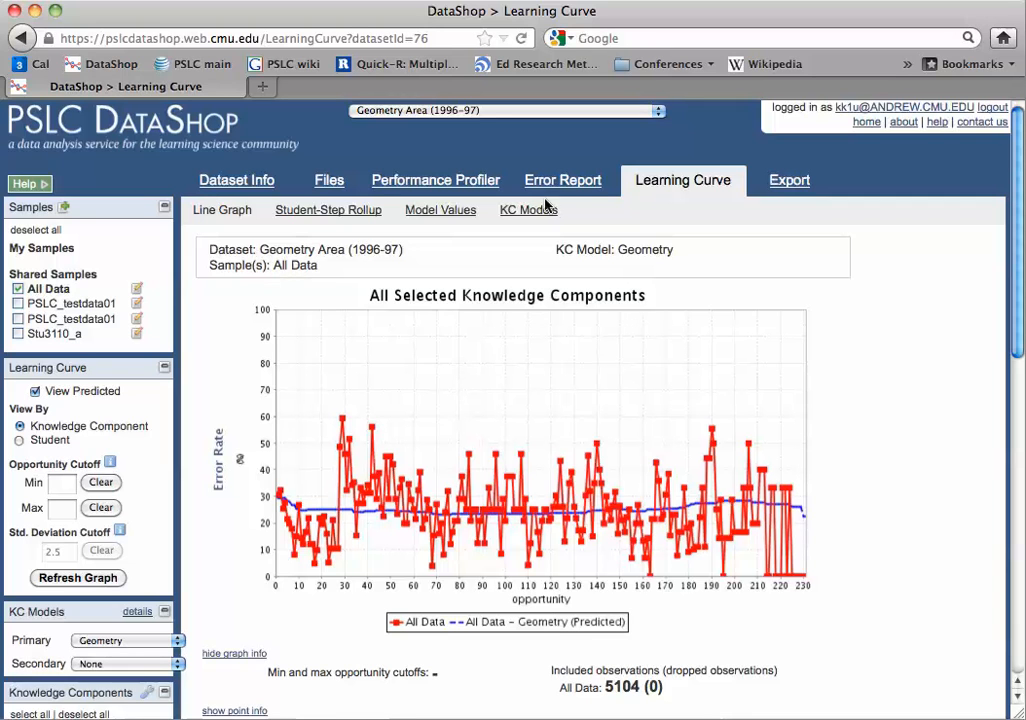
mouse_move(548, 204)
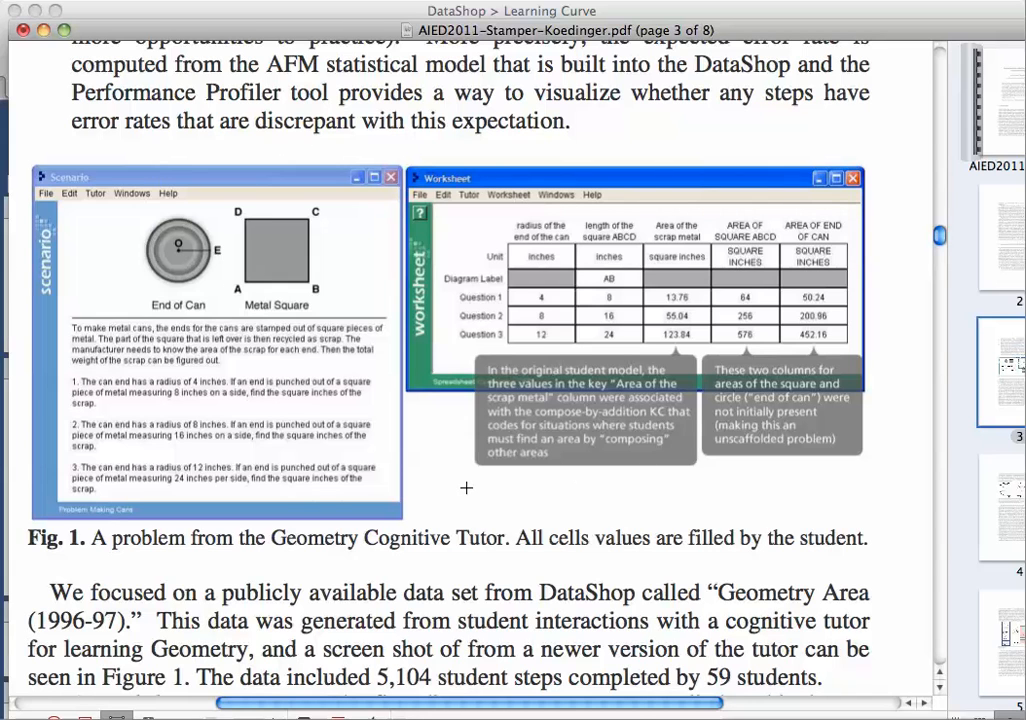
mouse_move(356, 252)
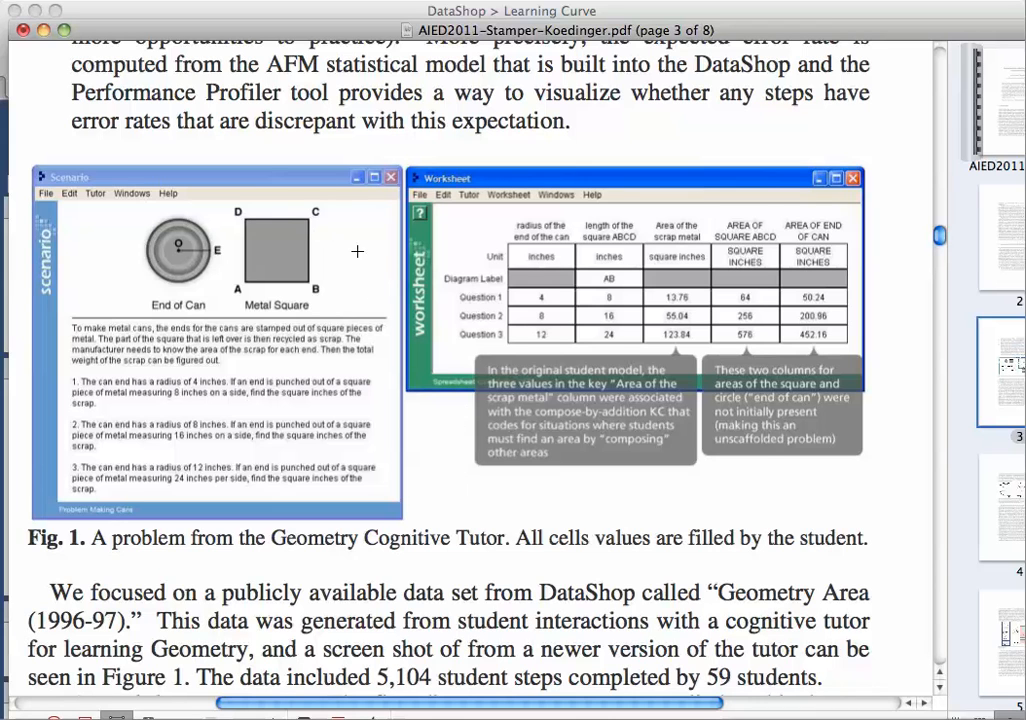
mouse_move(96, 368)
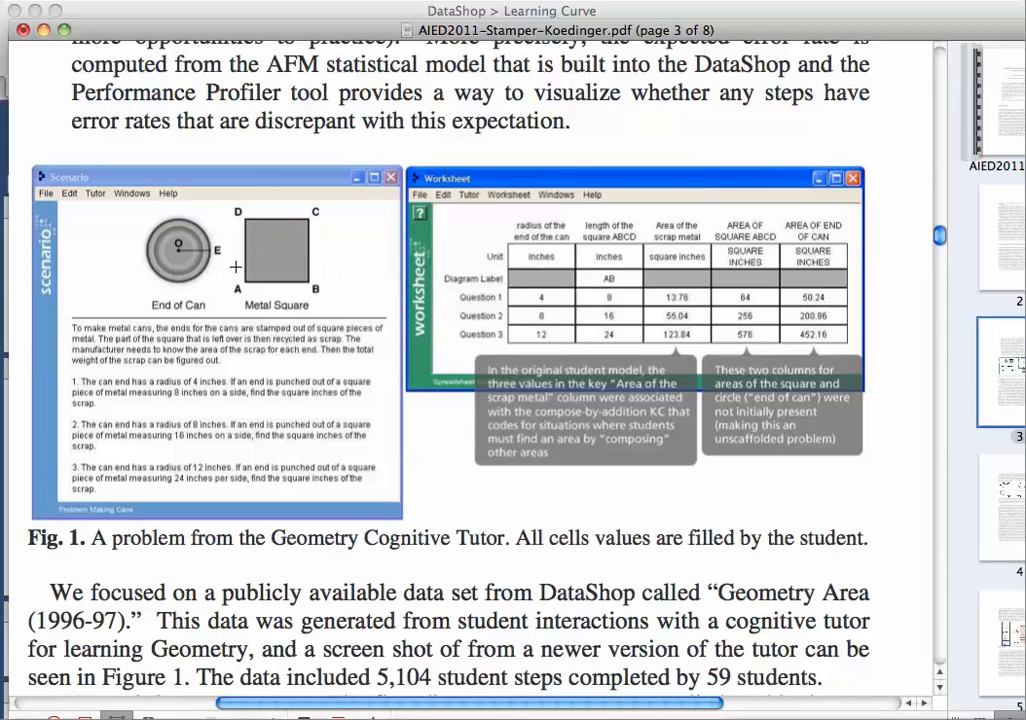
mouse_move(164, 228)
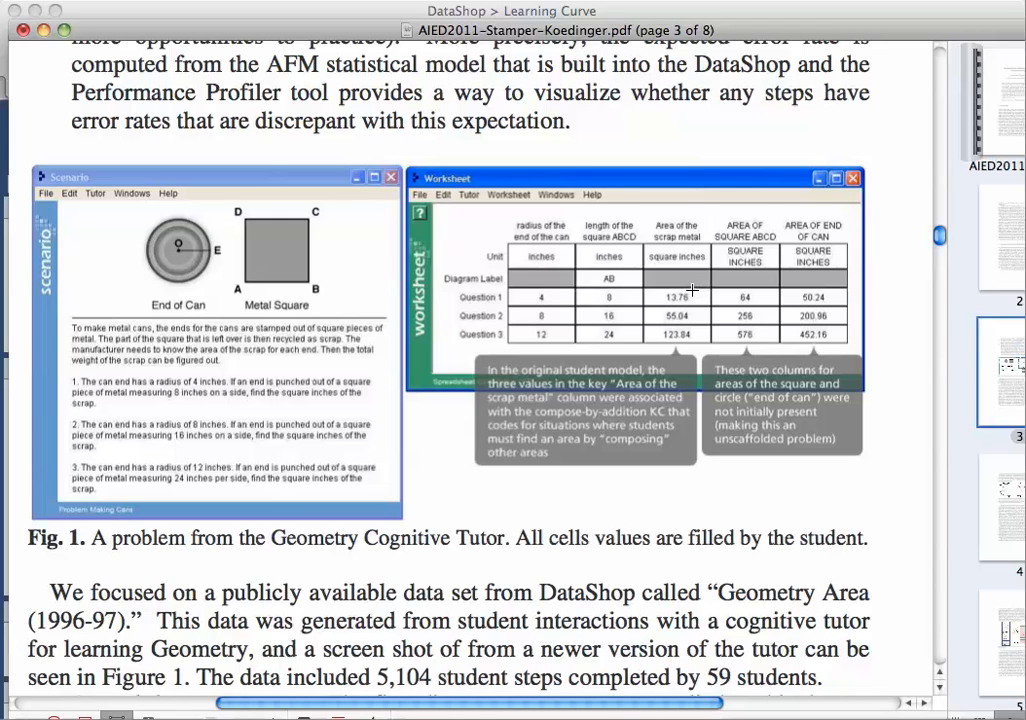
mouse_move(754, 292)
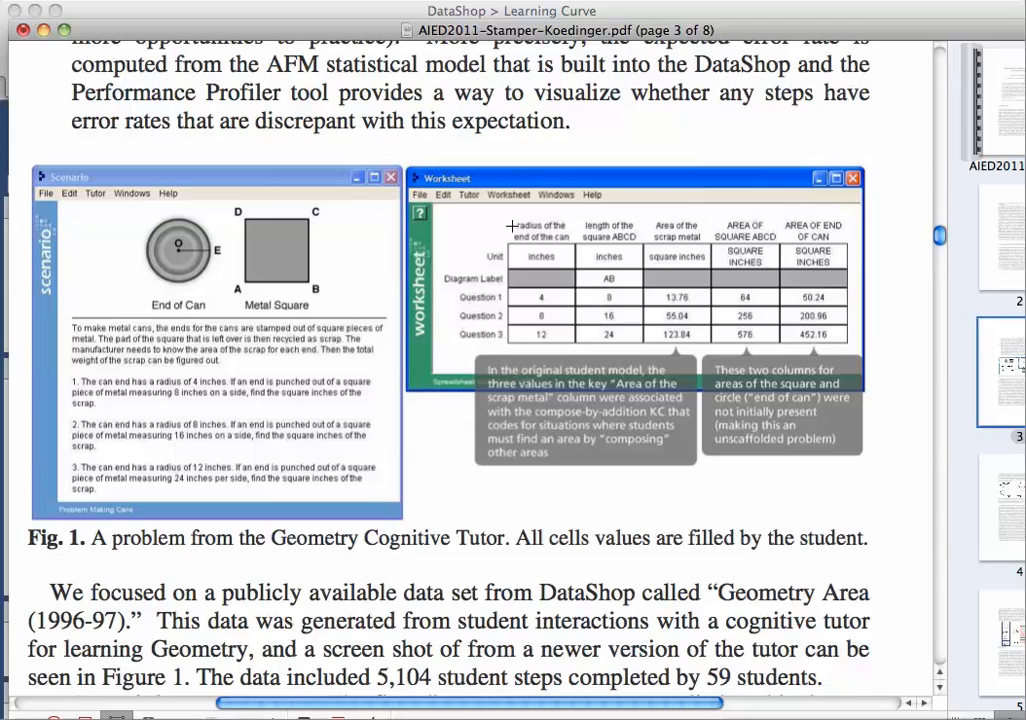
mouse_move(780, 260)
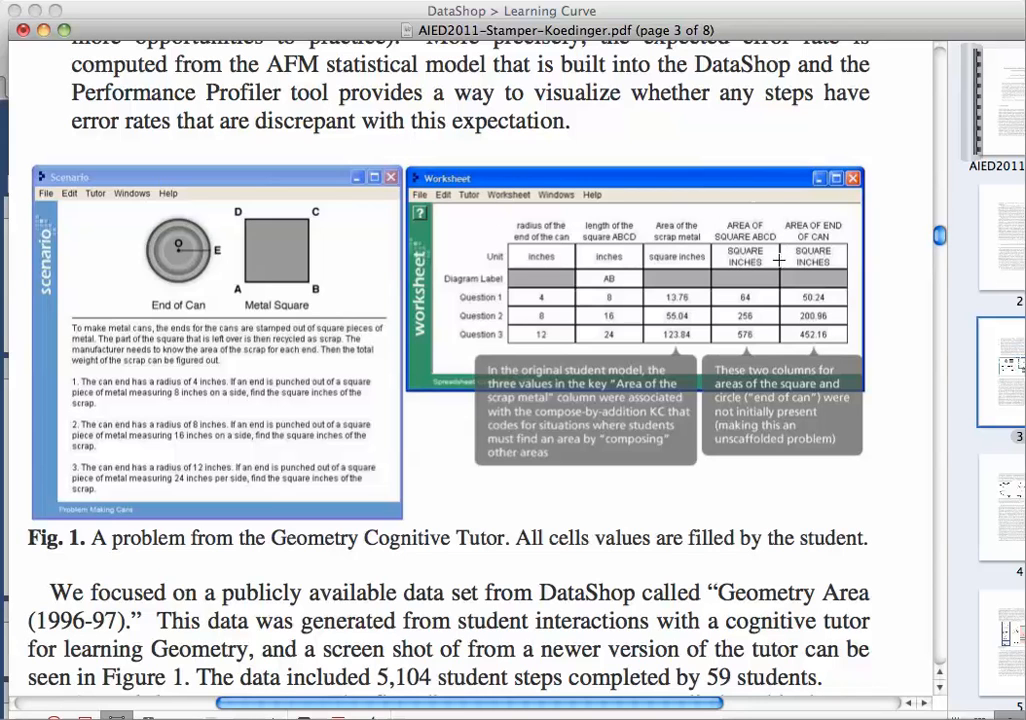
mouse_move(828, 228)
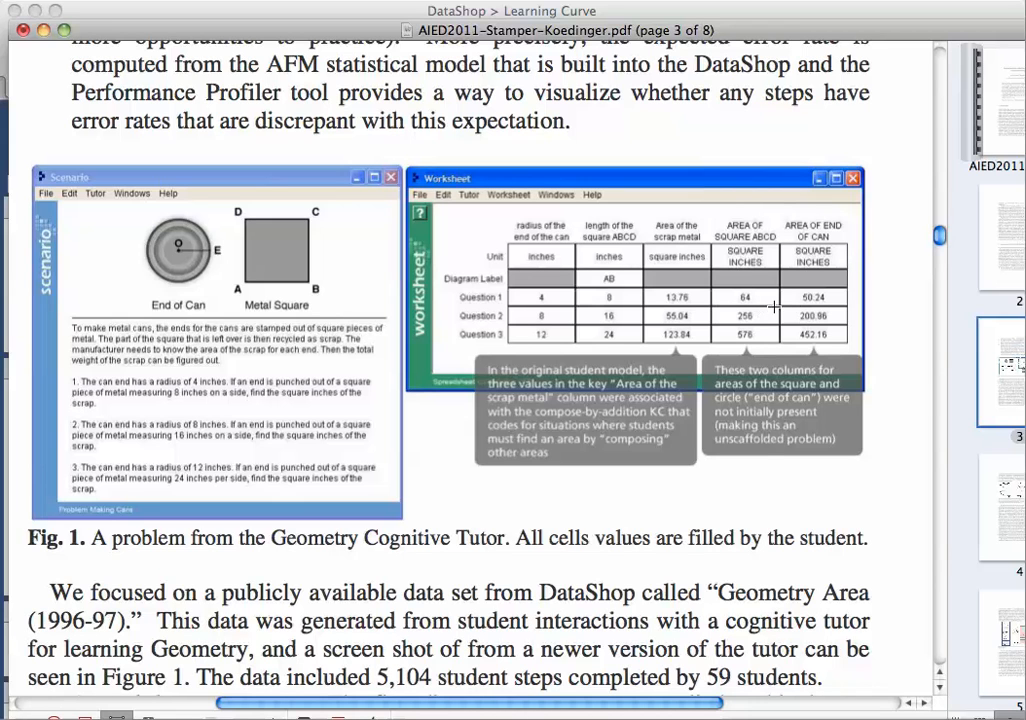
mouse_move(818, 296)
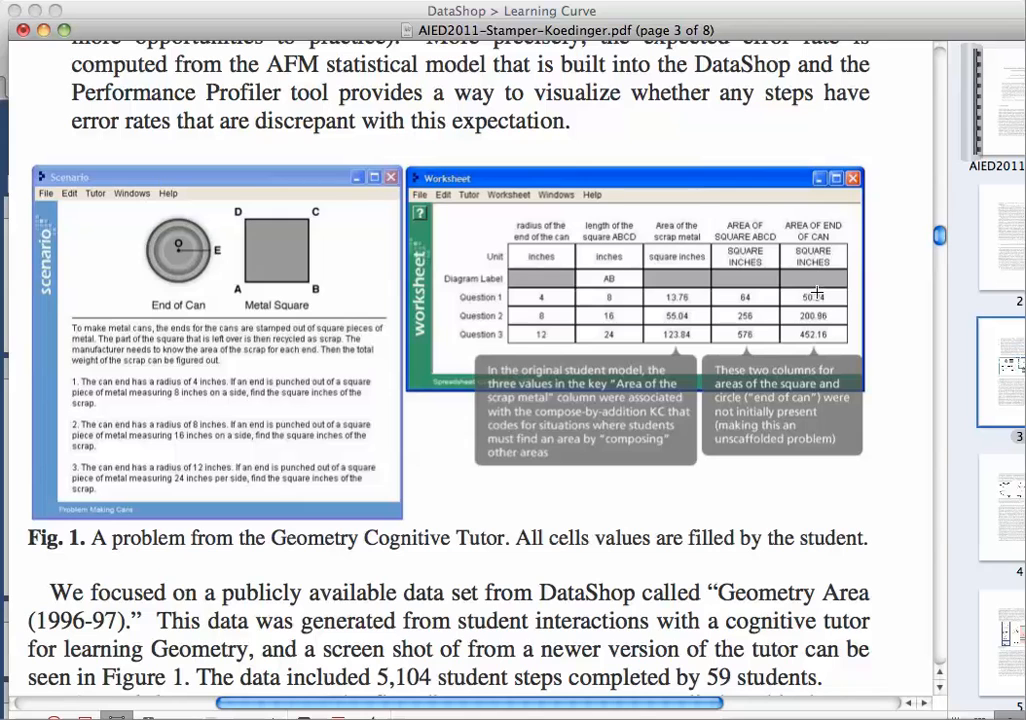
mouse_move(530, 292)
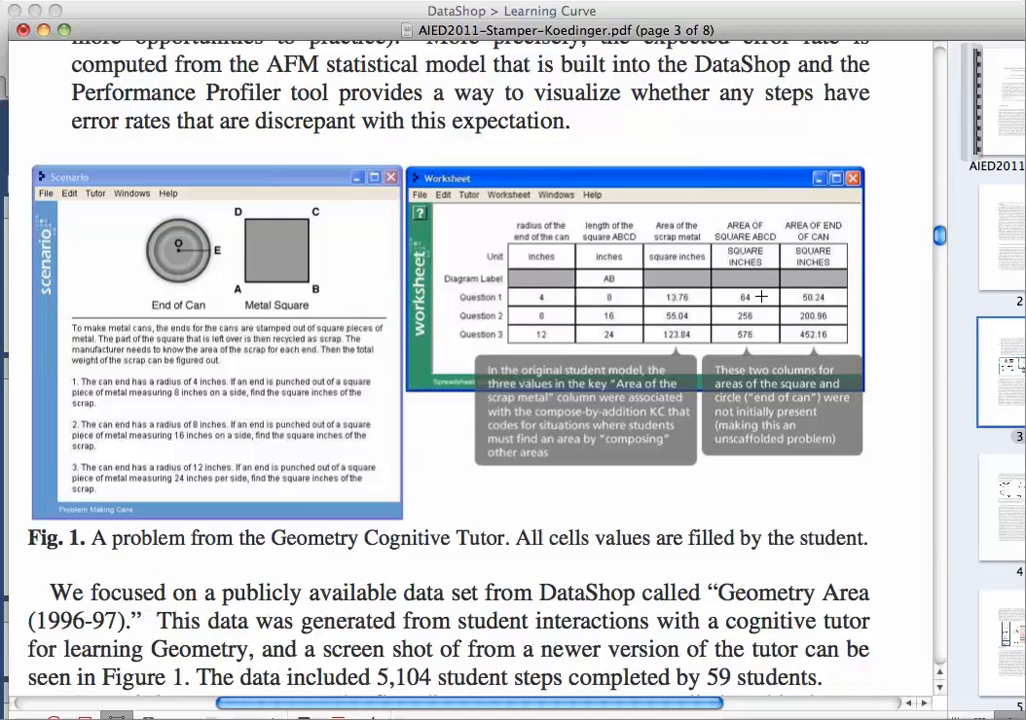
mouse_move(688, 310)
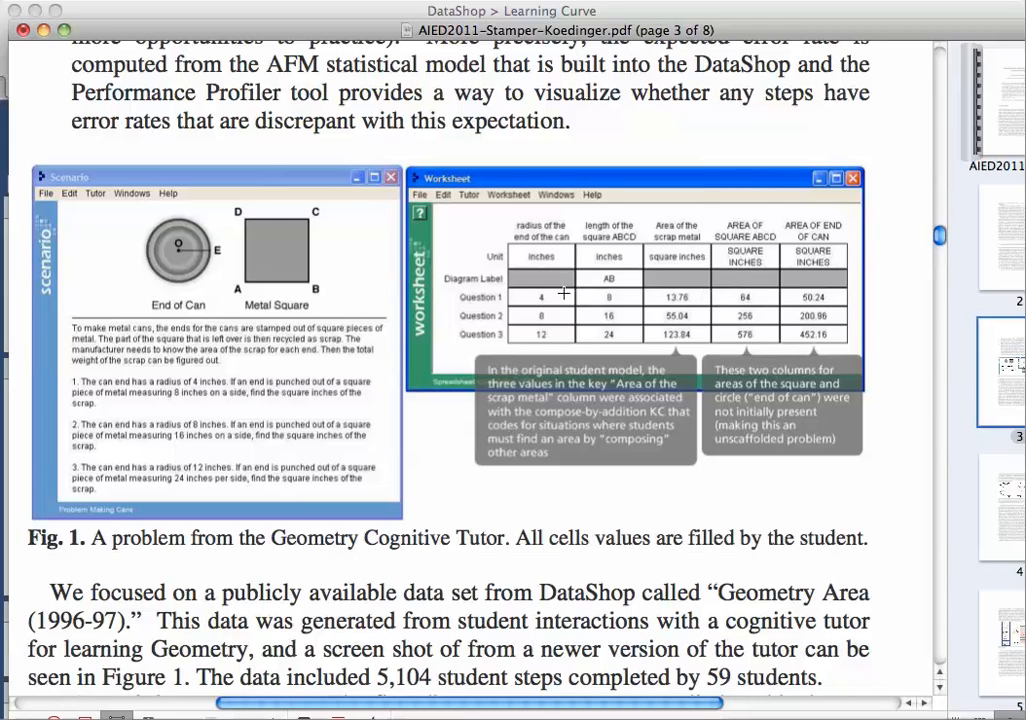
mouse_move(508, 340)
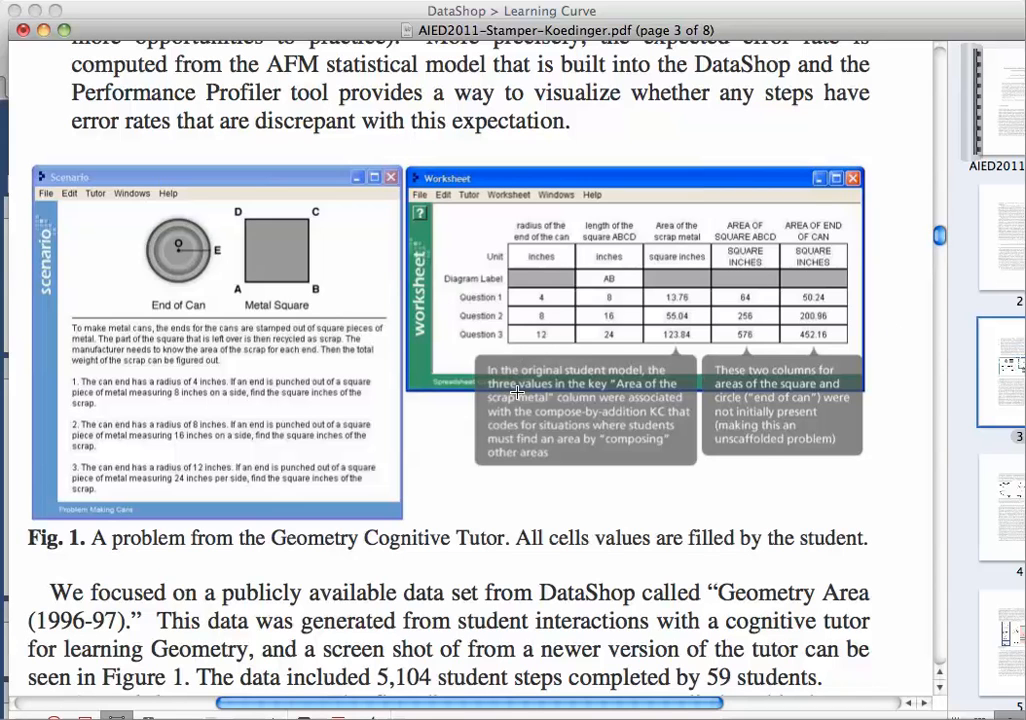
mouse_move(540, 338)
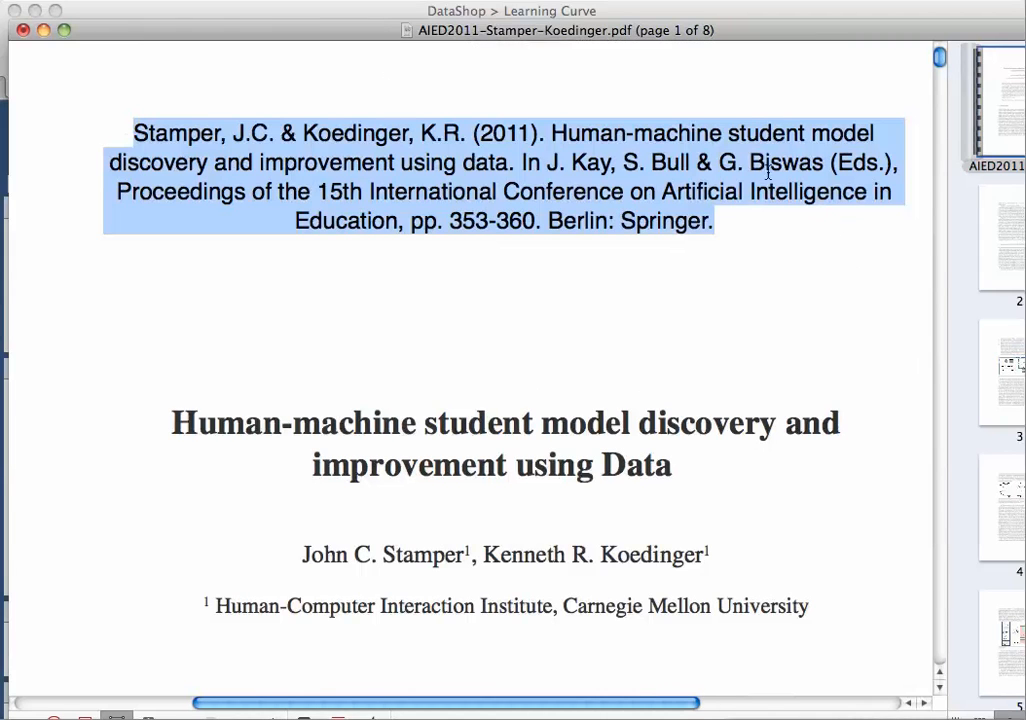
mouse_move(704, 304)
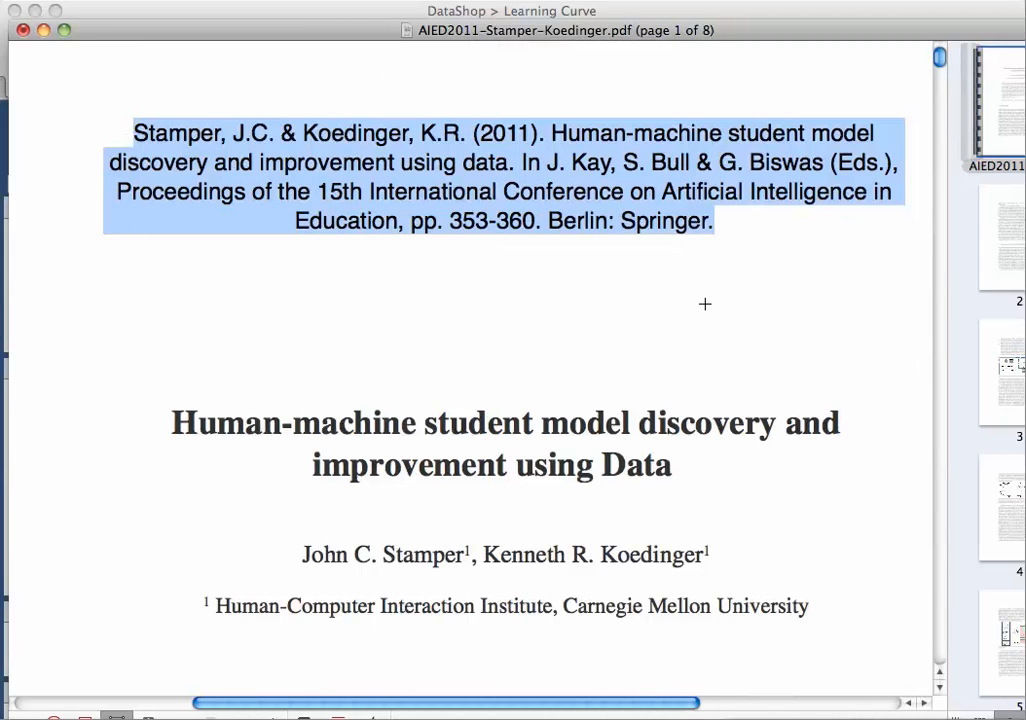
mouse_move(580, 312)
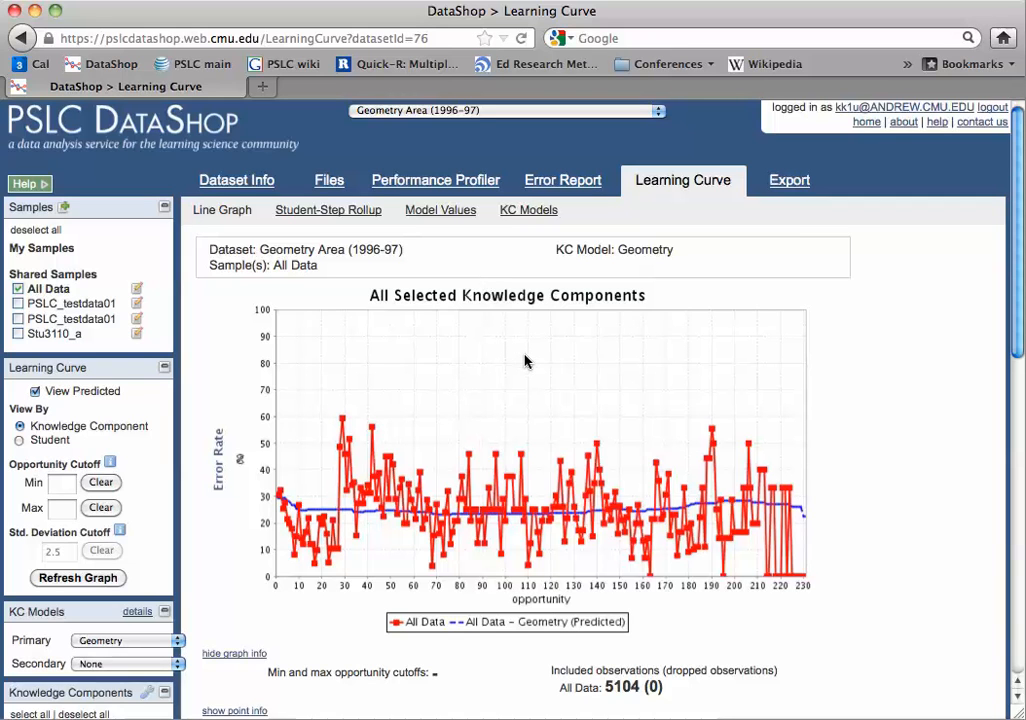
mouse_move(156, 394)
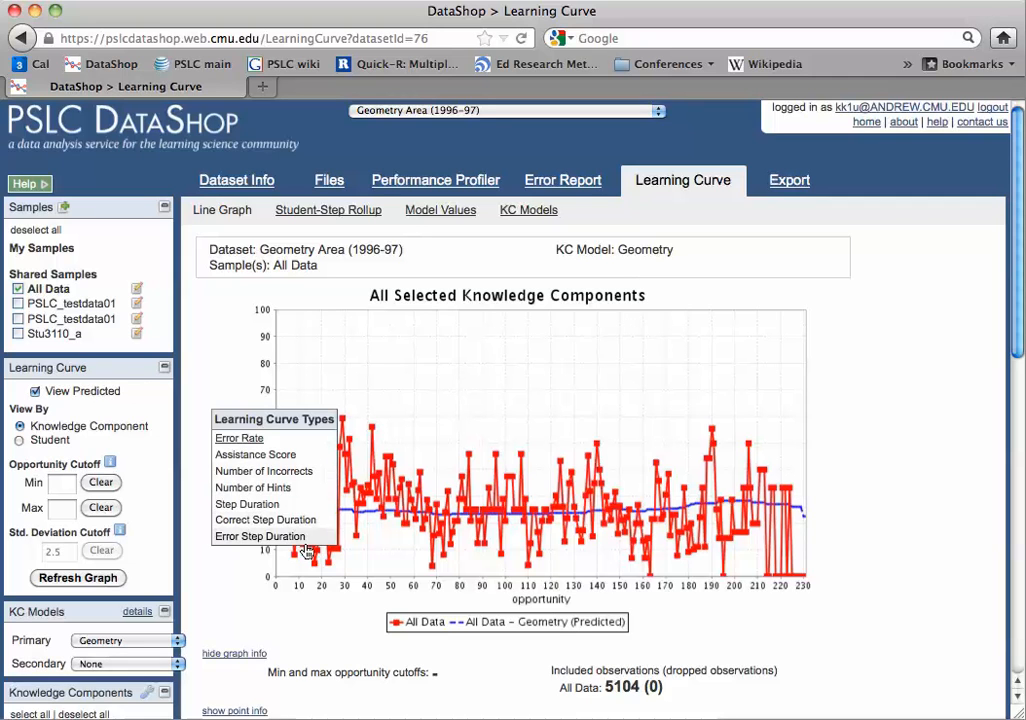
left_click(240, 438)
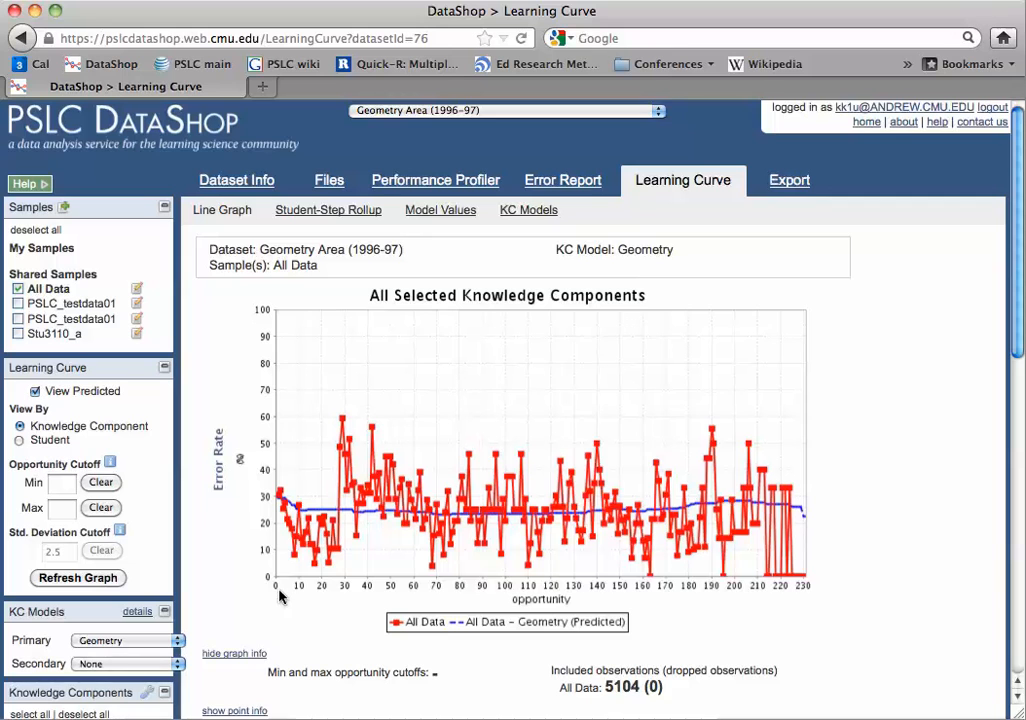
mouse_move(280, 584)
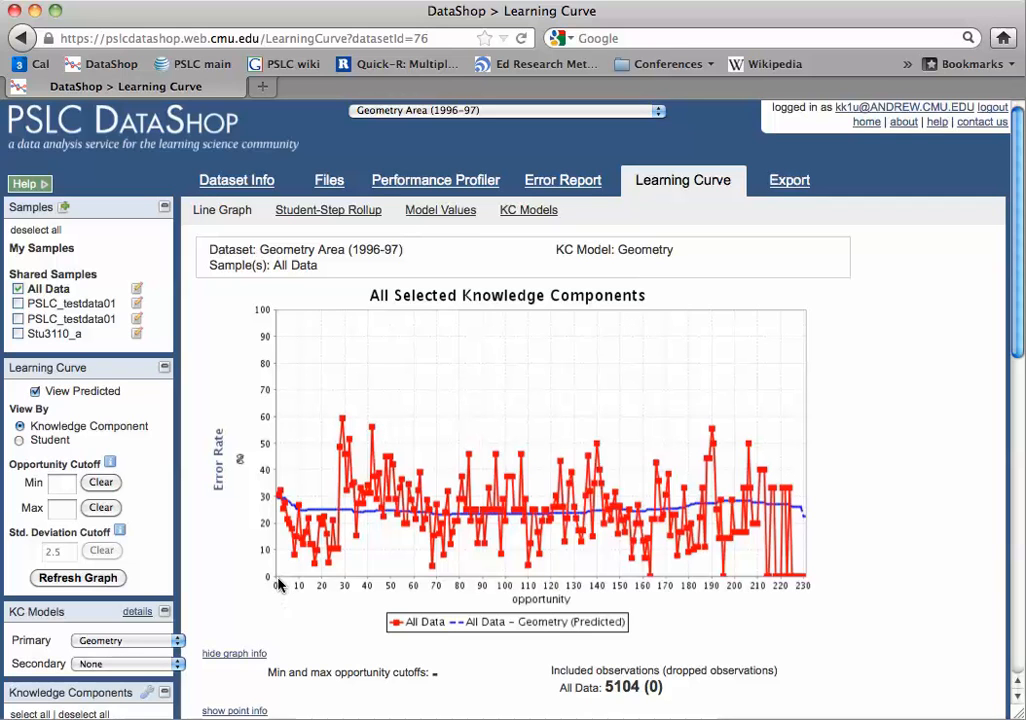
mouse_move(280, 500)
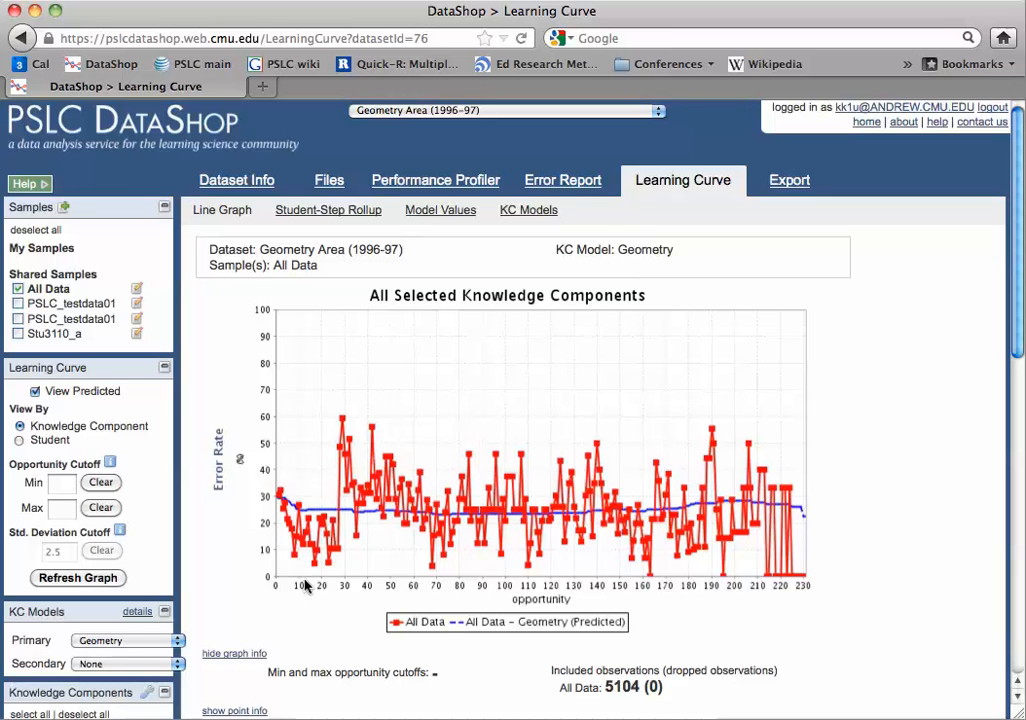
scroll("down", 3)
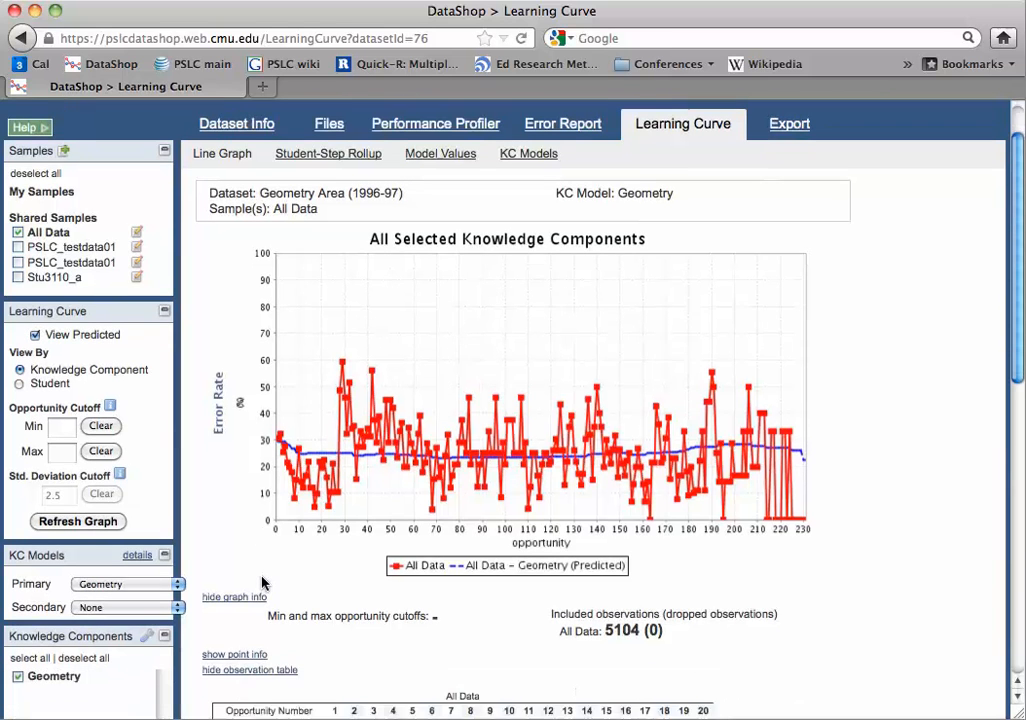
scroll("down", 3)
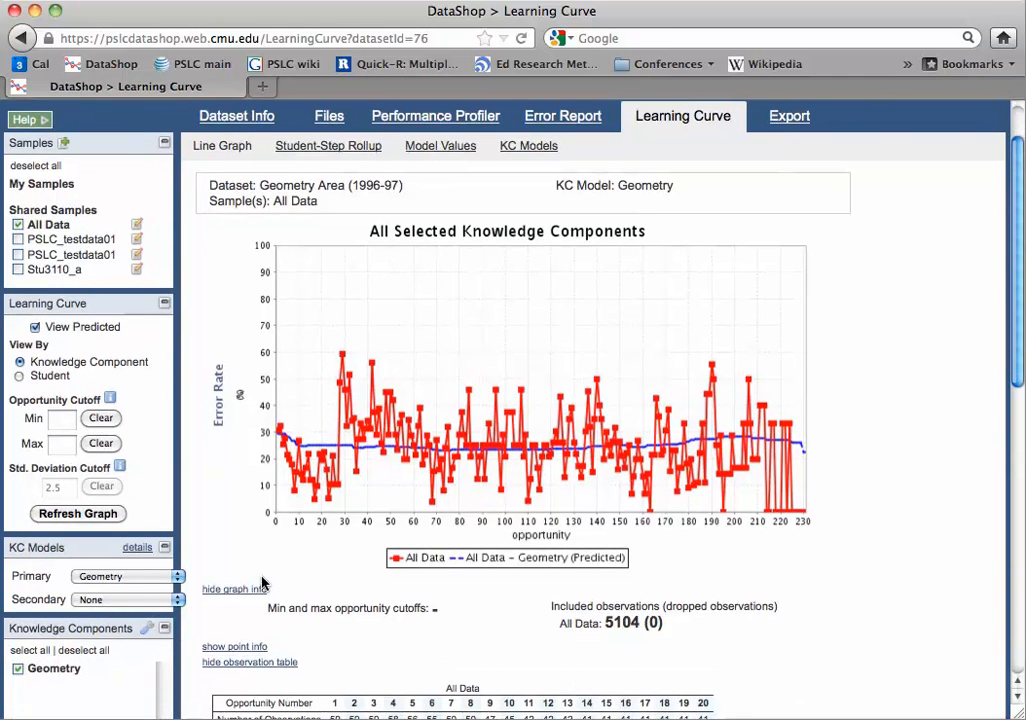
Turn off View Predicted so only the actual All Data error rates remain.
left_click(36, 328)
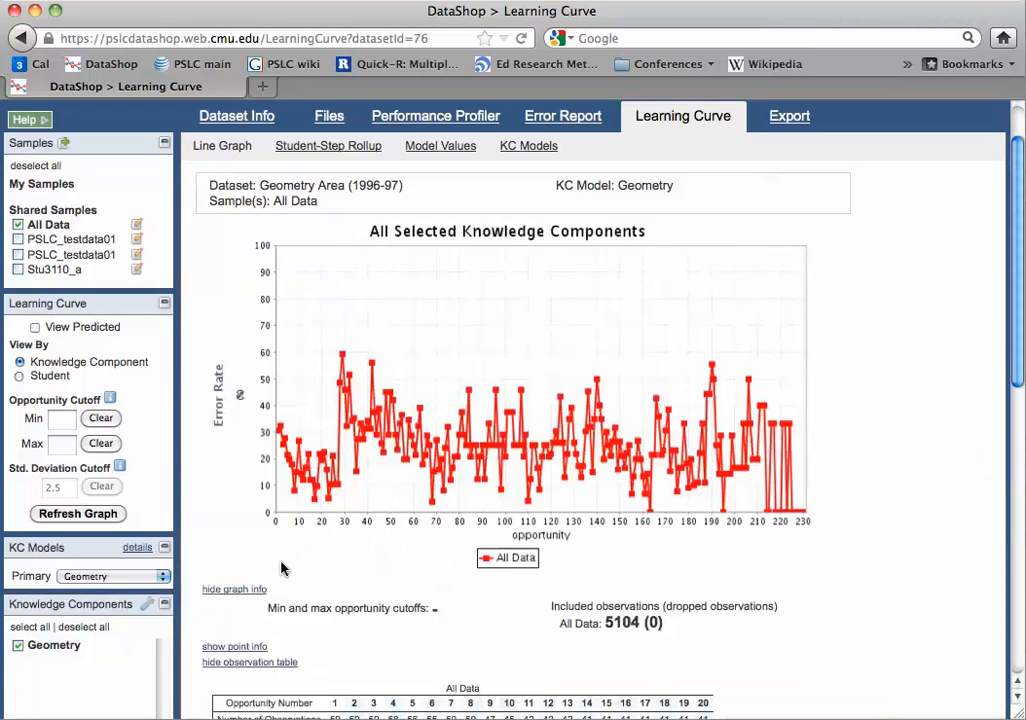
mouse_move(288, 558)
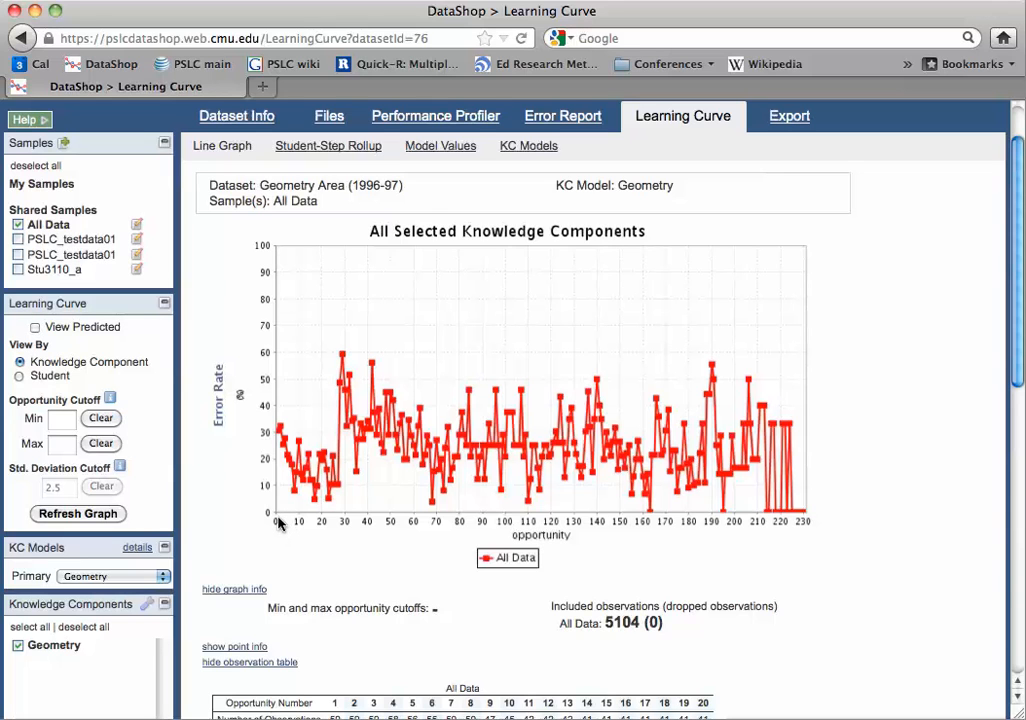
mouse_move(418, 532)
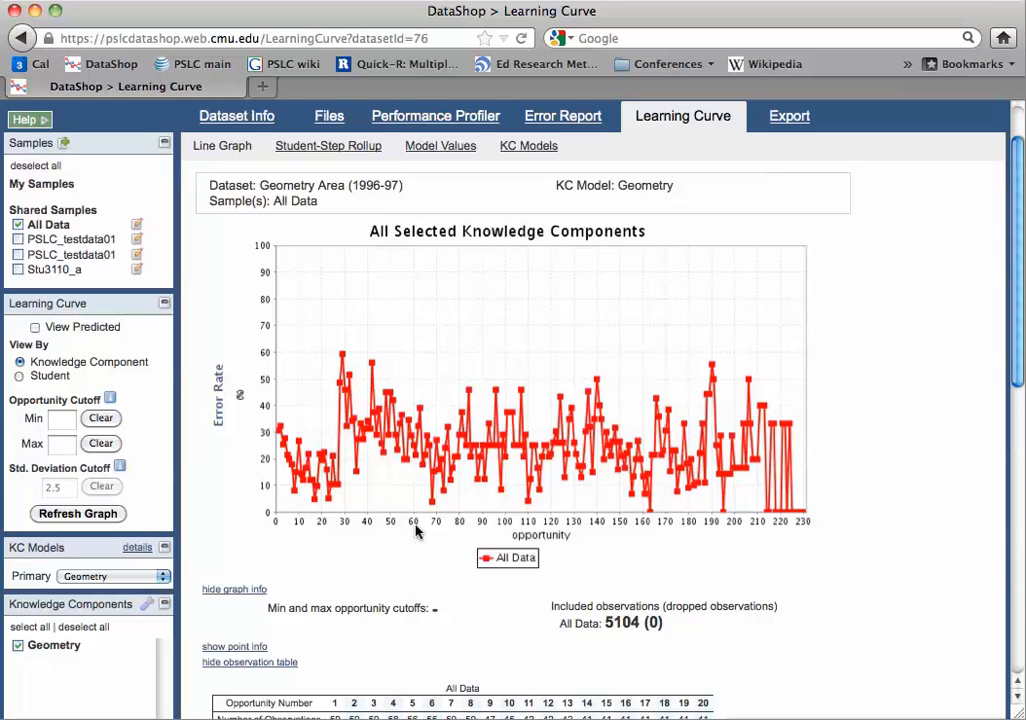
mouse_move(556, 474)
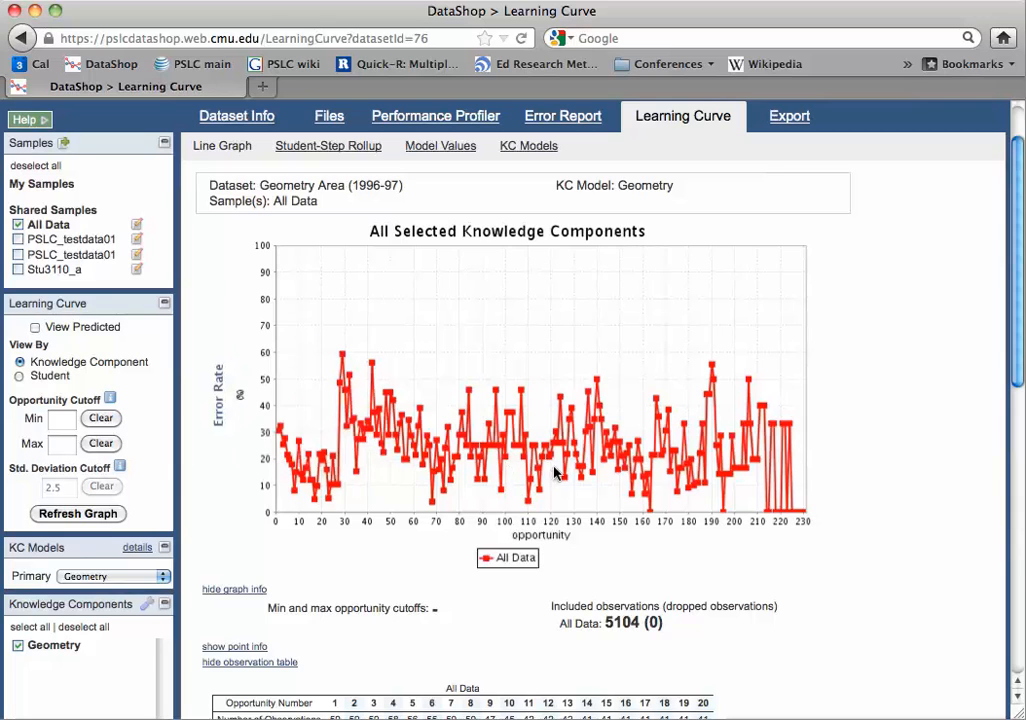
mouse_move(472, 624)
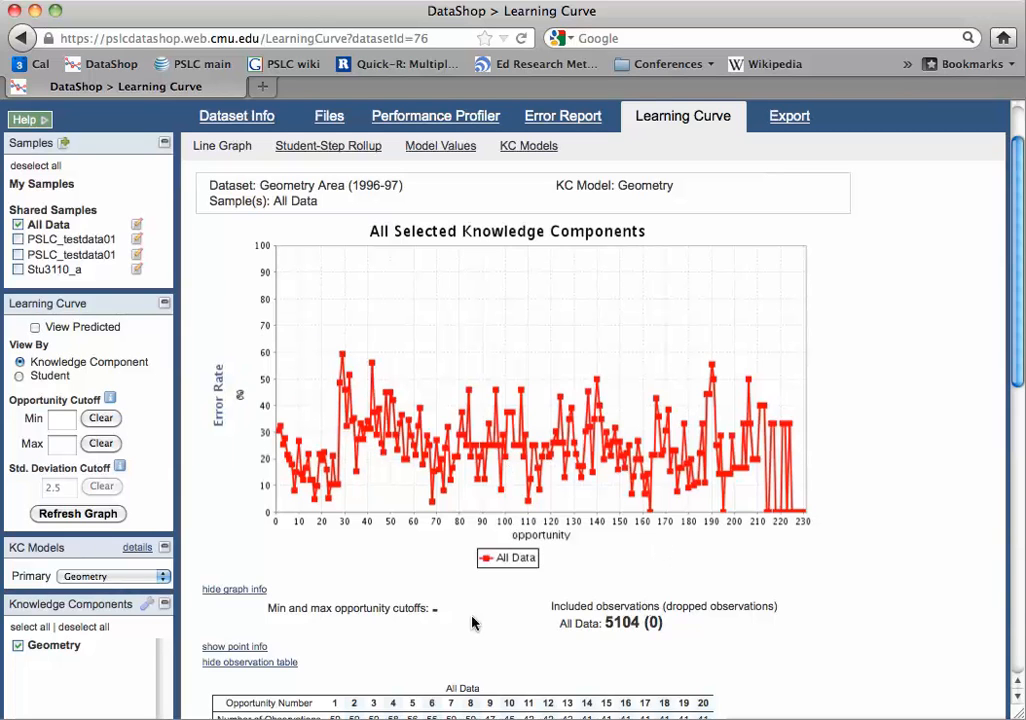
mouse_move(398, 584)
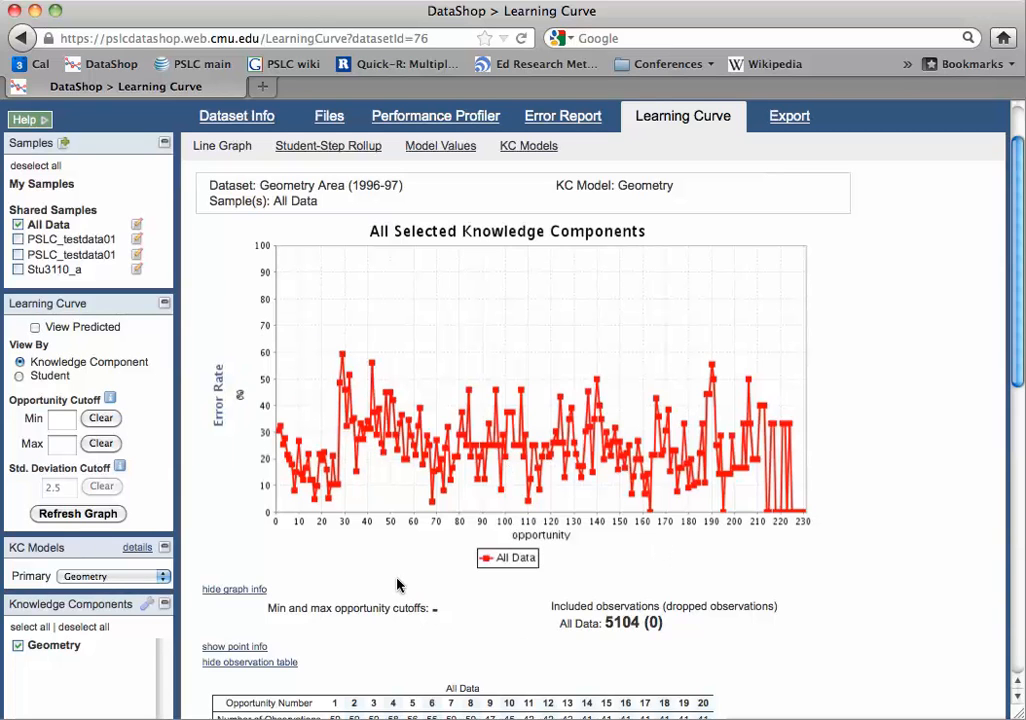
mouse_move(312, 482)
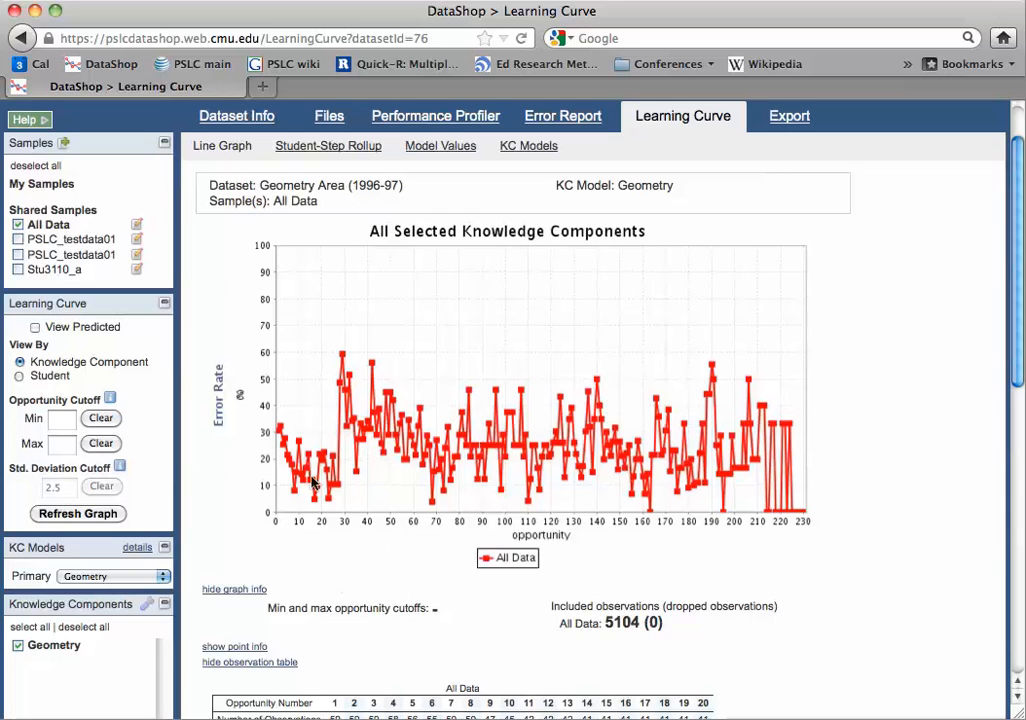
mouse_move(340, 492)
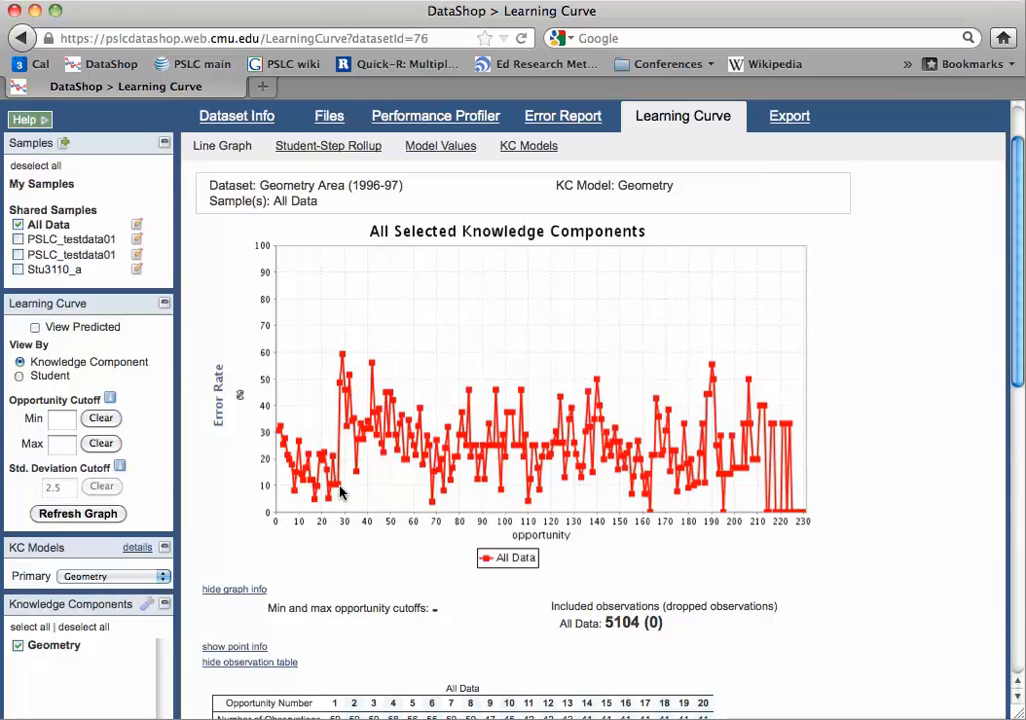
mouse_move(292, 524)
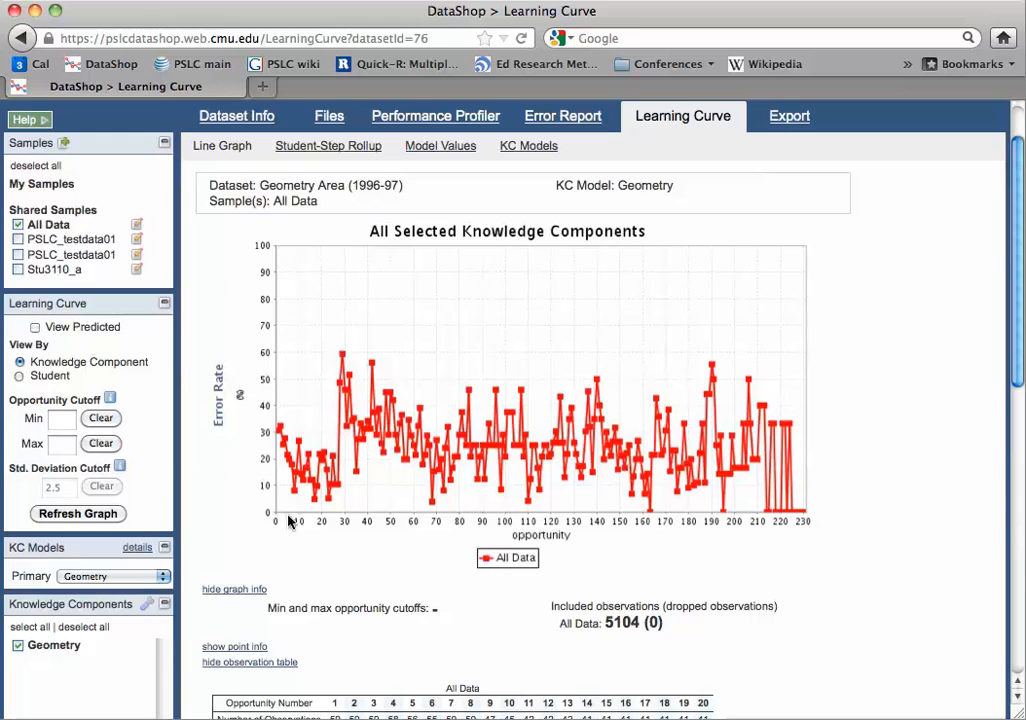
mouse_move(152, 656)
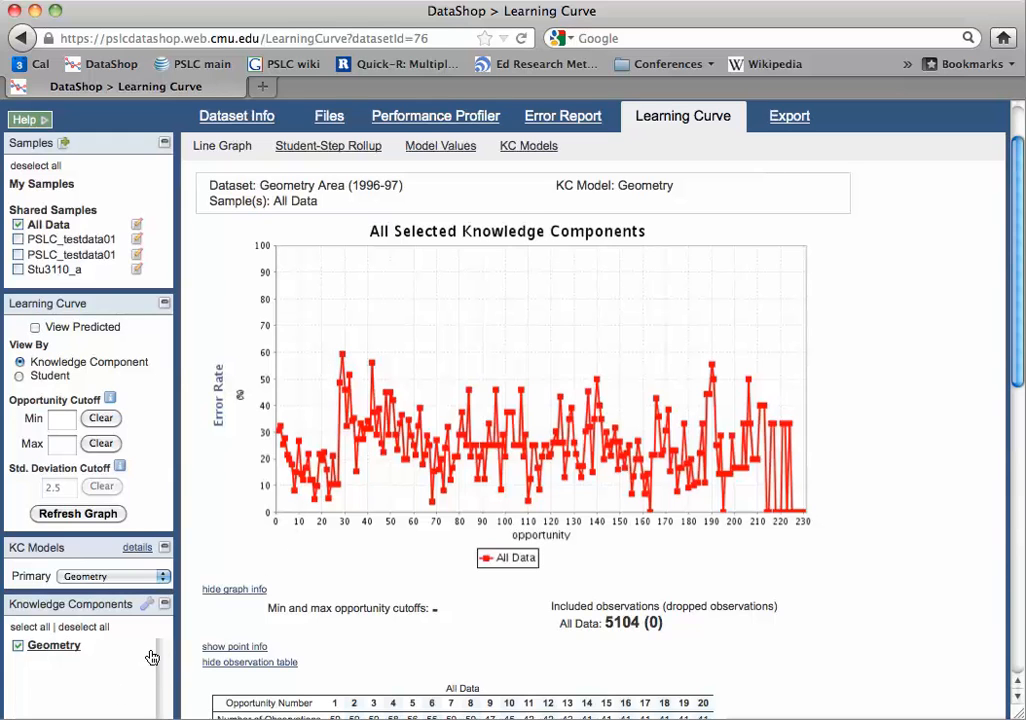
mouse_move(96, 684)
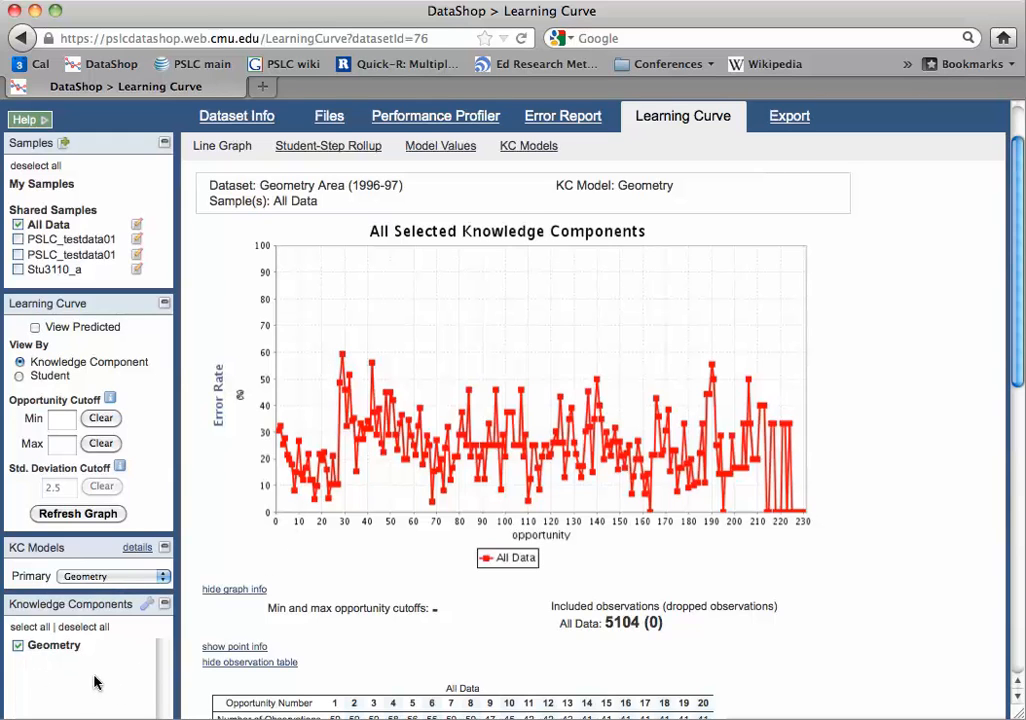
mouse_move(192, 608)
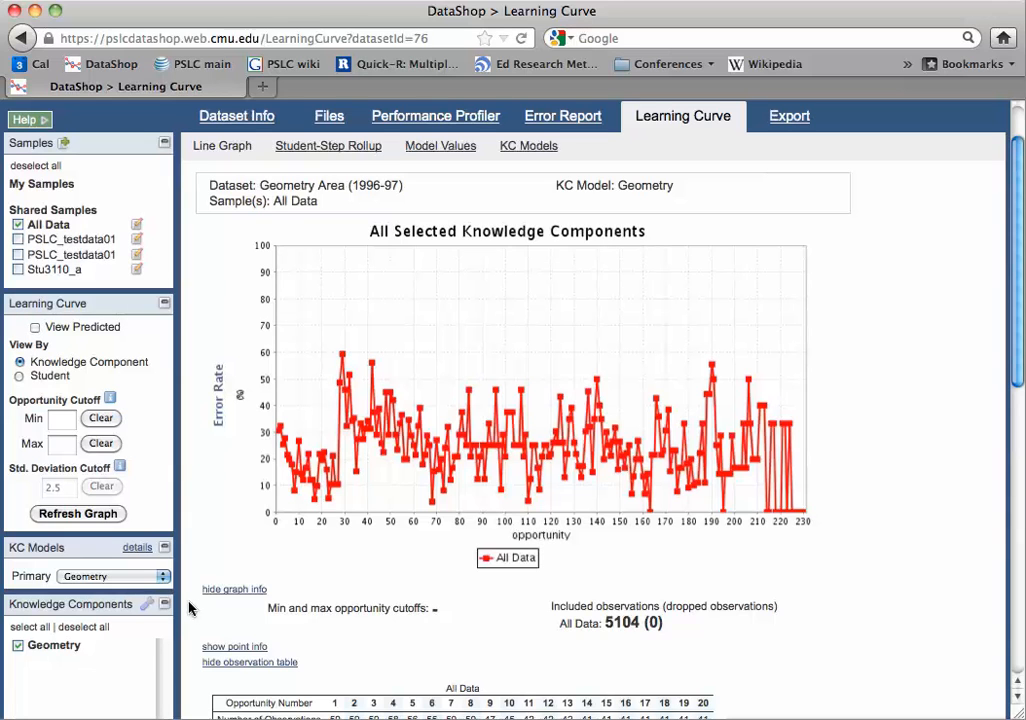
mouse_move(336, 574)
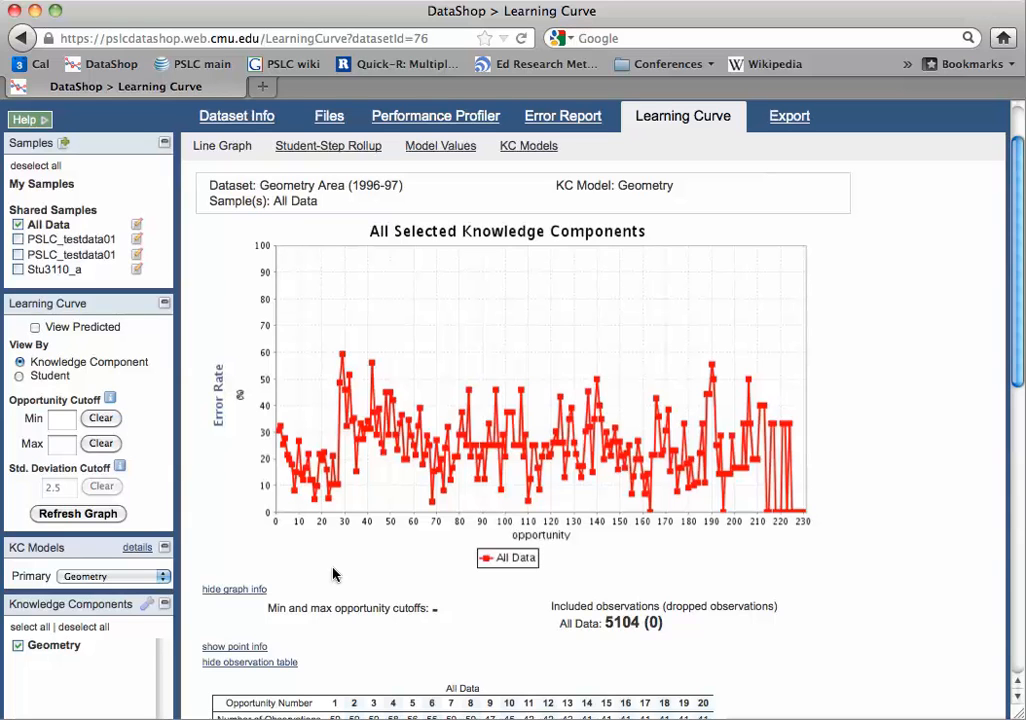
mouse_move(330, 572)
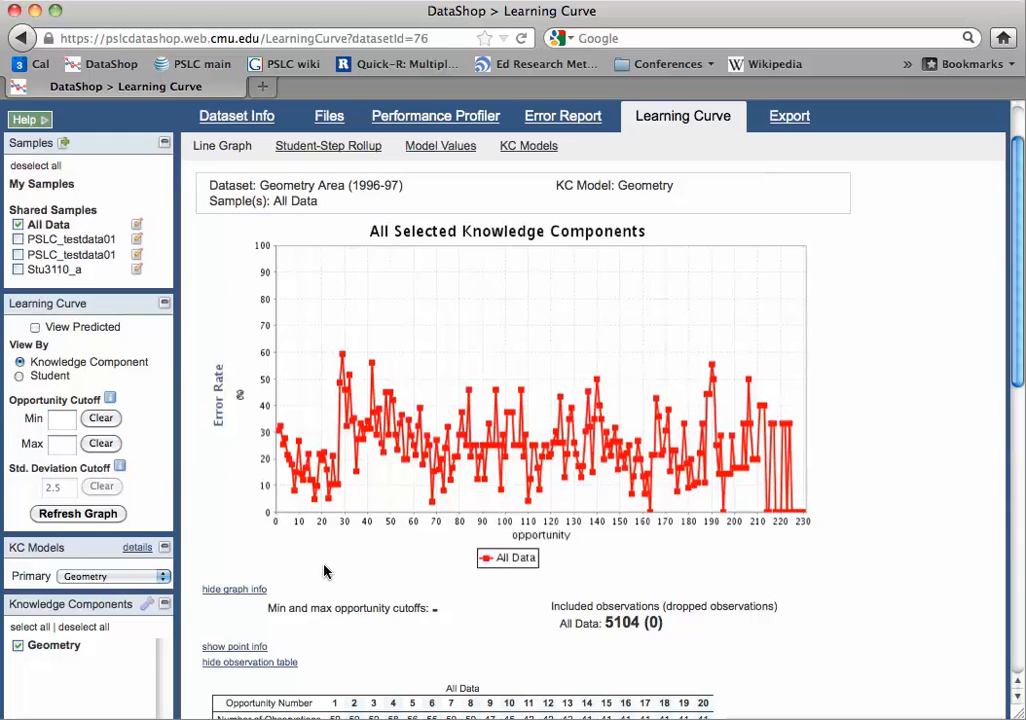
mouse_move(280, 440)
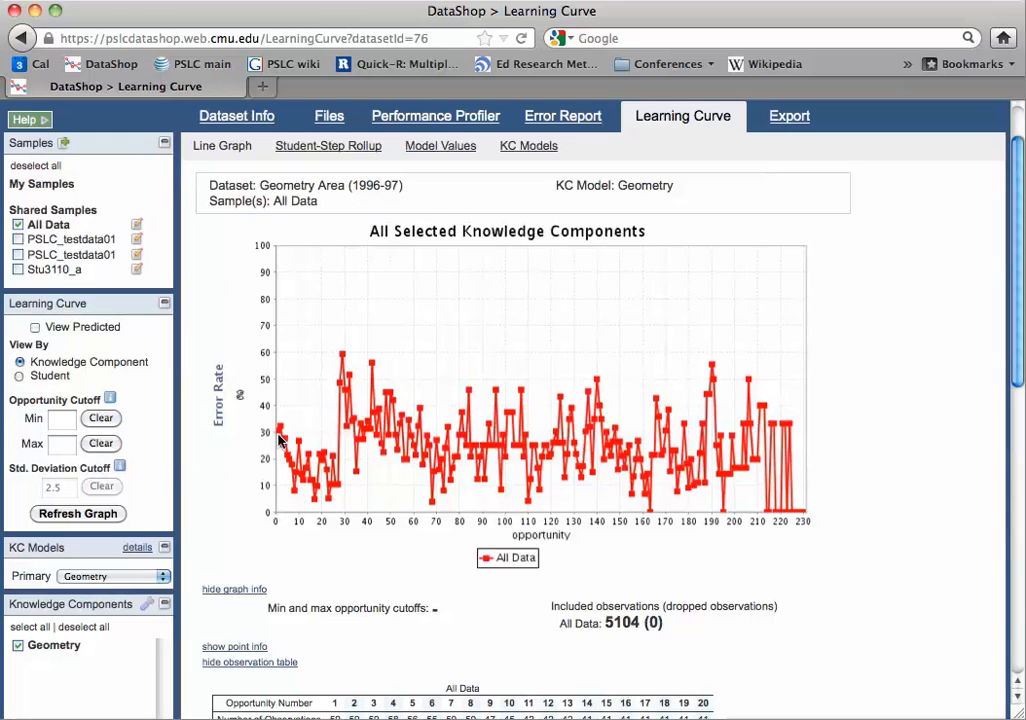
mouse_move(316, 478)
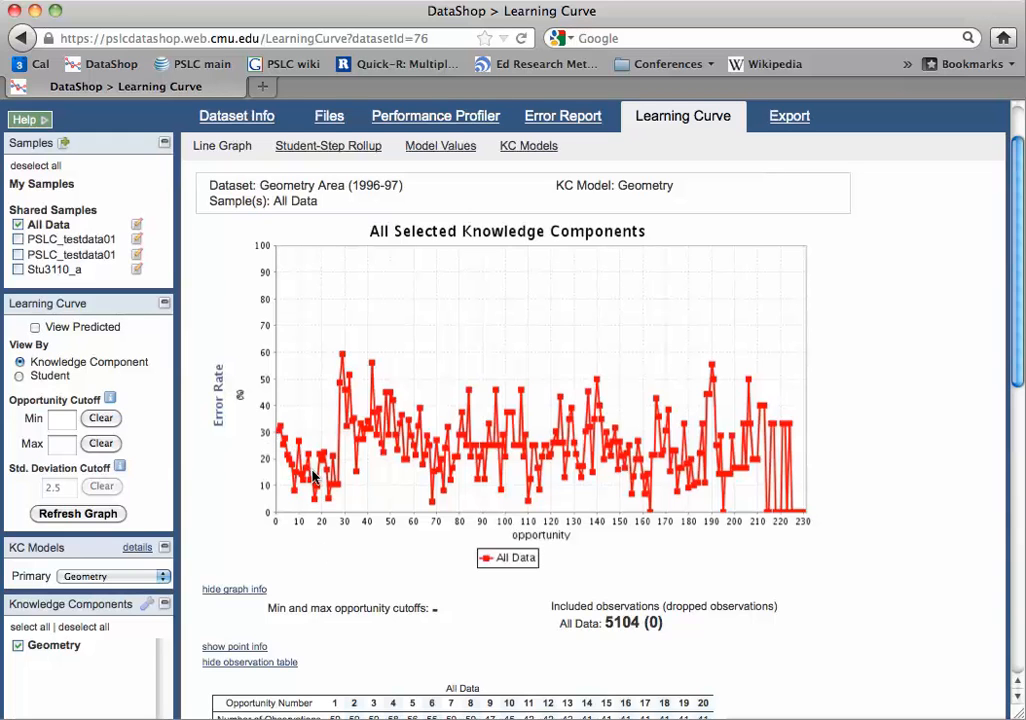
mouse_move(332, 460)
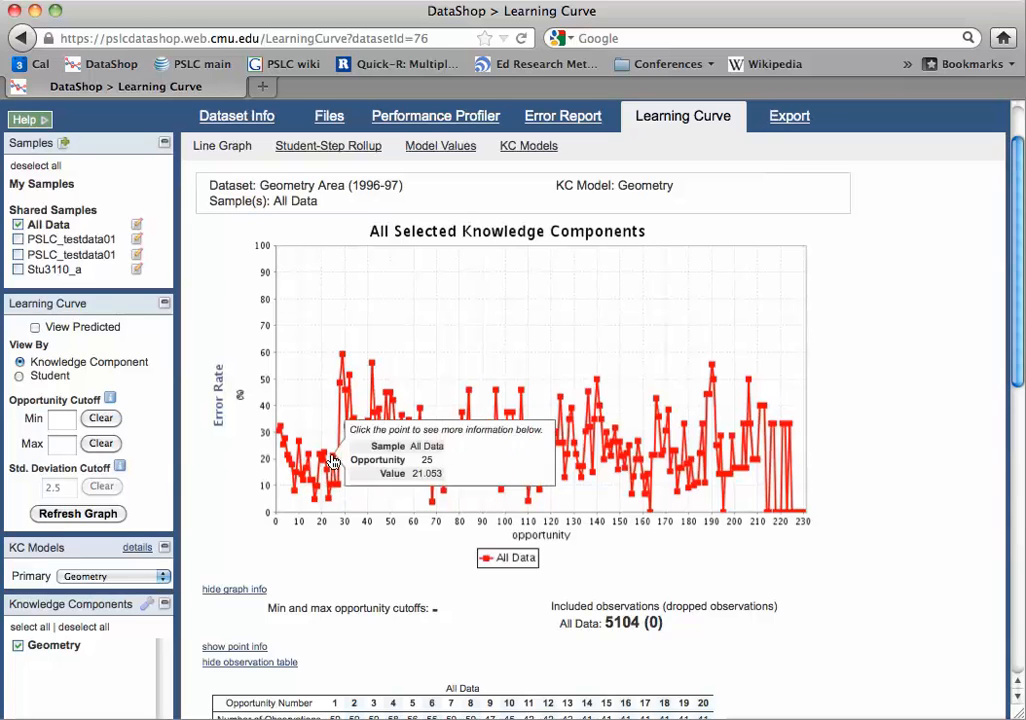
Show point info for opportunity 25 and step it forward to opportunity 28.
left_click(330, 456)
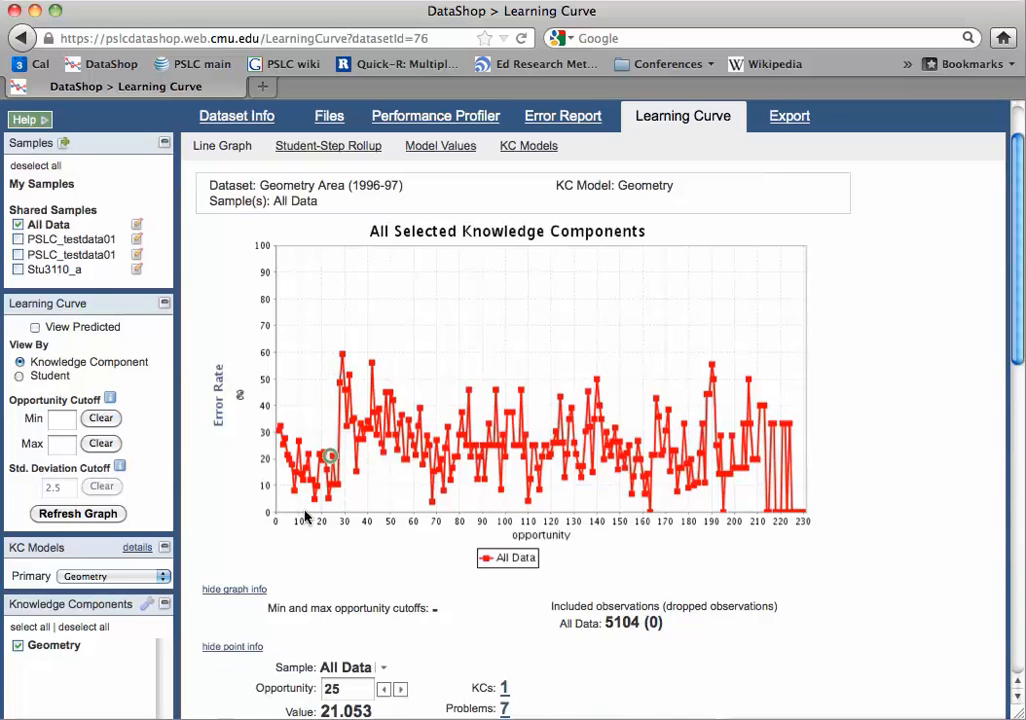
mouse_move(302, 626)
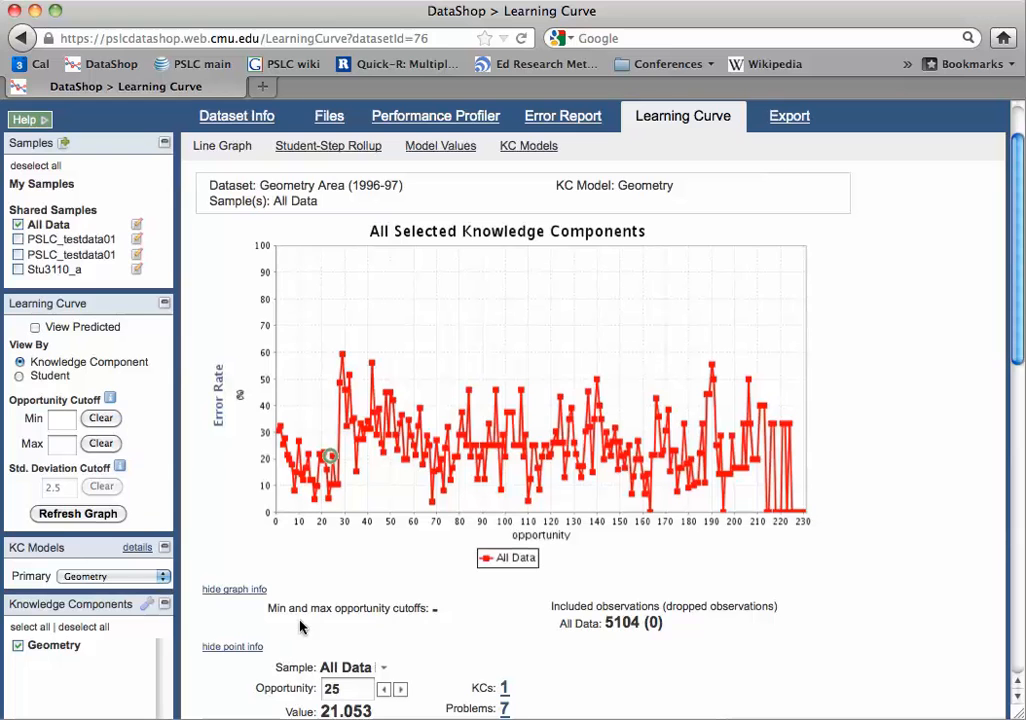
scroll("down", 3)
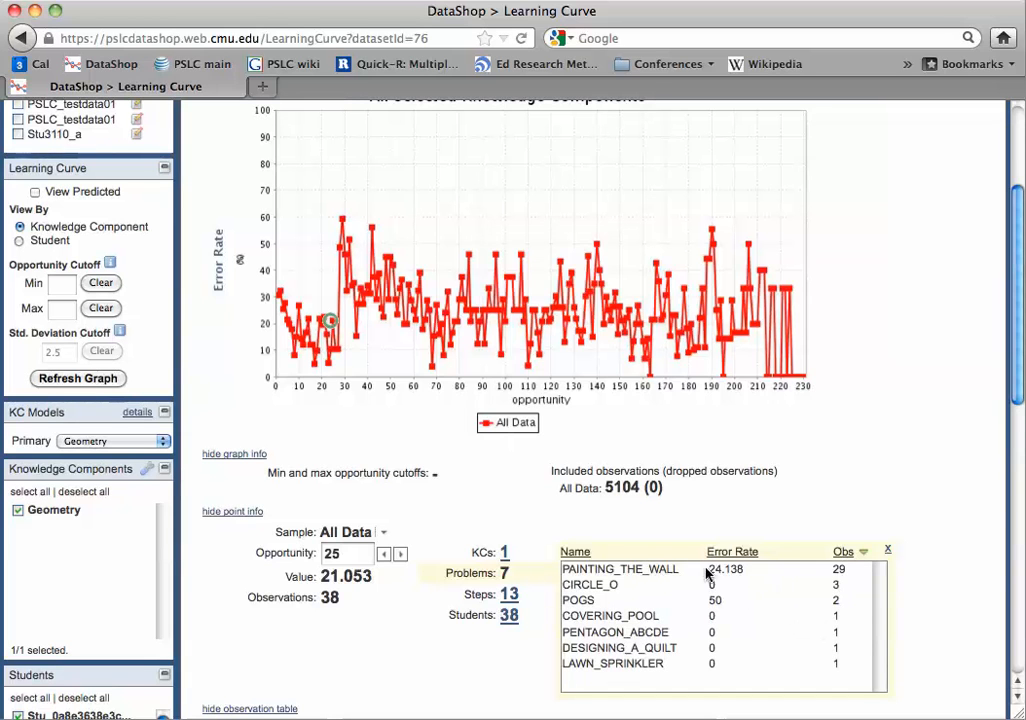
mouse_move(638, 584)
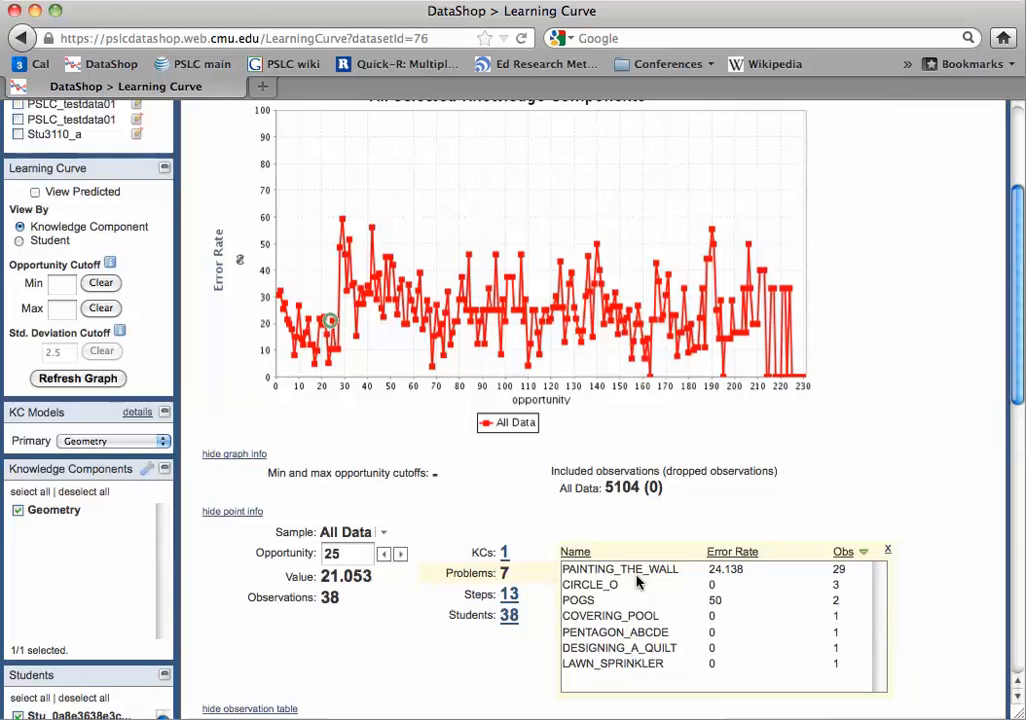
mouse_move(620, 568)
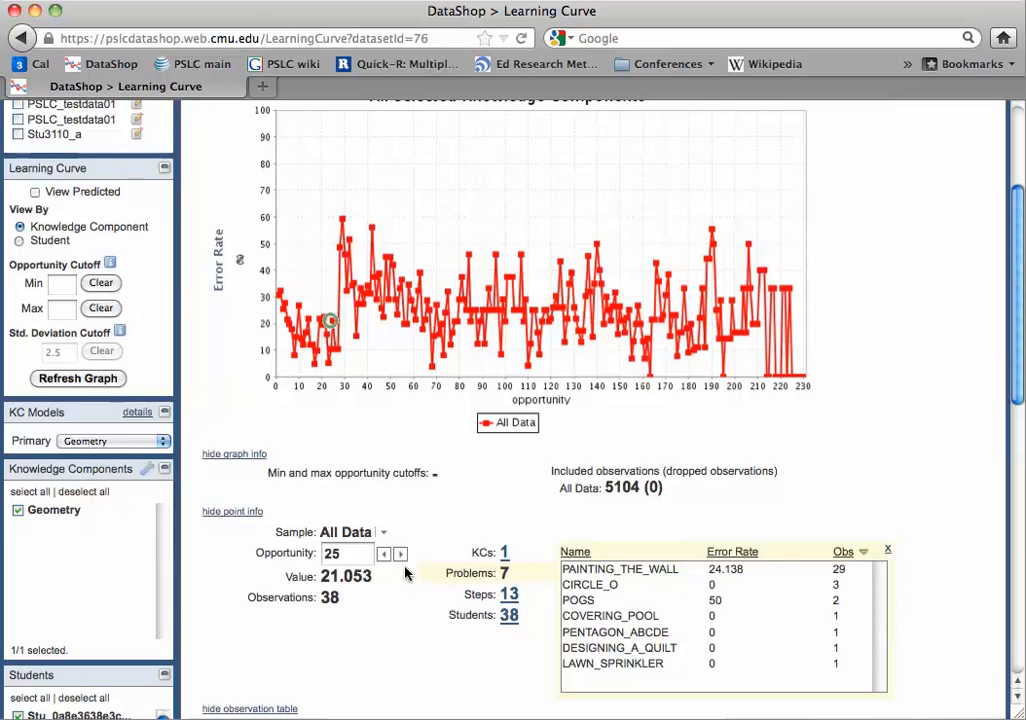
left_click(400, 554)
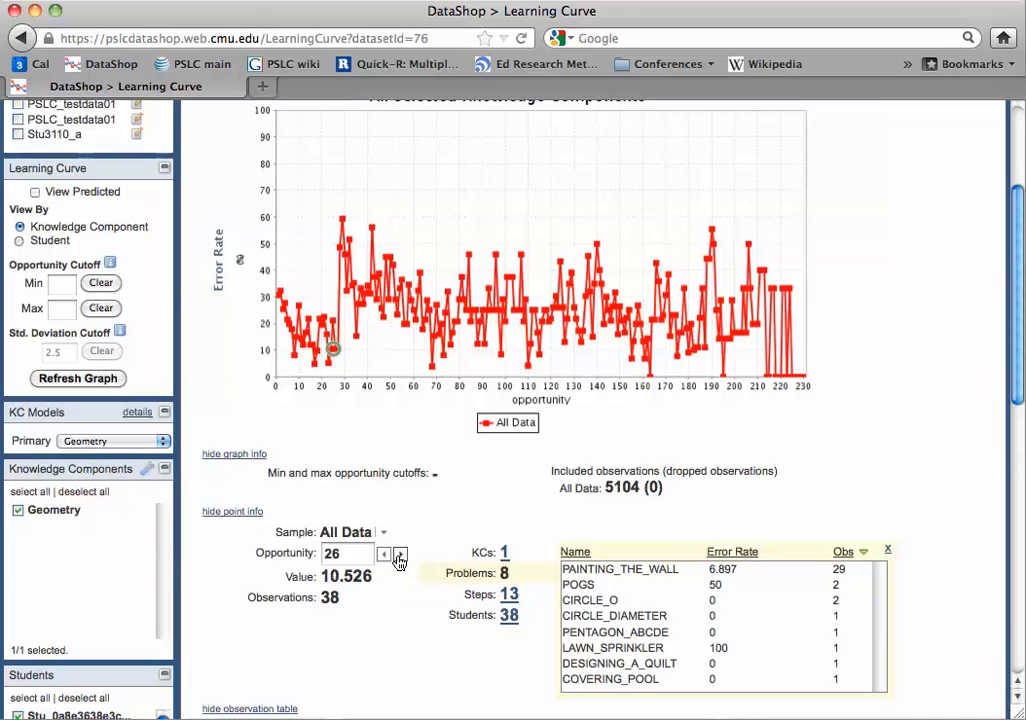
left_click(398, 548)
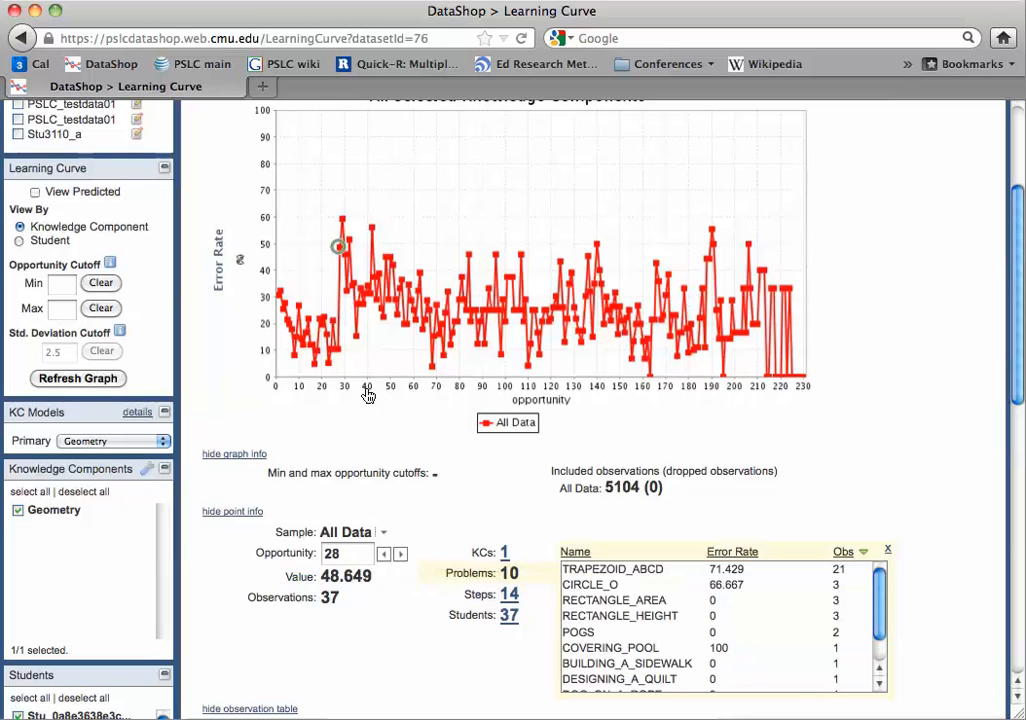
mouse_move(338, 248)
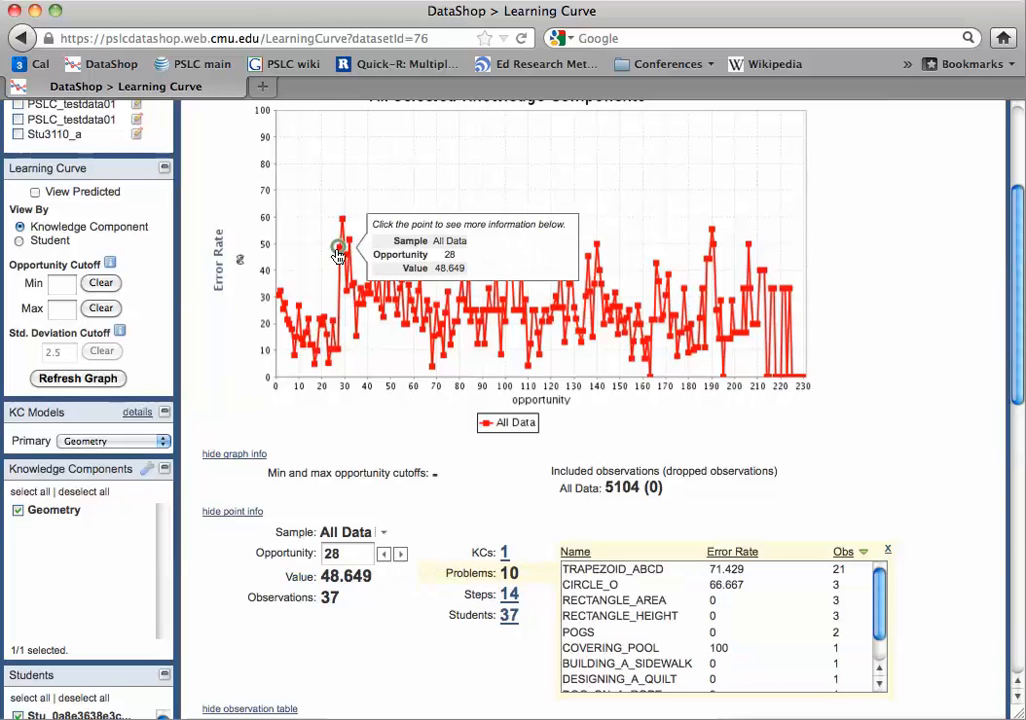
mouse_move(470, 288)
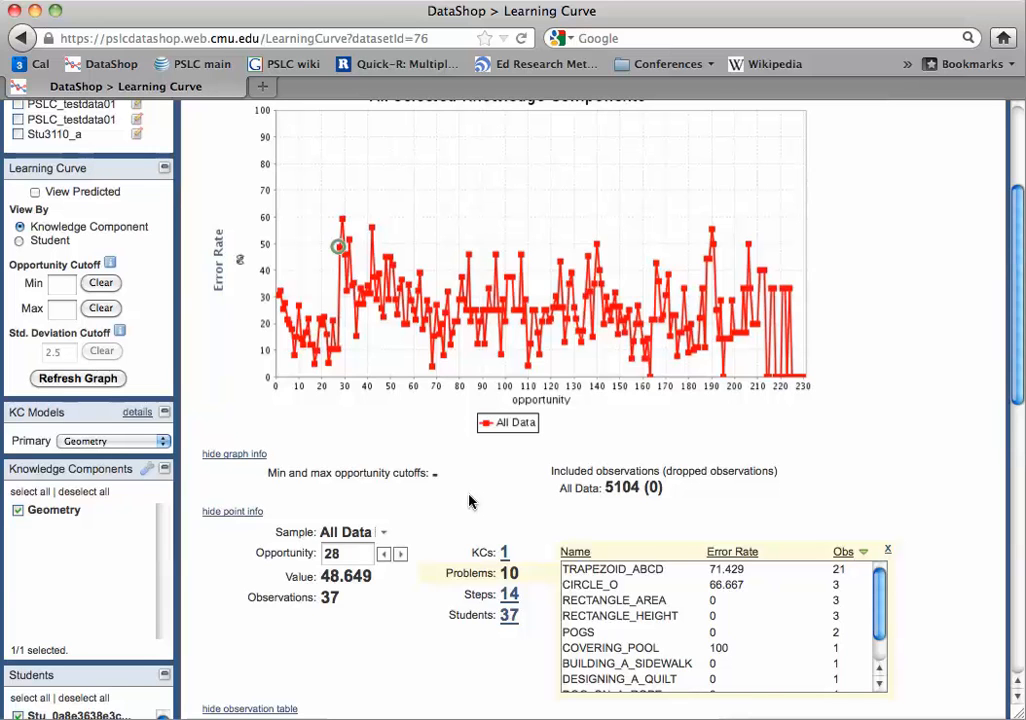
mouse_move(178, 520)
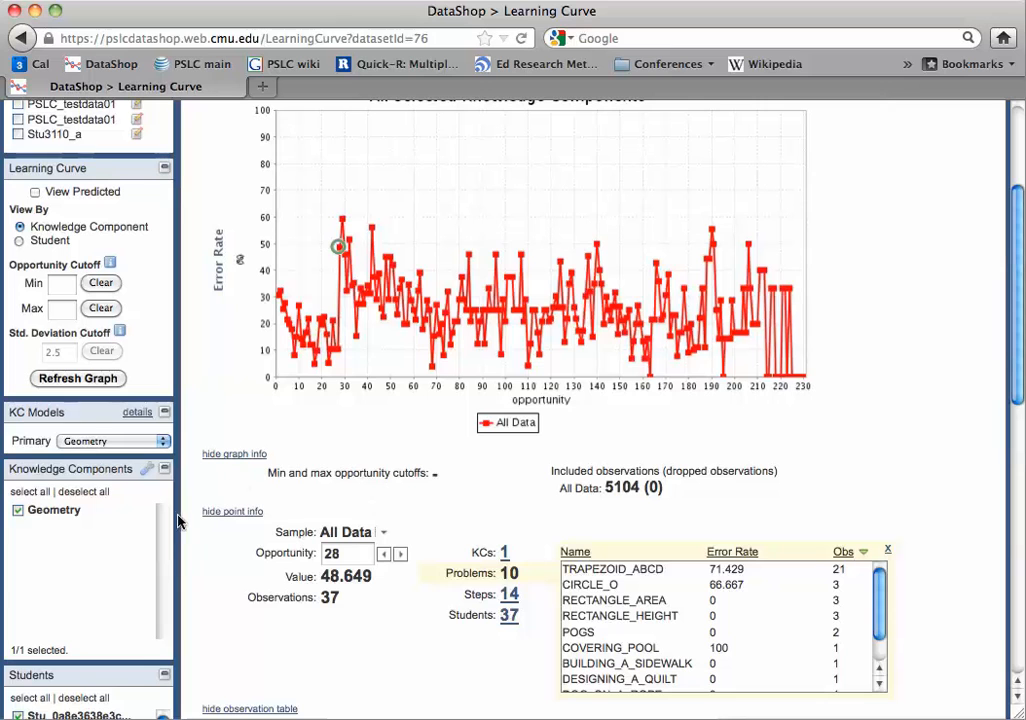
Choose Original from the Primary KC Models list for the learning curve.
left_click(112, 442)
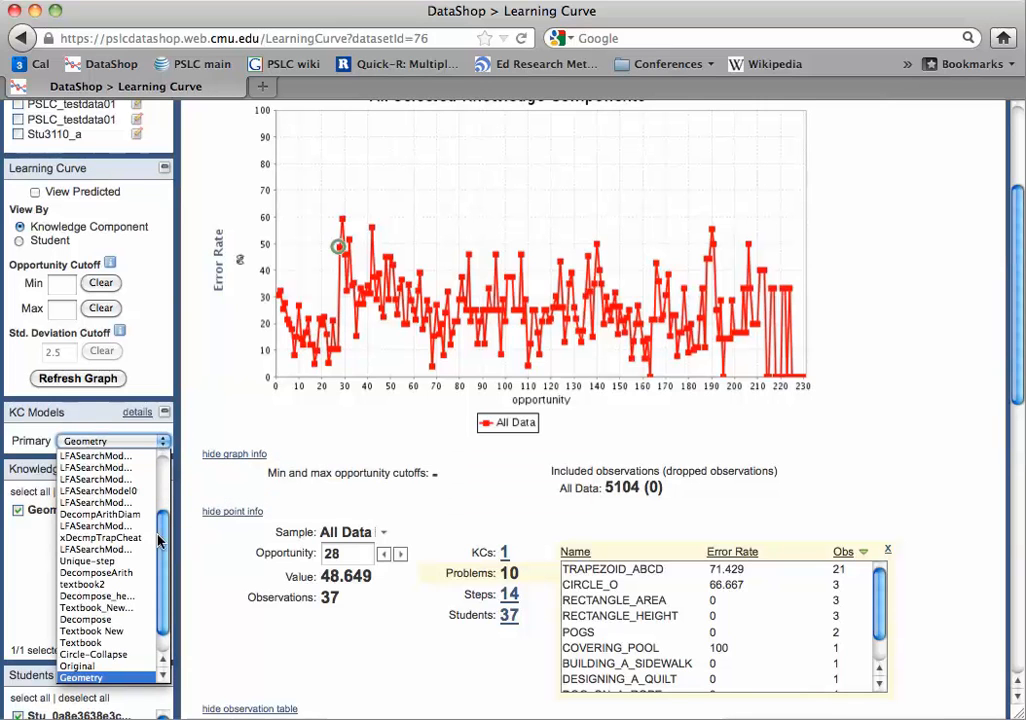
mouse_move(76, 666)
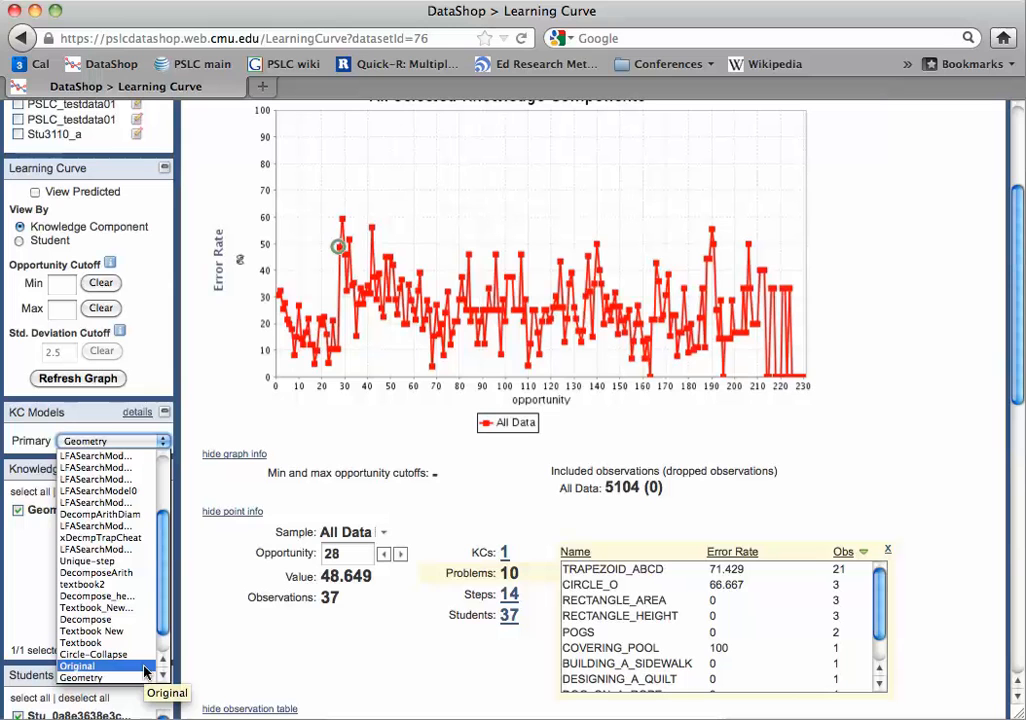
left_click(76, 666)
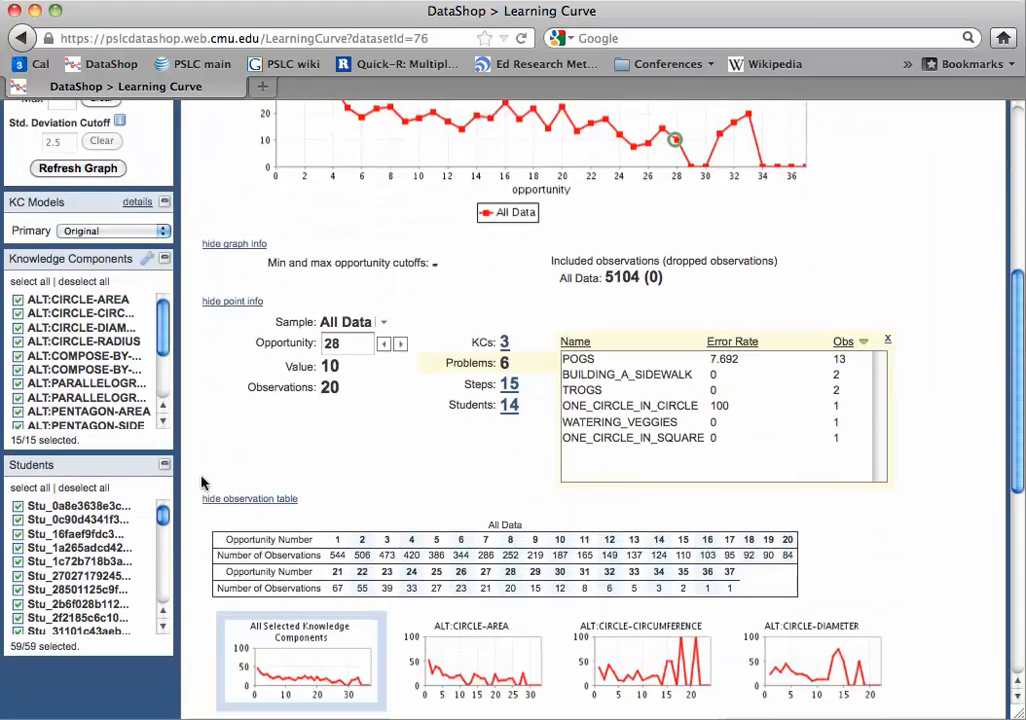
scroll("down", 3)
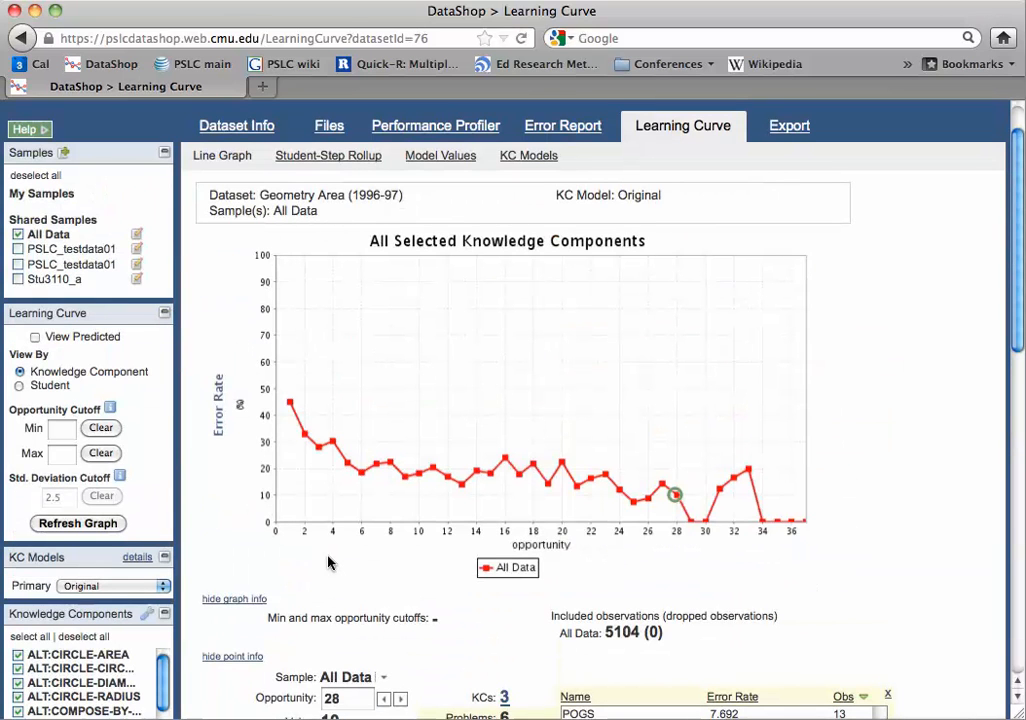
mouse_move(292, 408)
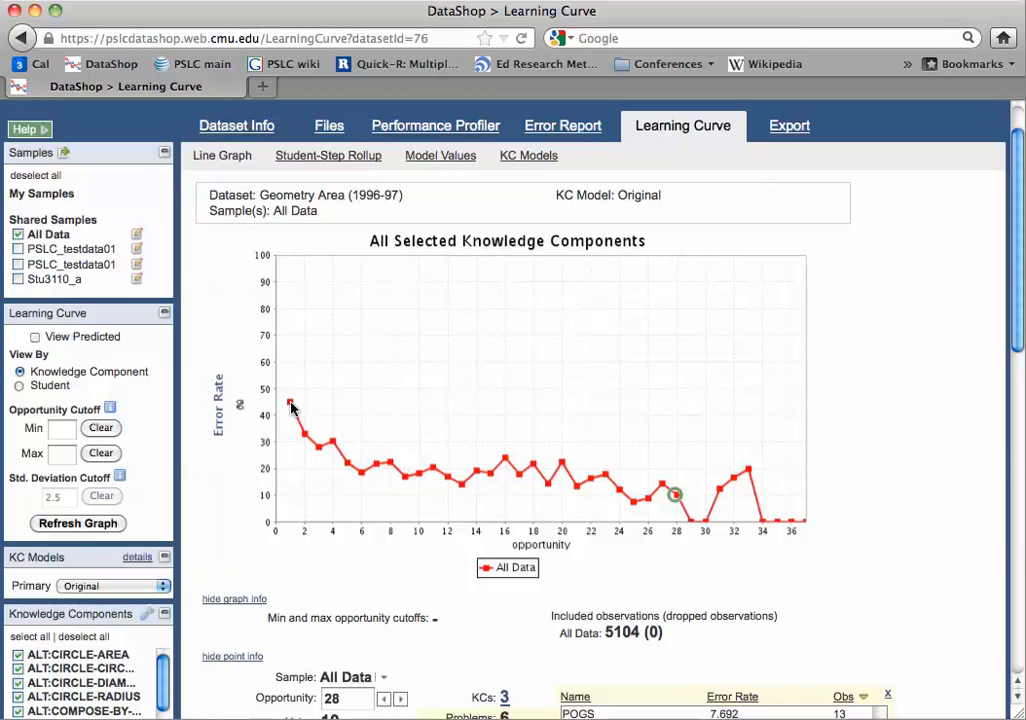
mouse_move(284, 410)
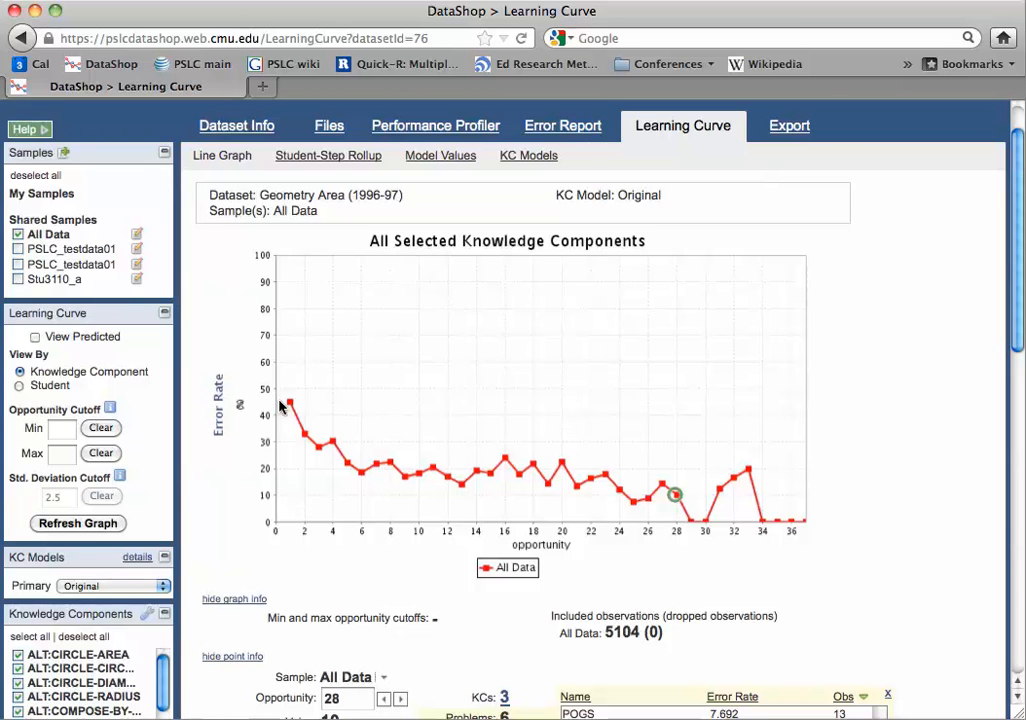
mouse_move(308, 444)
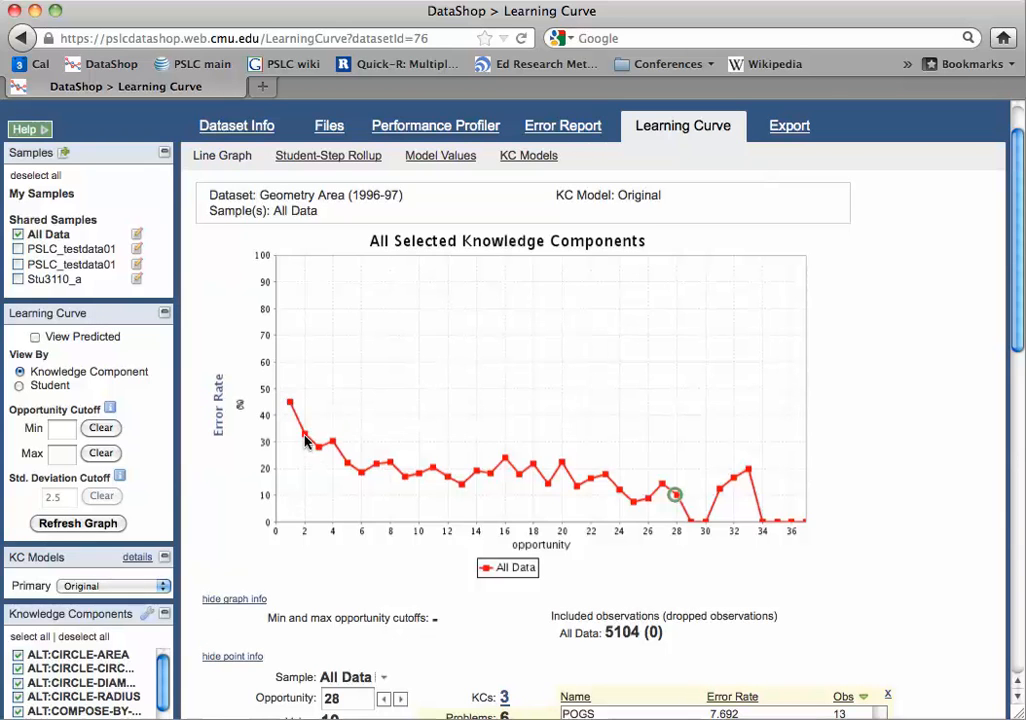
mouse_move(304, 430)
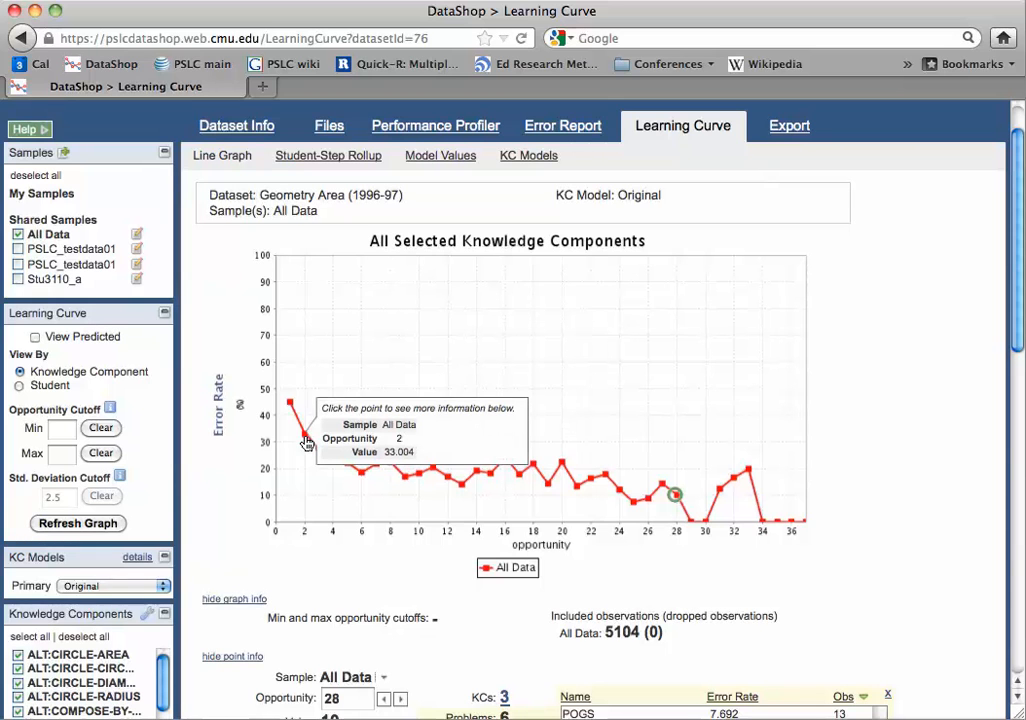
mouse_move(376, 492)
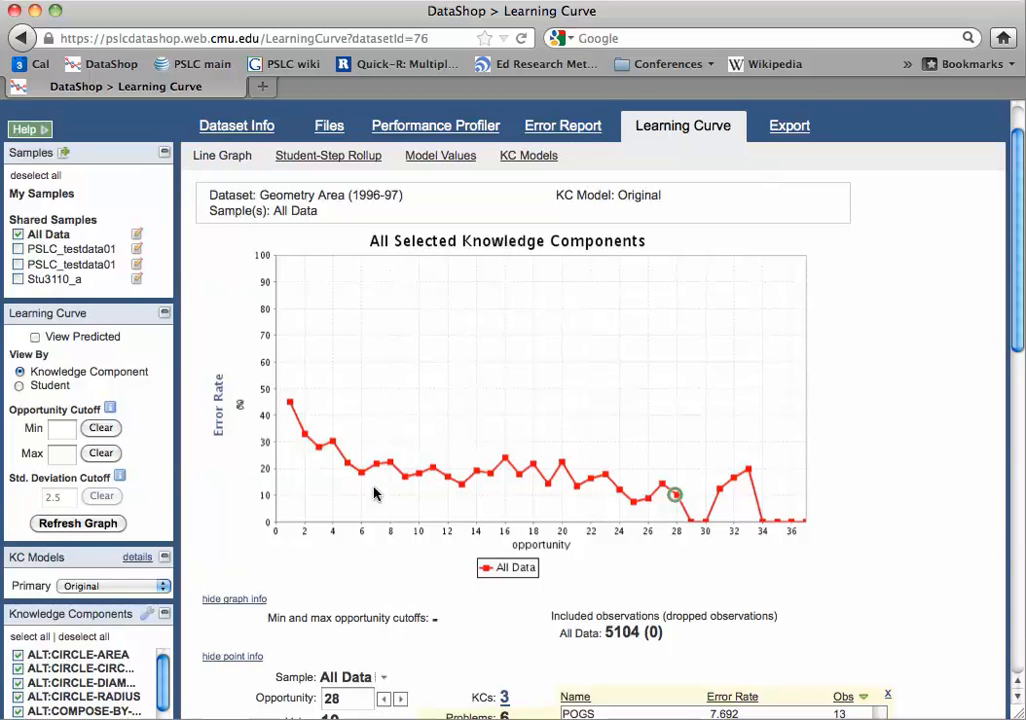
mouse_move(292, 578)
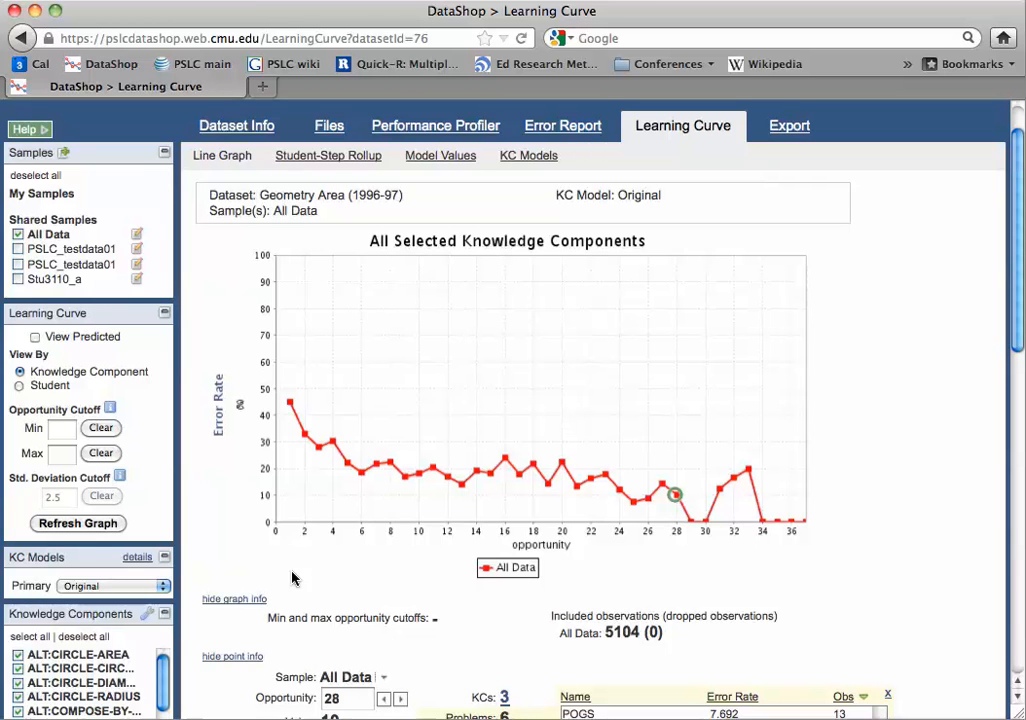
mouse_move(308, 538)
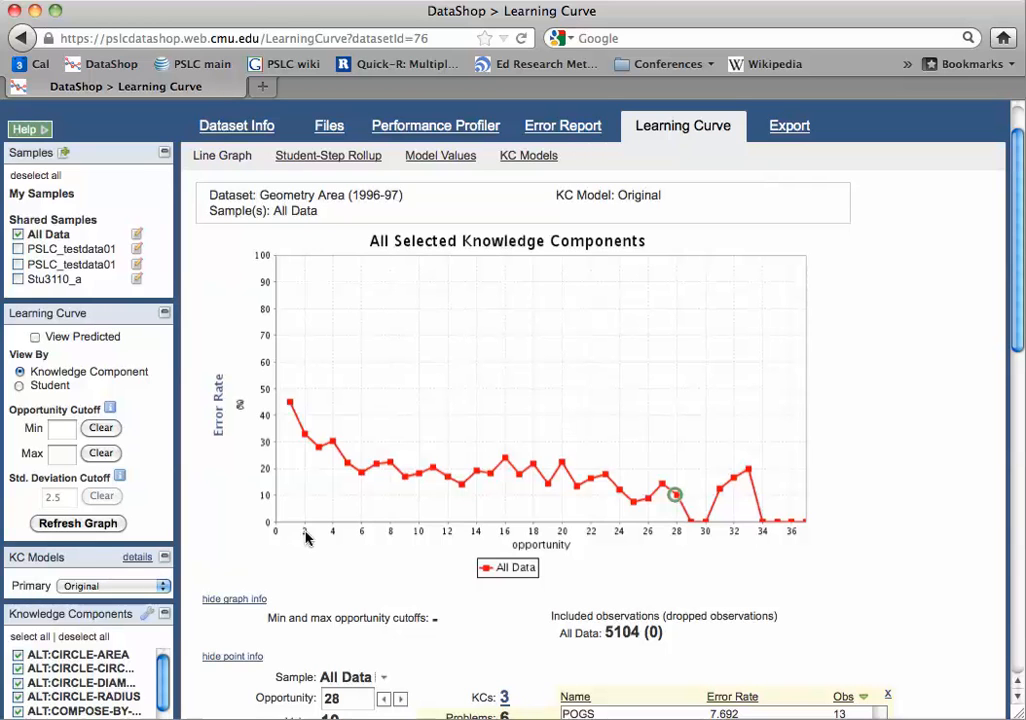
mouse_move(294, 548)
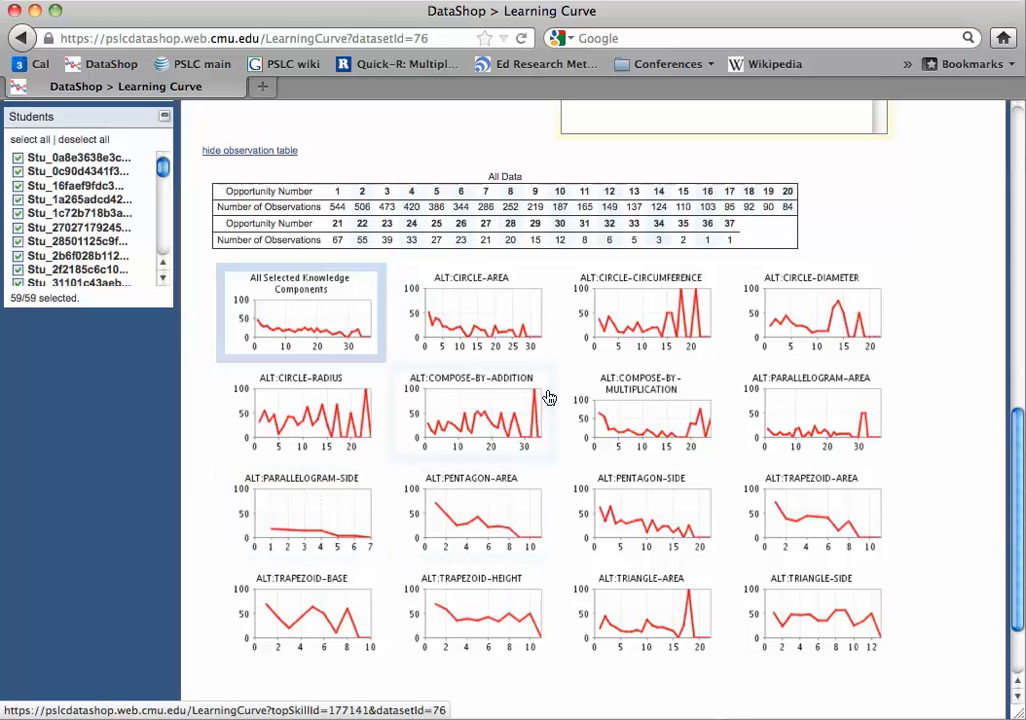
mouse_move(504, 330)
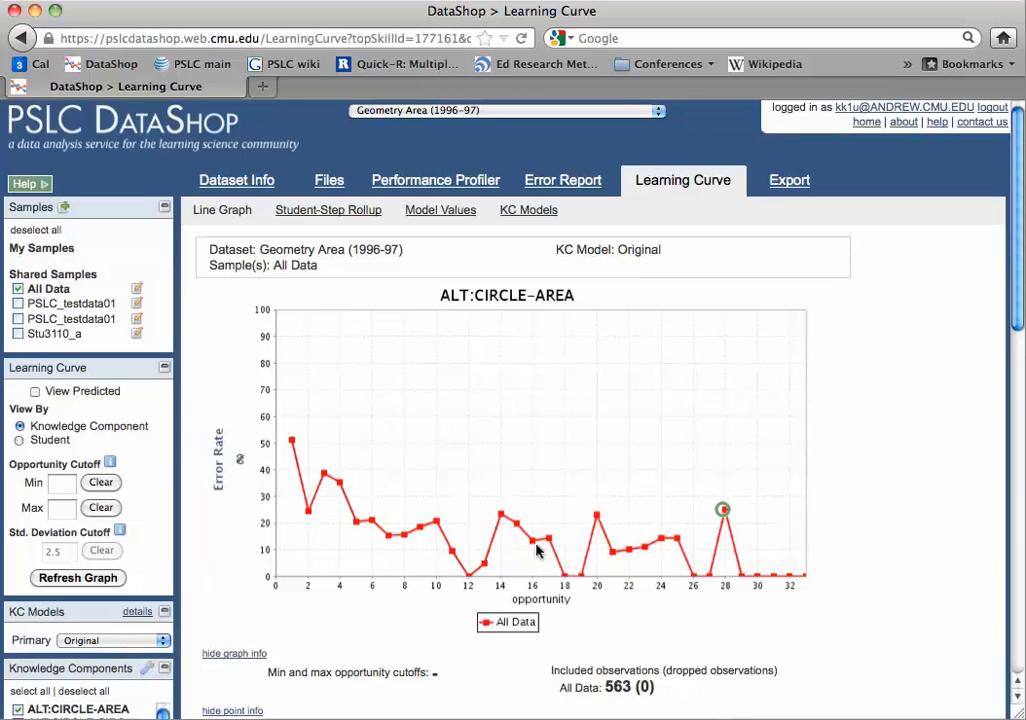
mouse_move(358, 652)
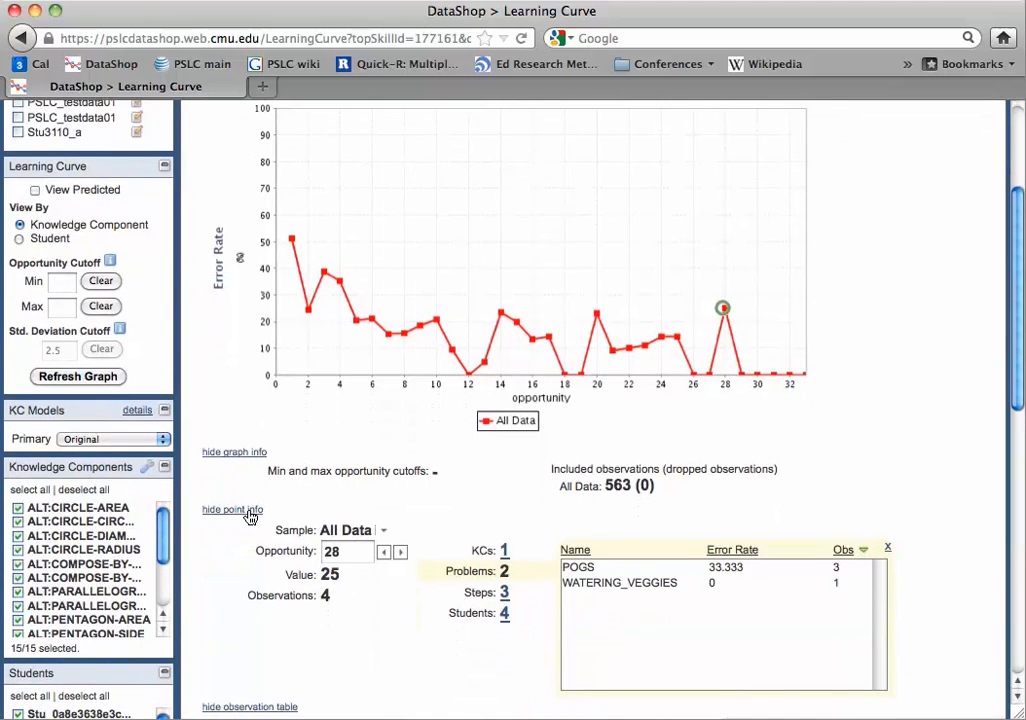
Hide the point info panel beneath the ALT:CIRCLE-AREA curve.
left_click(232, 510)
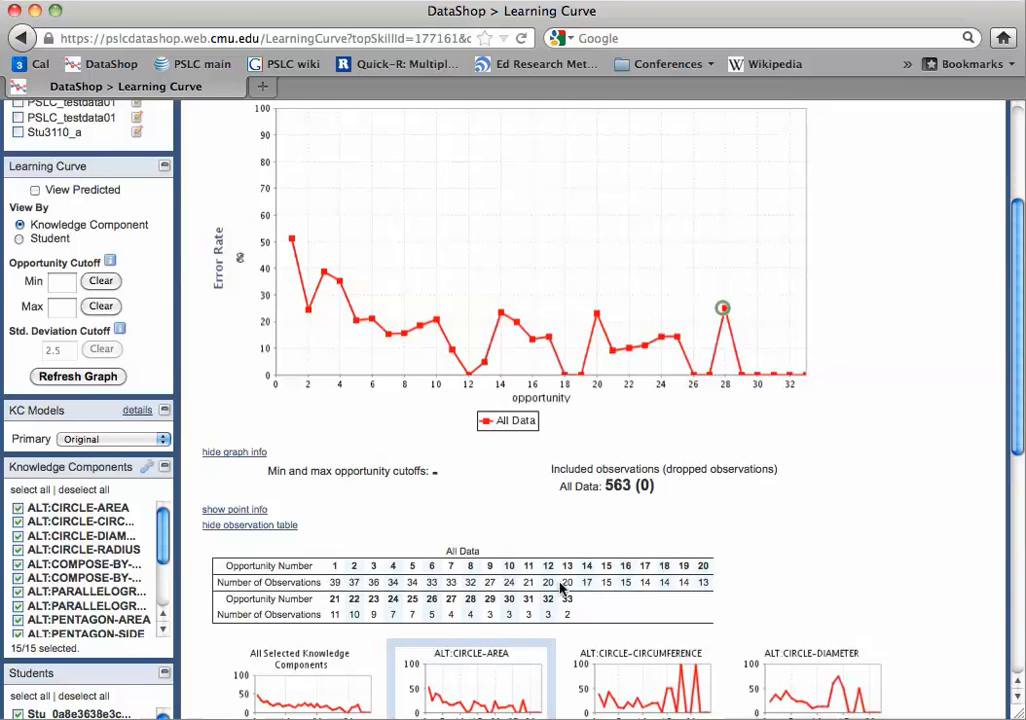
mouse_move(728, 400)
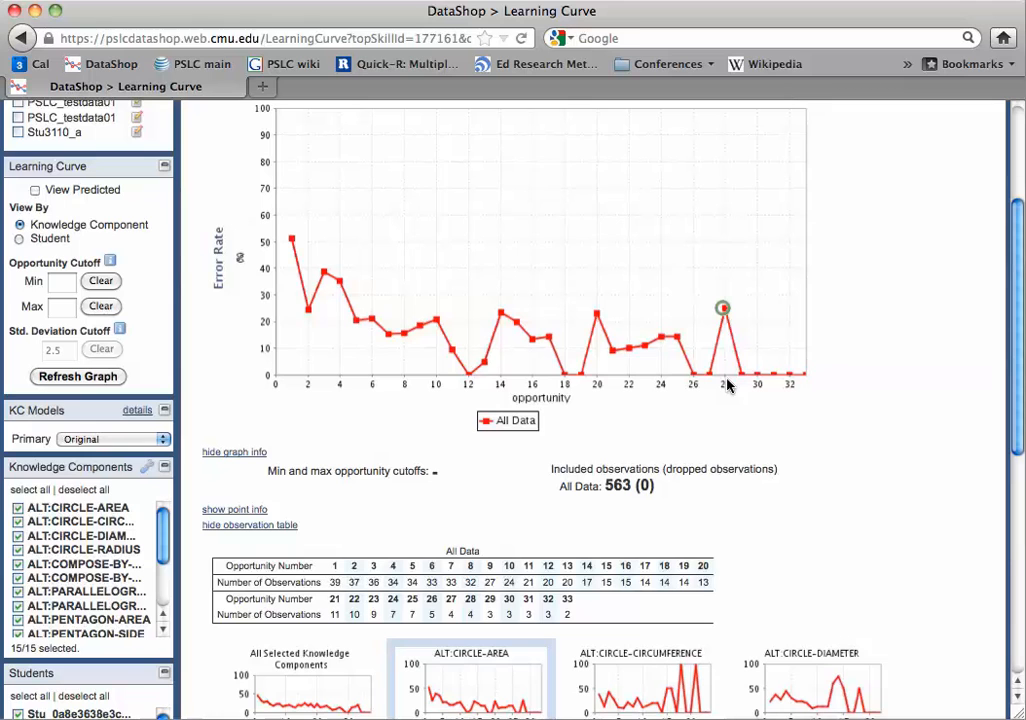
mouse_move(484, 622)
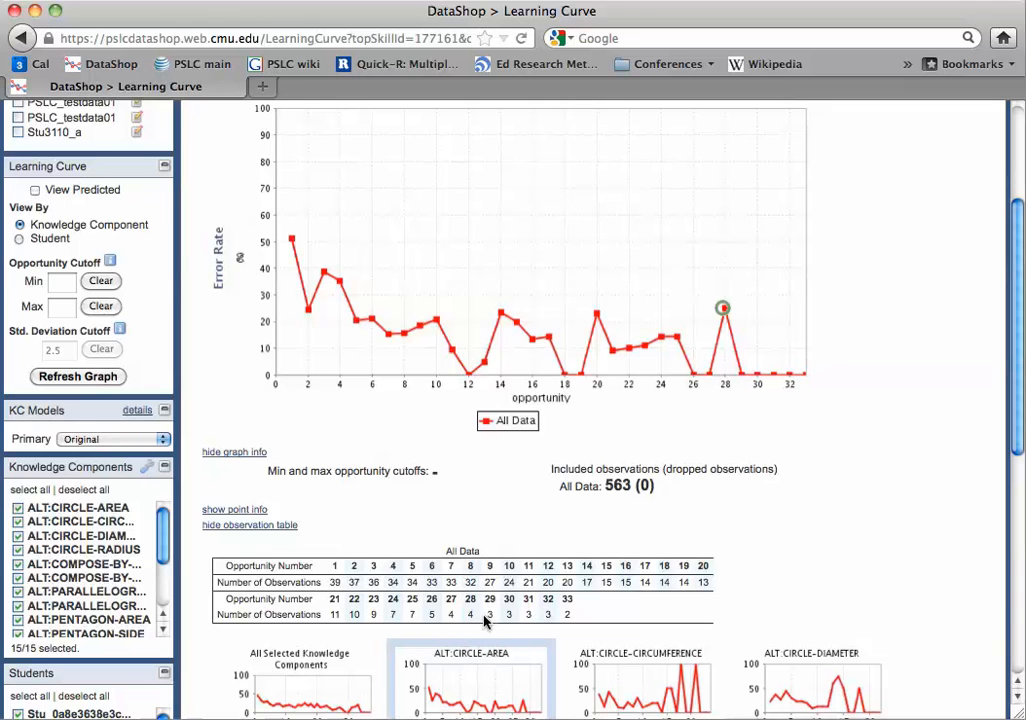
mouse_move(710, 420)
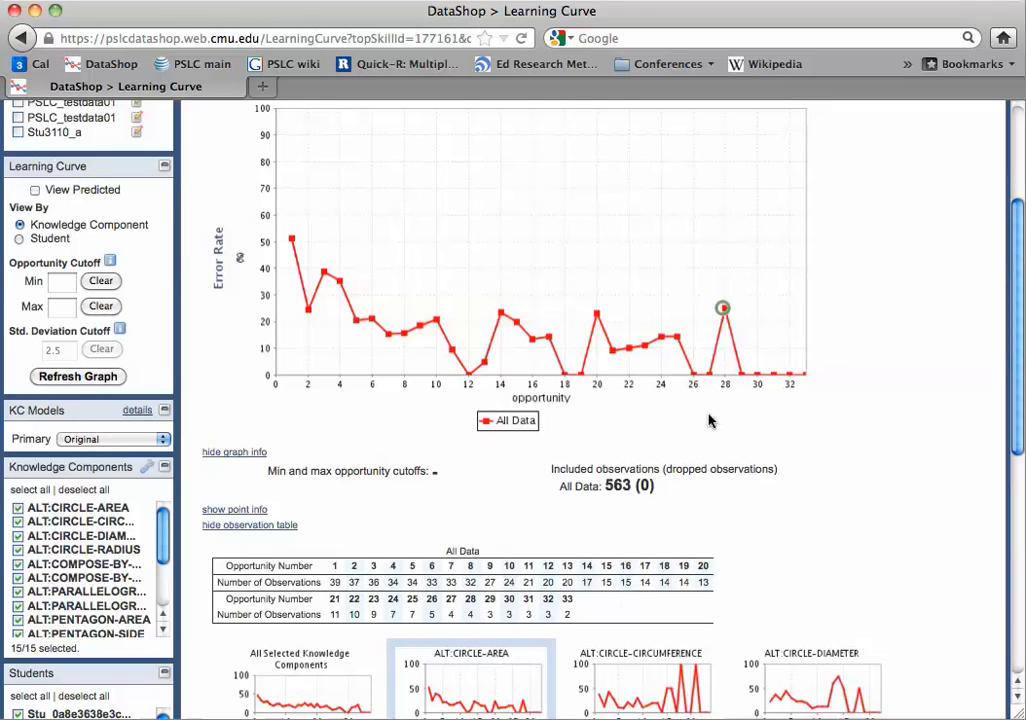
mouse_move(724, 444)
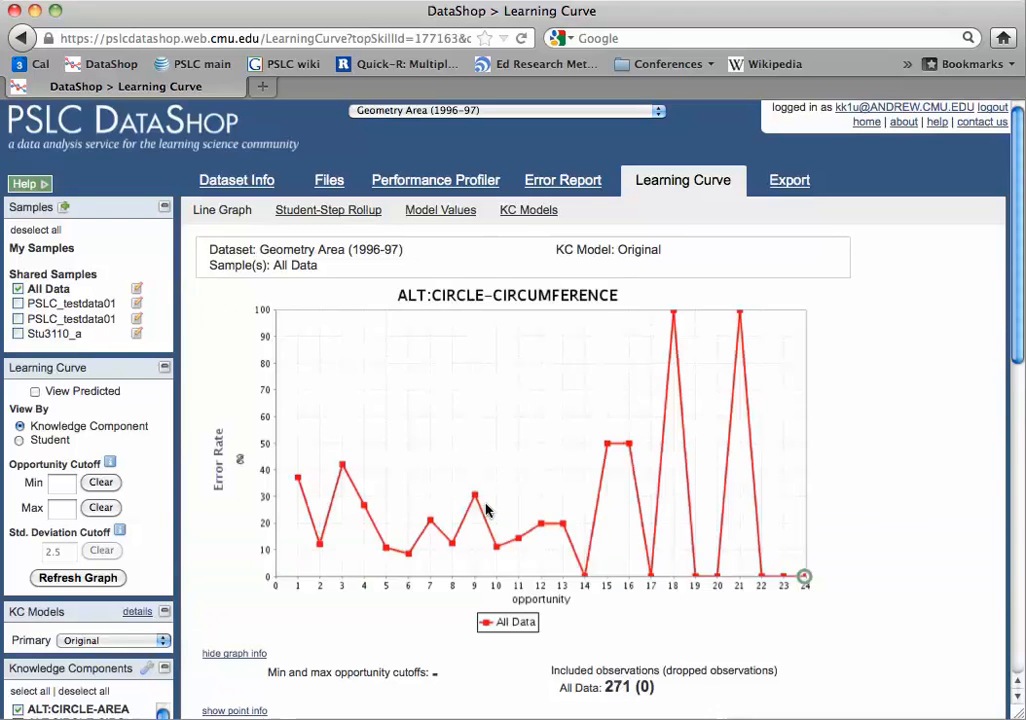
mouse_move(500, 532)
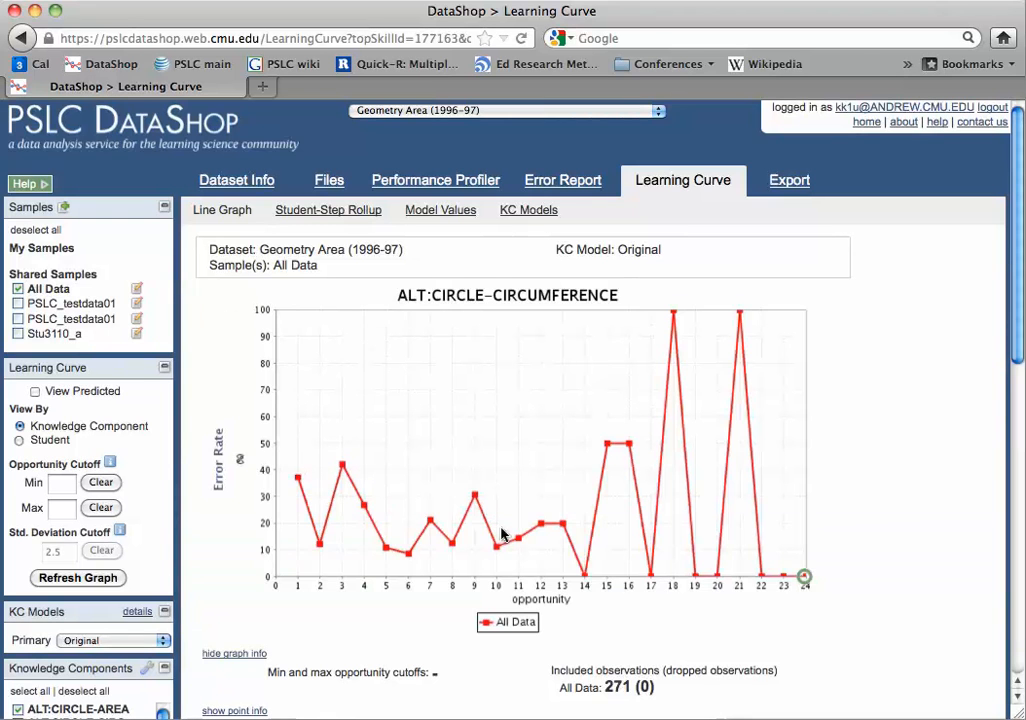
mouse_move(660, 670)
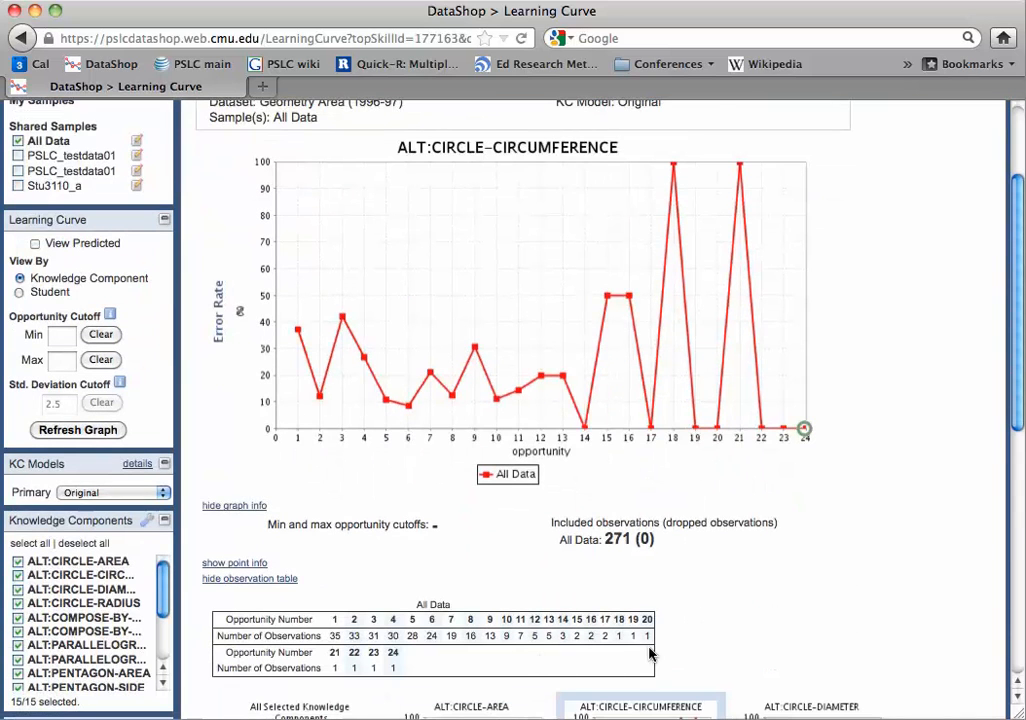
mouse_move(744, 608)
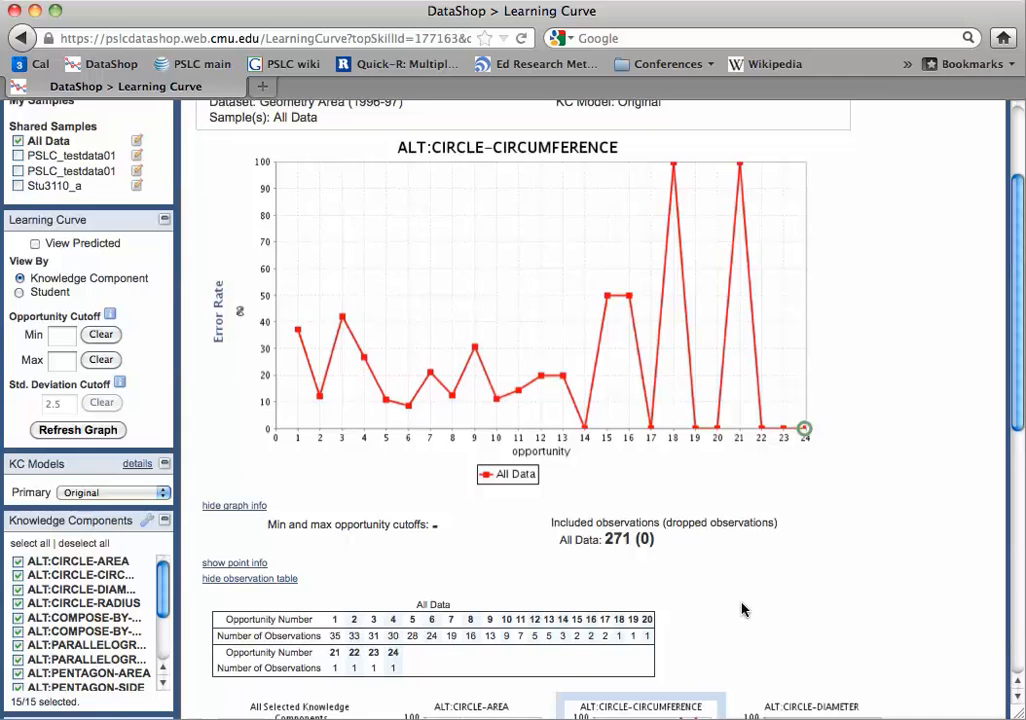
Scroll down through the combined curve to the per-KC thumbnail grid.
scroll("down", 3)
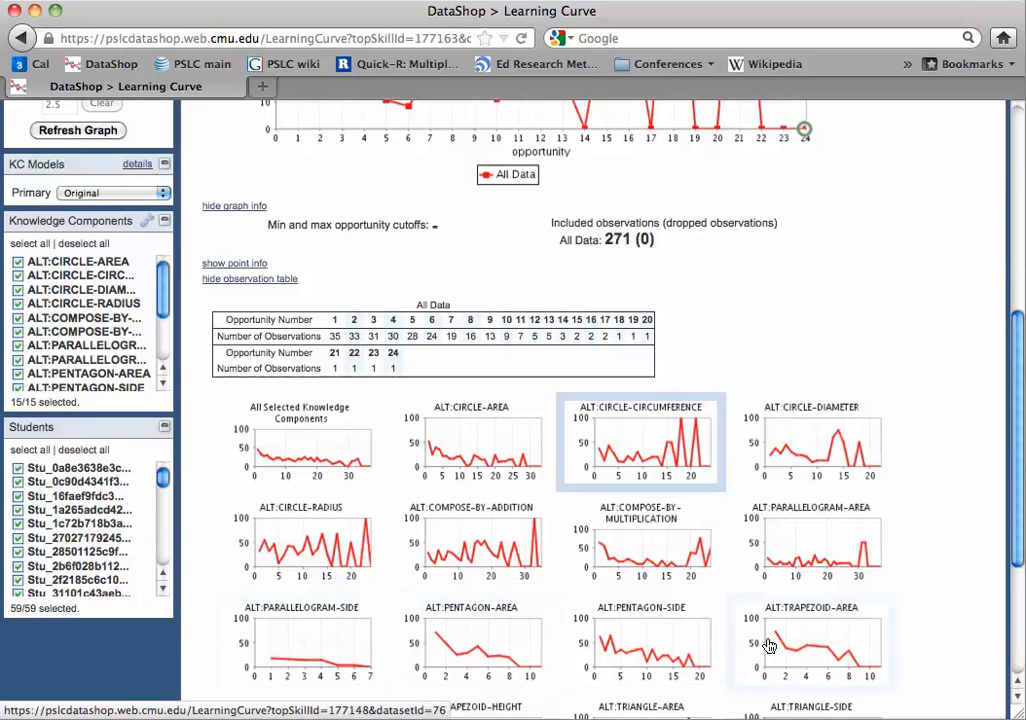
scroll("down", 3)
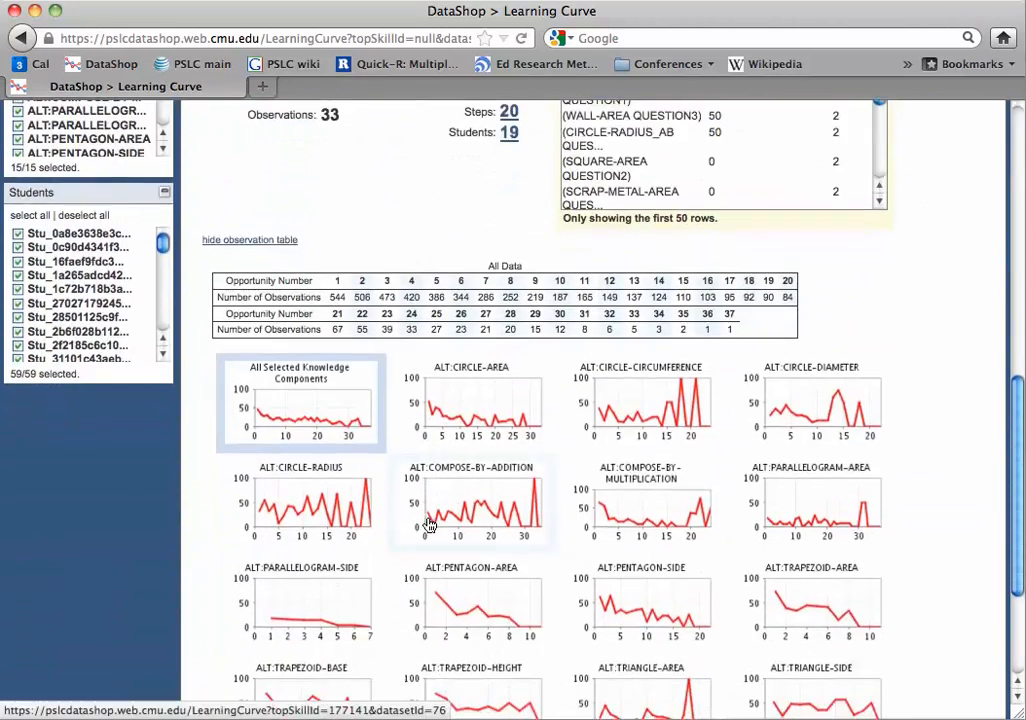
scroll("down", 3)
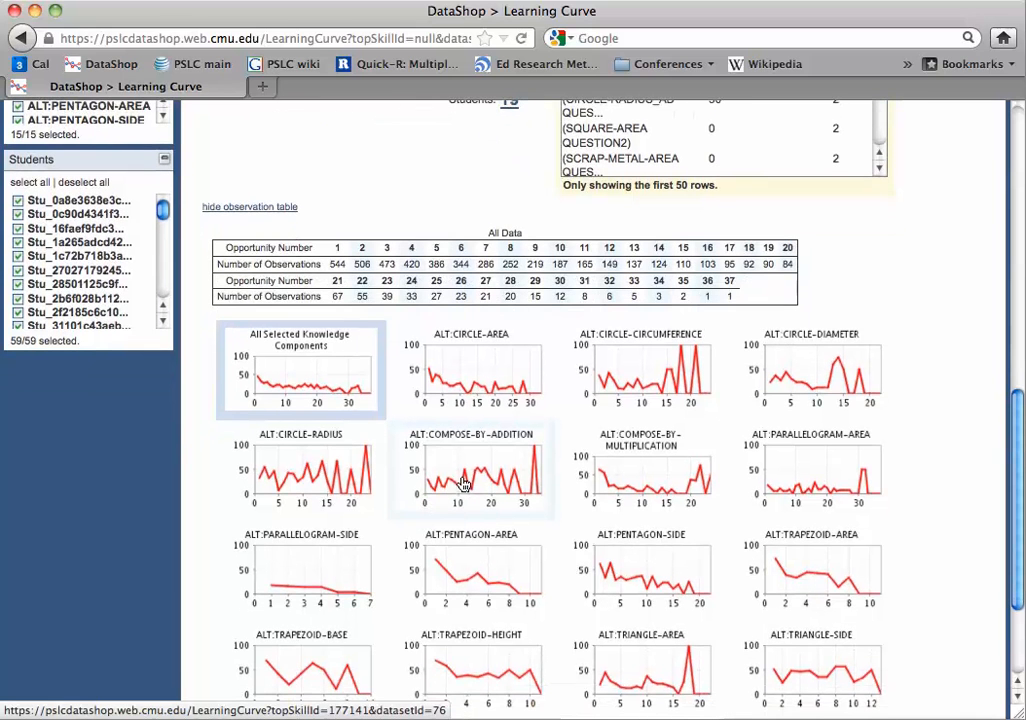
Select the ALT:COMPOSE-BY-ADDITION thumbnail as the main graph (656 observations).
left_click(470, 470)
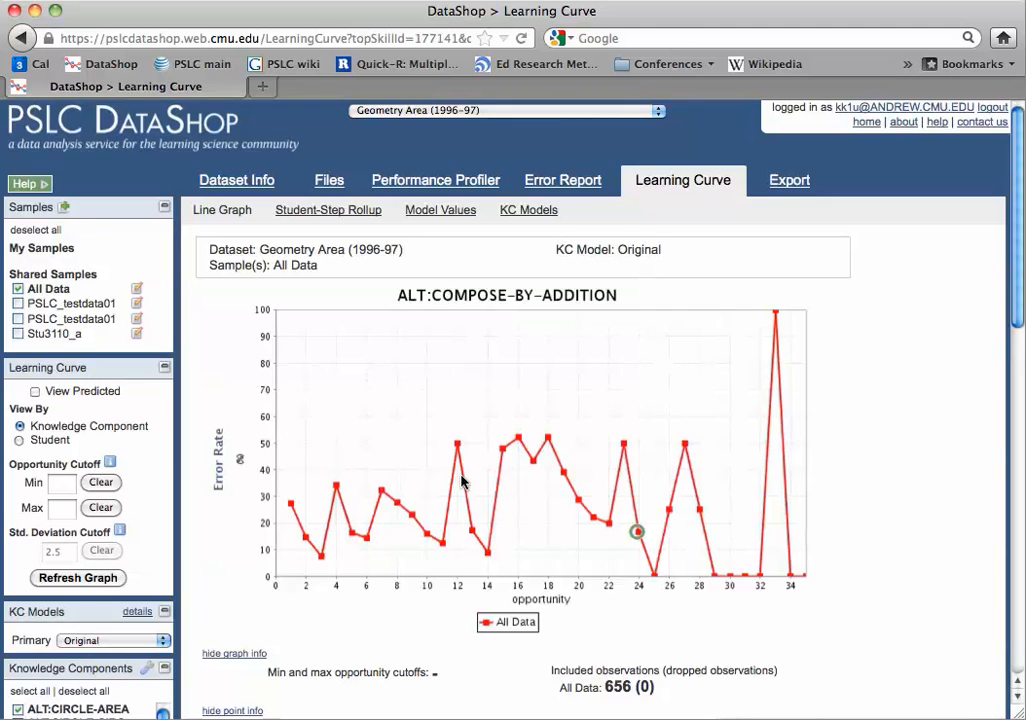
mouse_move(788, 180)
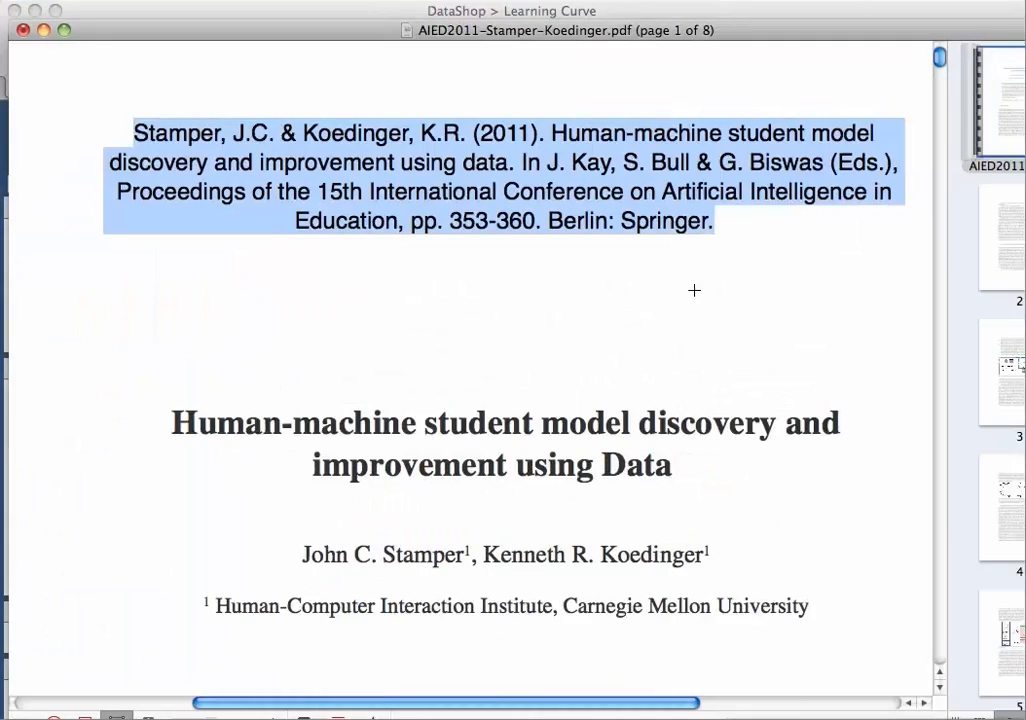
Scroll the Stamper–Koedinger PDF from the title page to Fig. 1 on page 3.
scroll("down", 3)
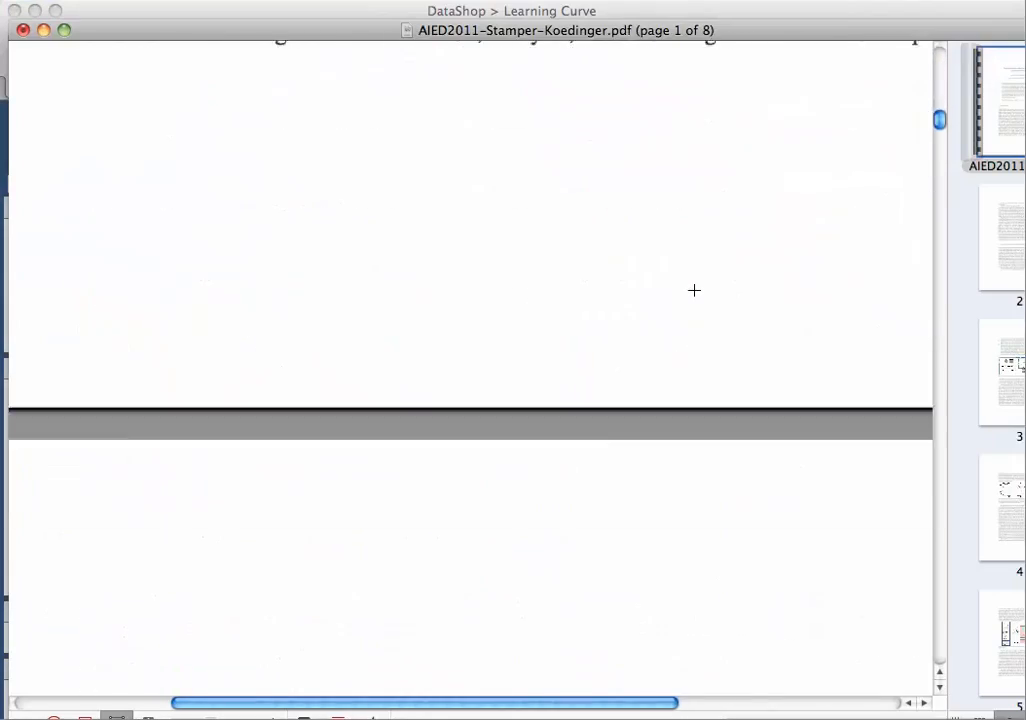
scroll("down", 3)
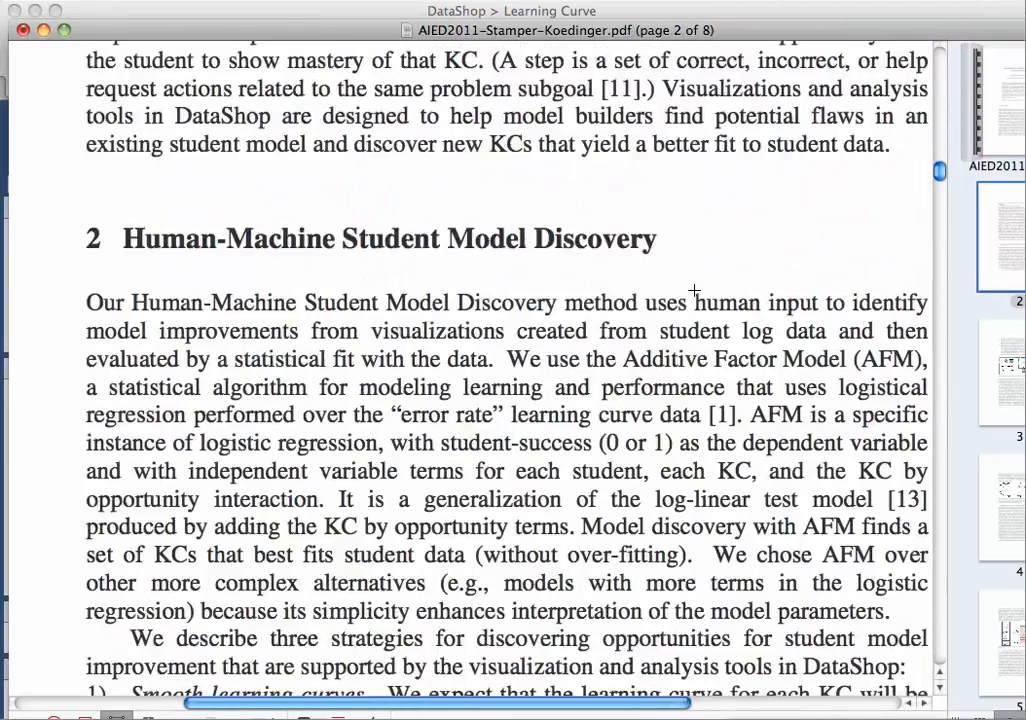
scroll("down", 3)
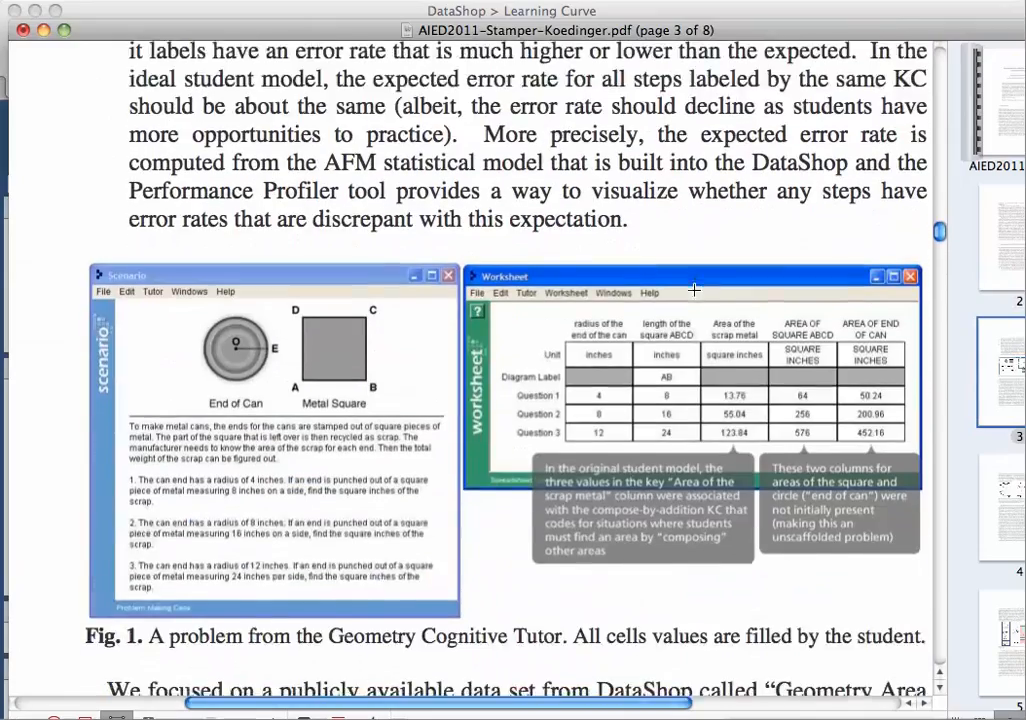
scroll("down", 3)
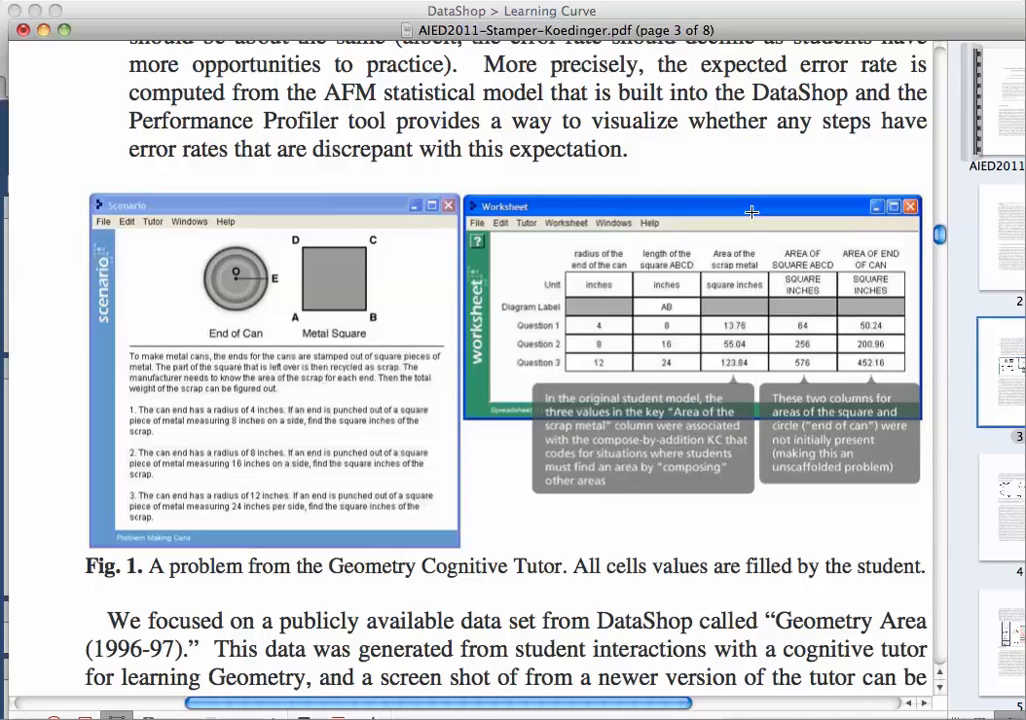
mouse_move(384, 222)
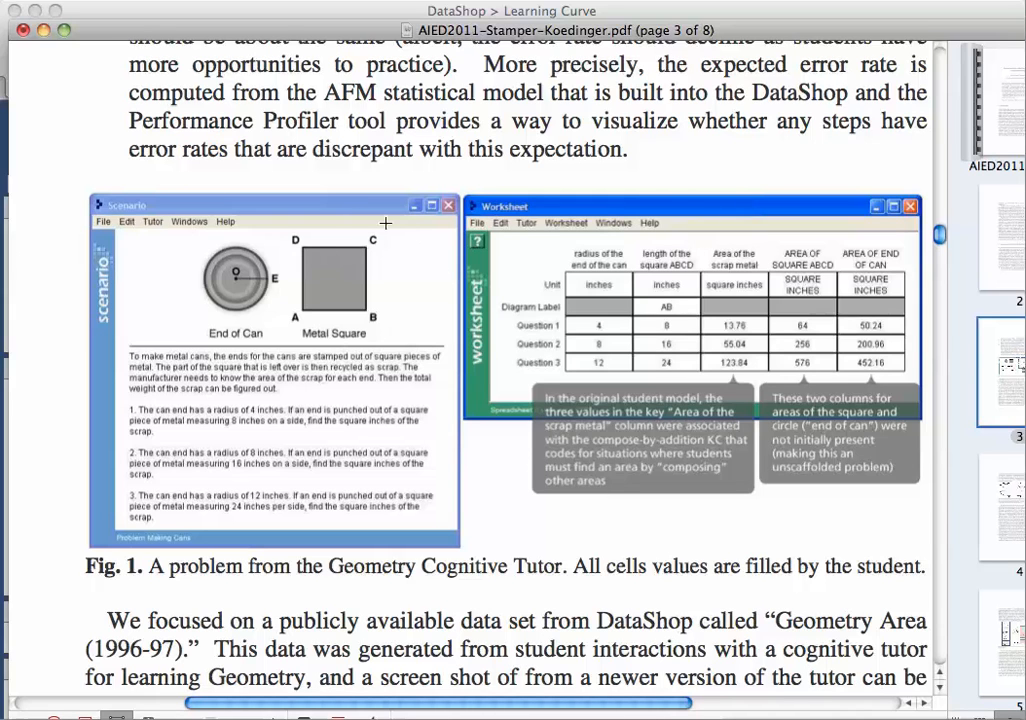
mouse_move(448, 288)
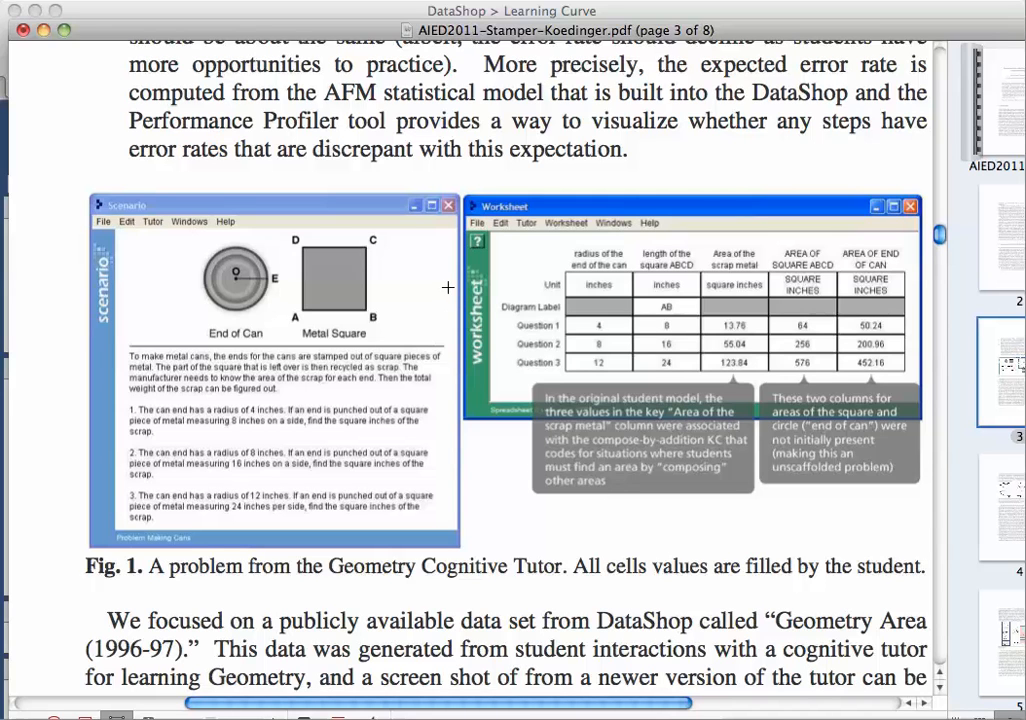
mouse_move(336, 290)
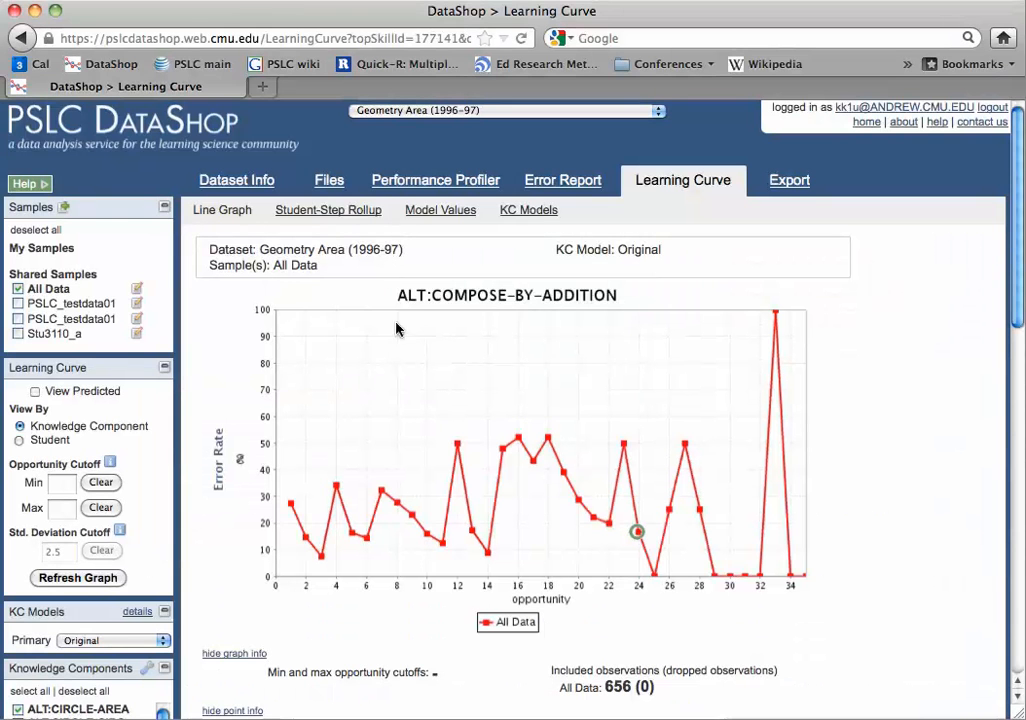
mouse_move(220, 392)
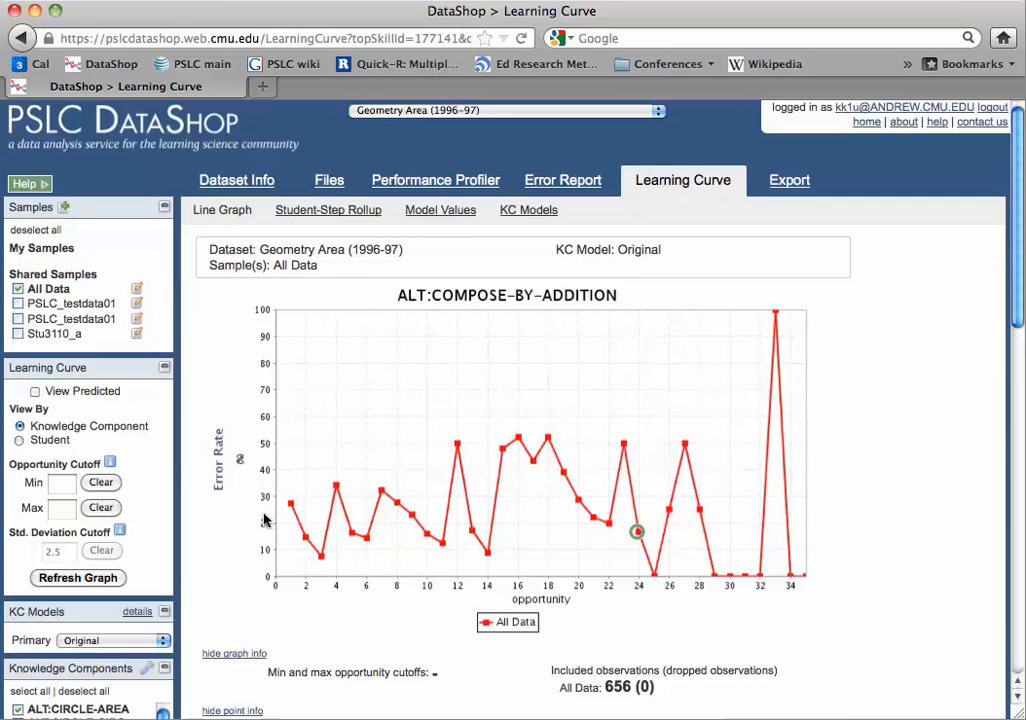
mouse_move(268, 508)
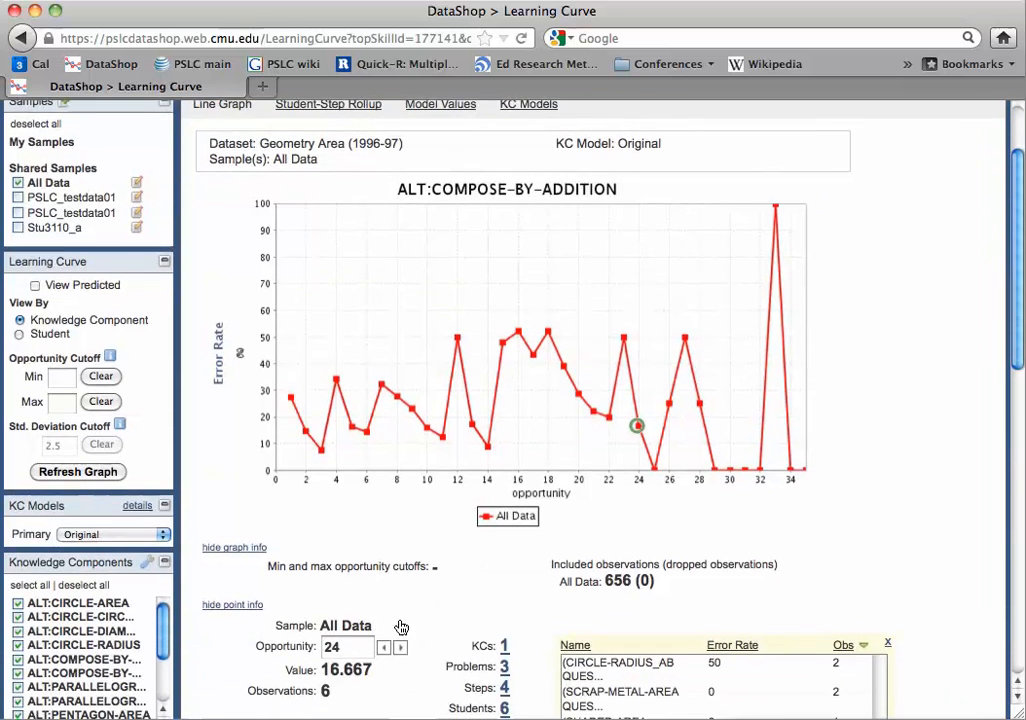
Show point details for opportunities 12, 4 and 1, ending at 27.273 error over 44 observations.
scroll("down", 3)
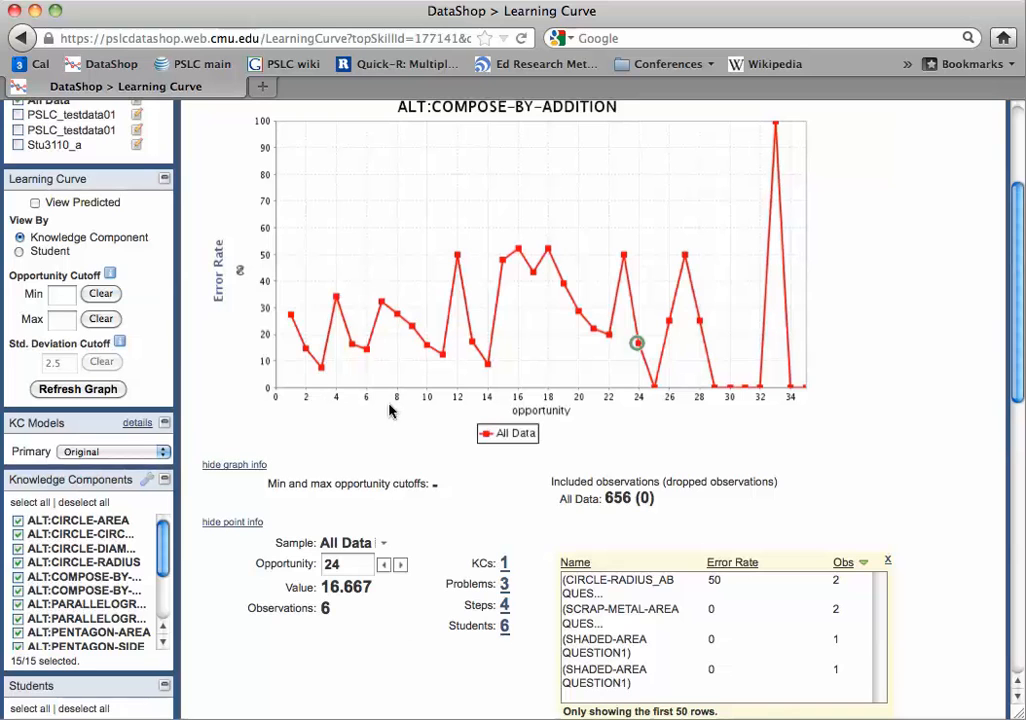
mouse_move(456, 258)
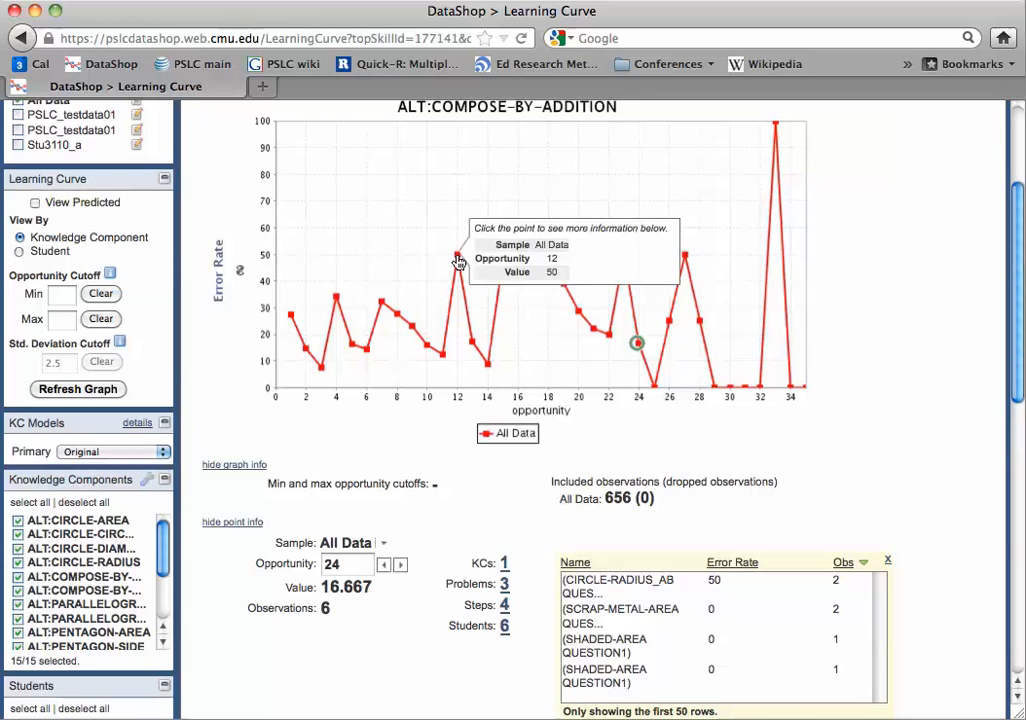
left_click(456, 252)
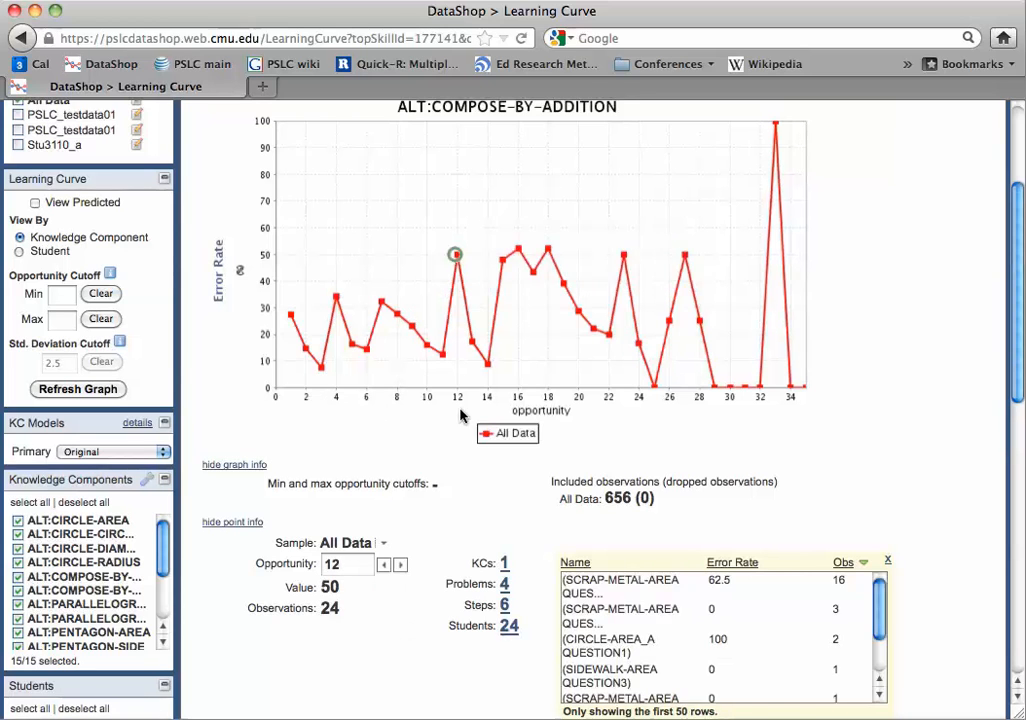
mouse_move(686, 602)
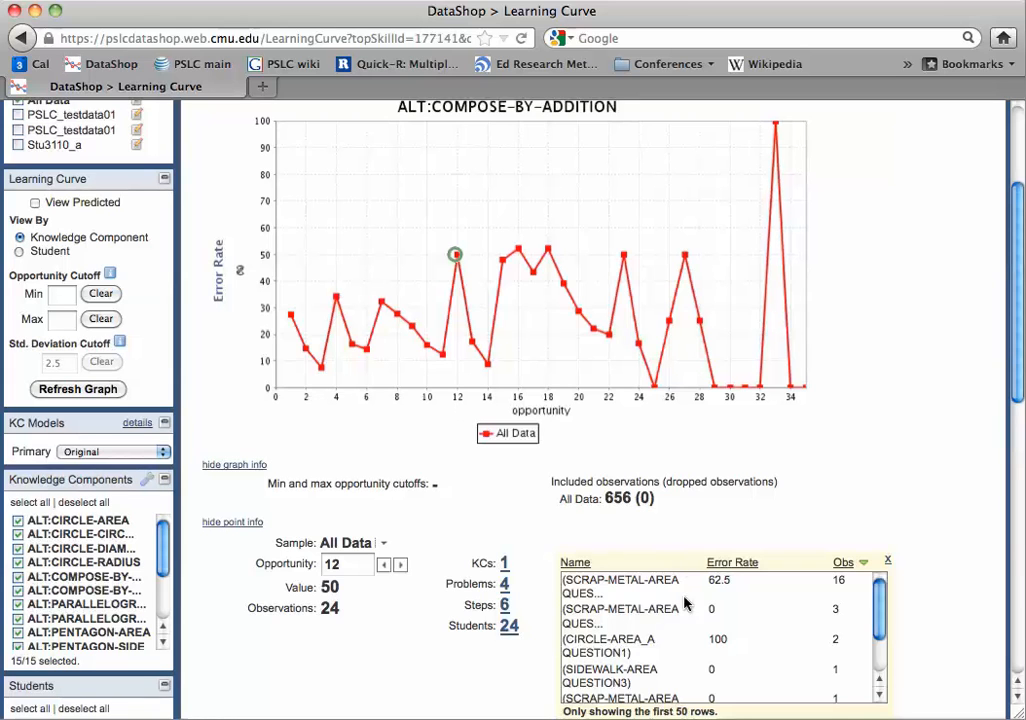
mouse_move(520, 608)
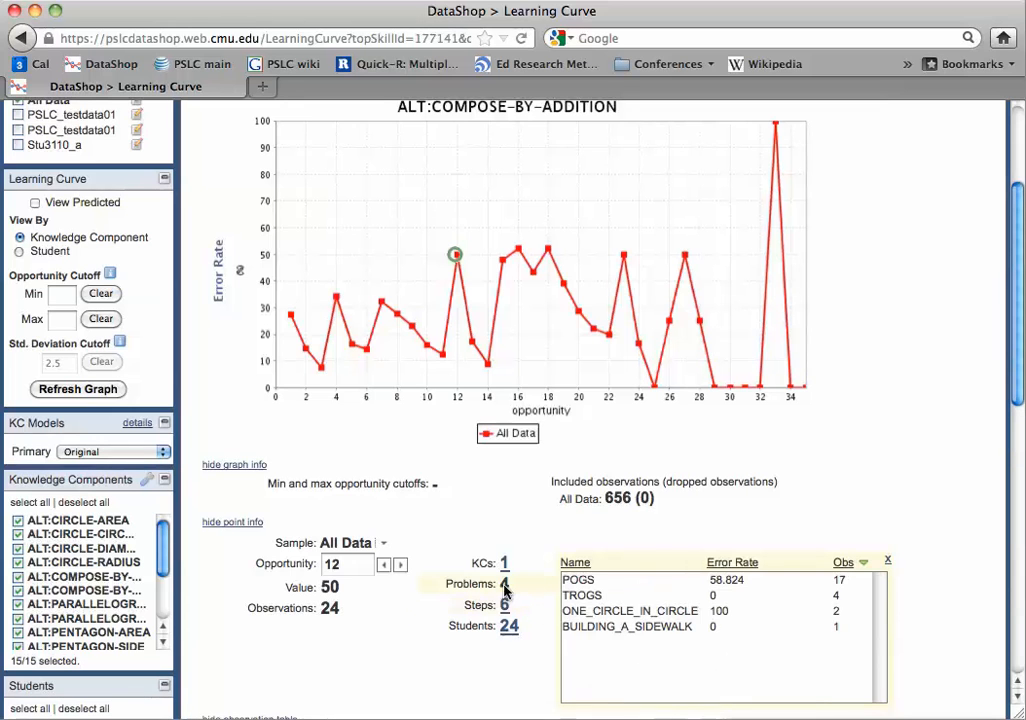
mouse_move(672, 586)
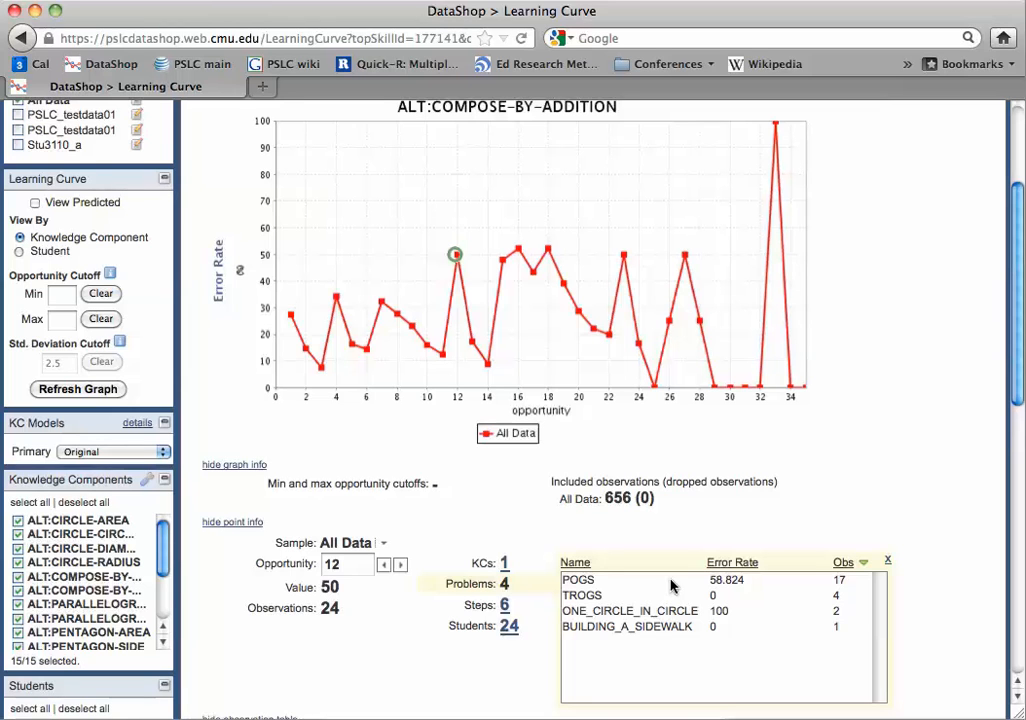
mouse_move(672, 588)
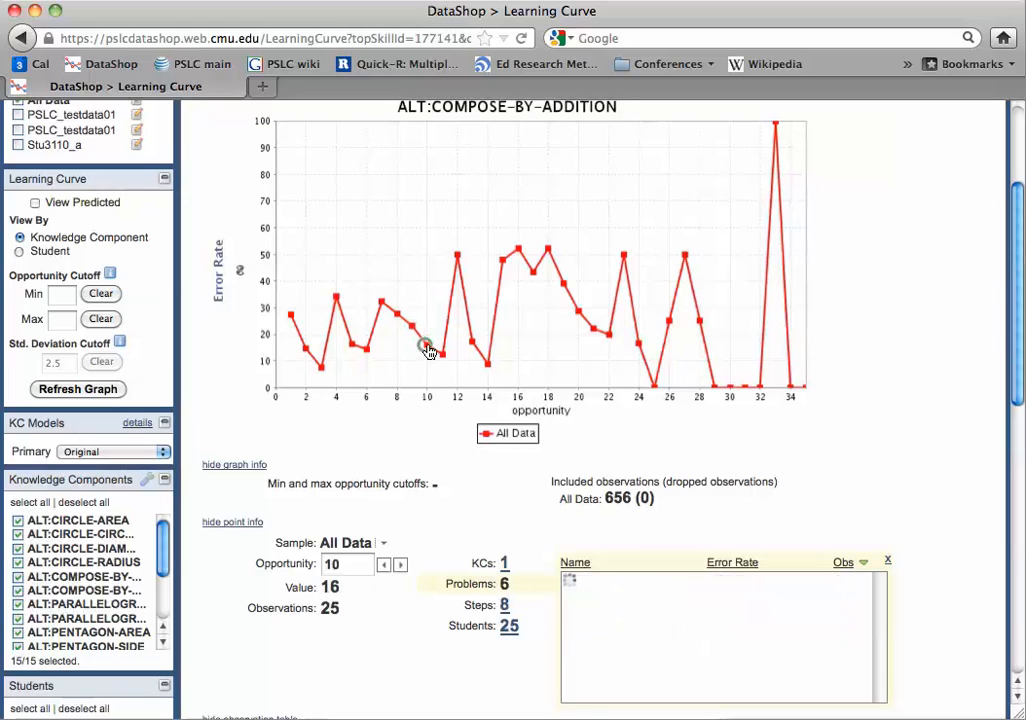
left_click(428, 344)
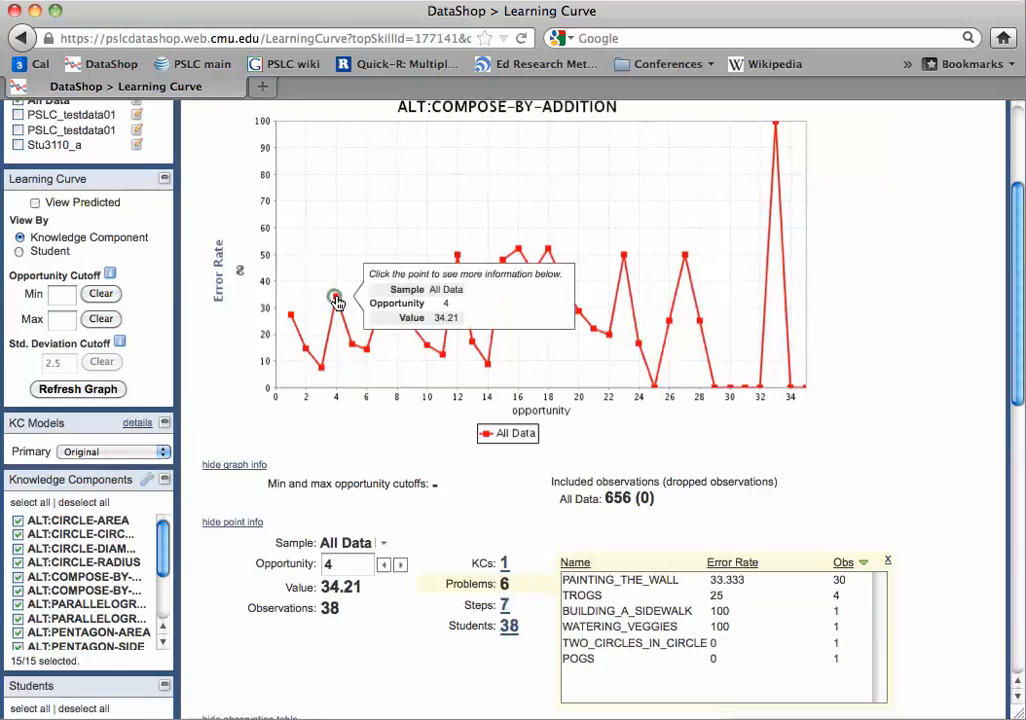
mouse_move(350, 356)
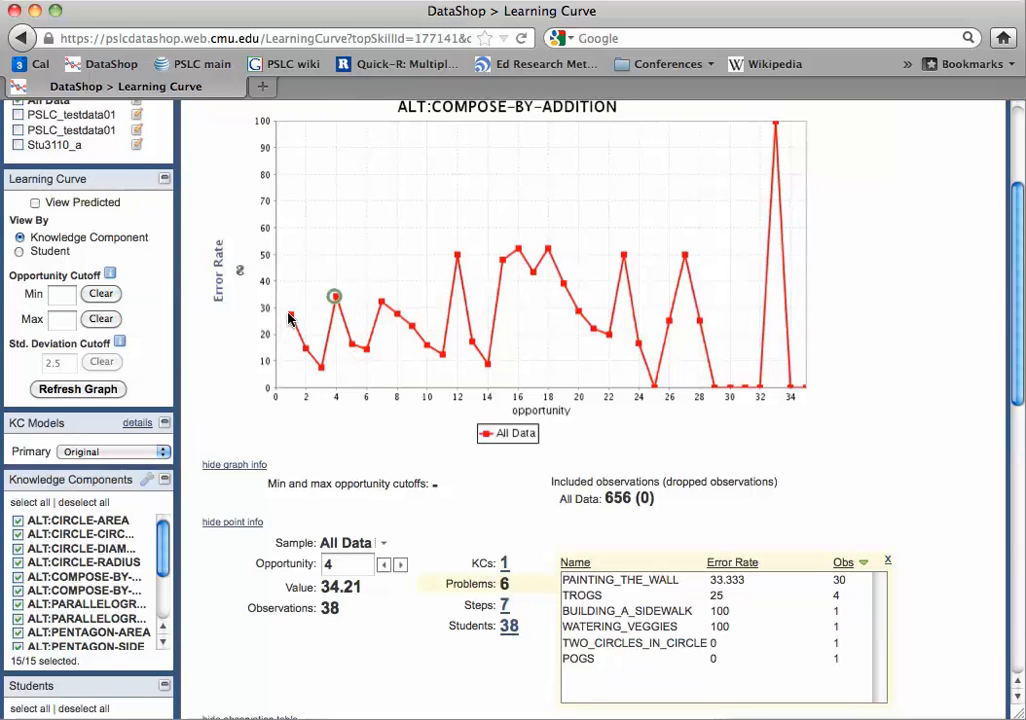
left_click(288, 318)
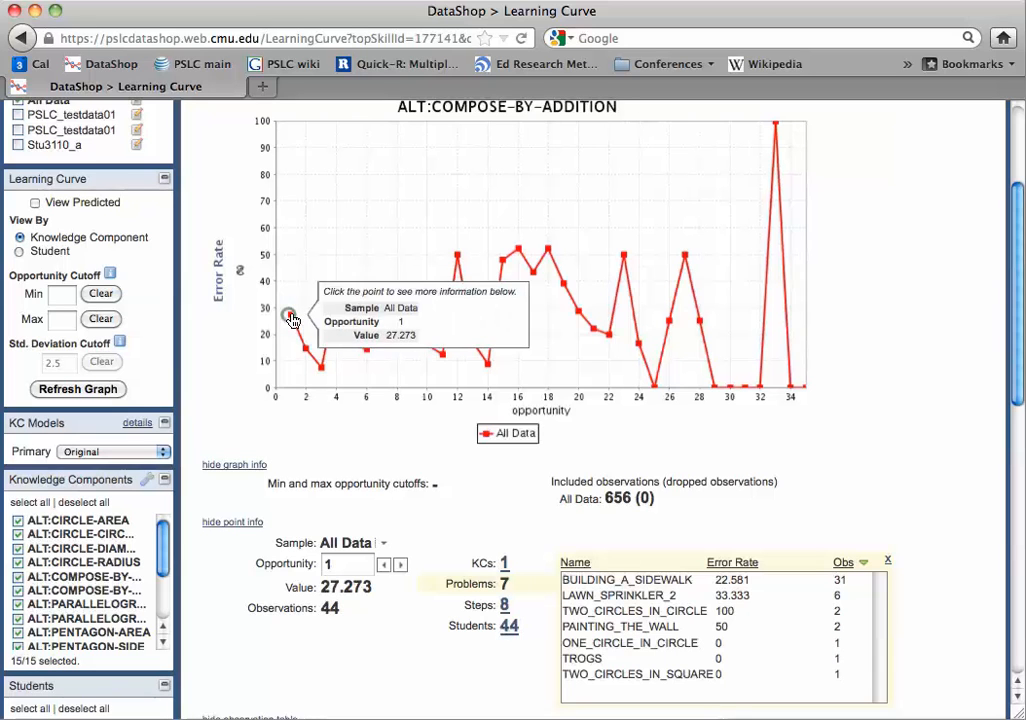
mouse_move(430, 530)
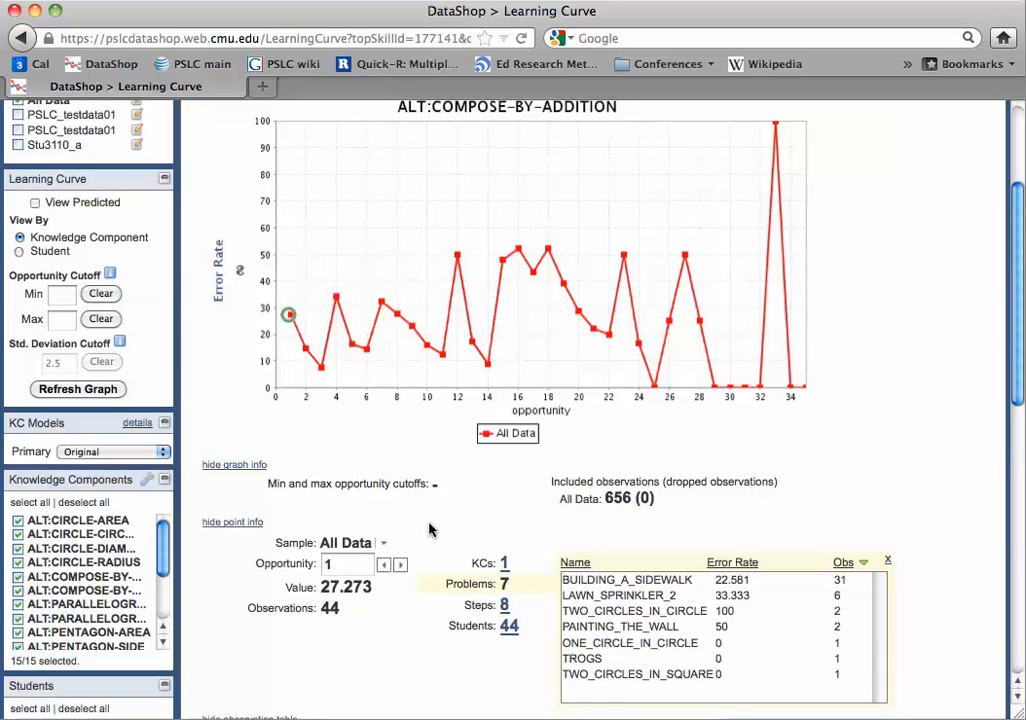
mouse_move(640, 552)
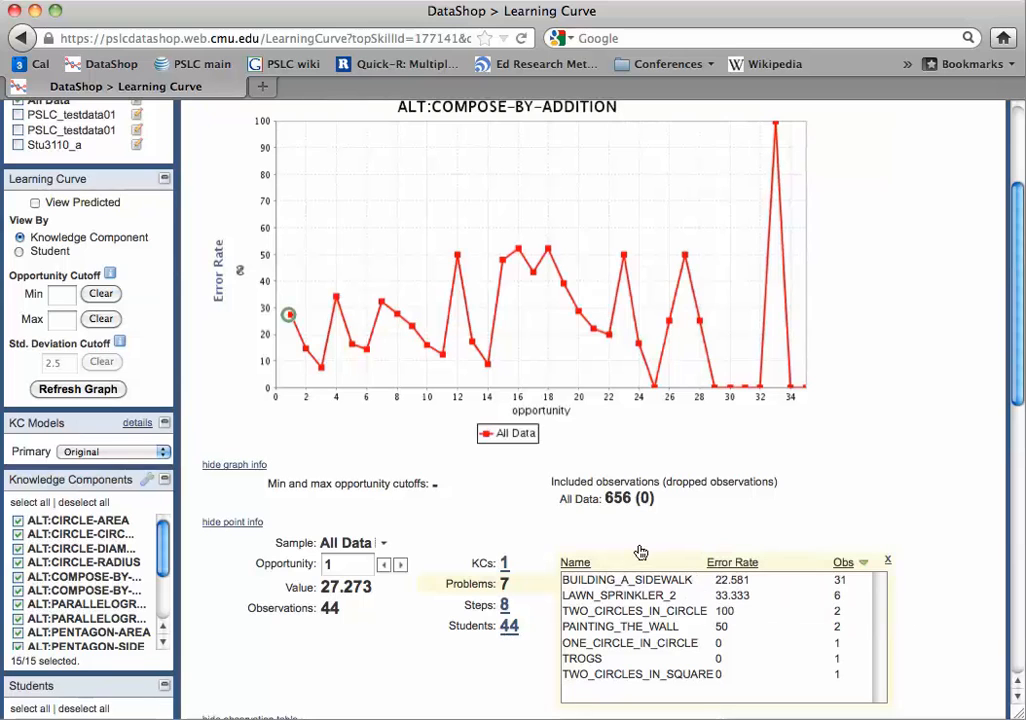
mouse_move(744, 462)
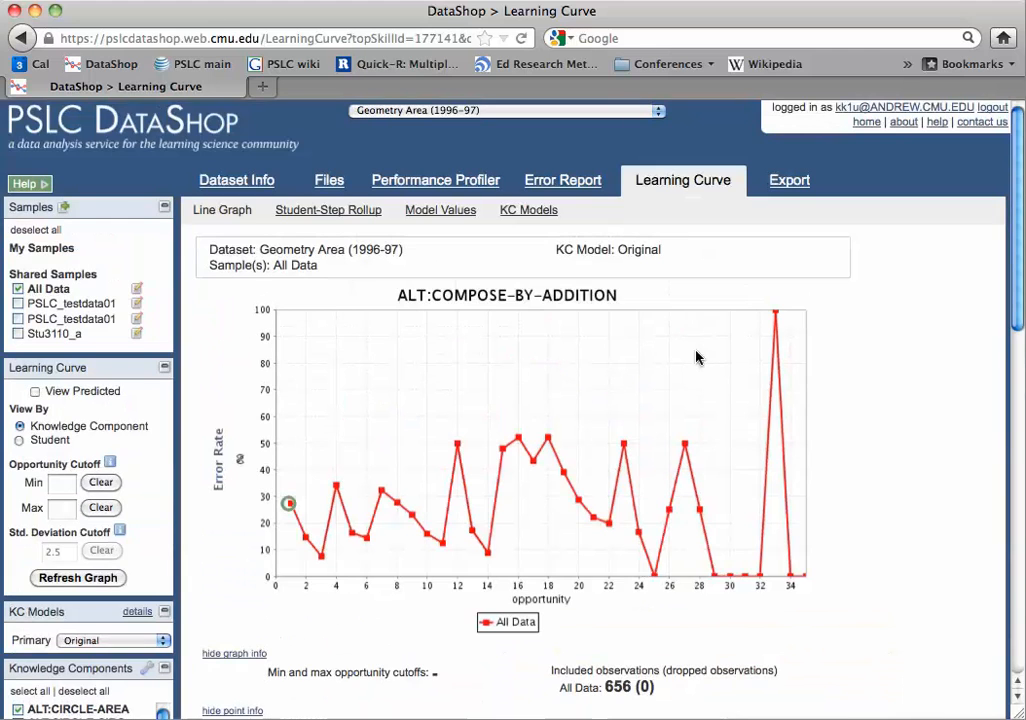
mouse_move(468, 256)
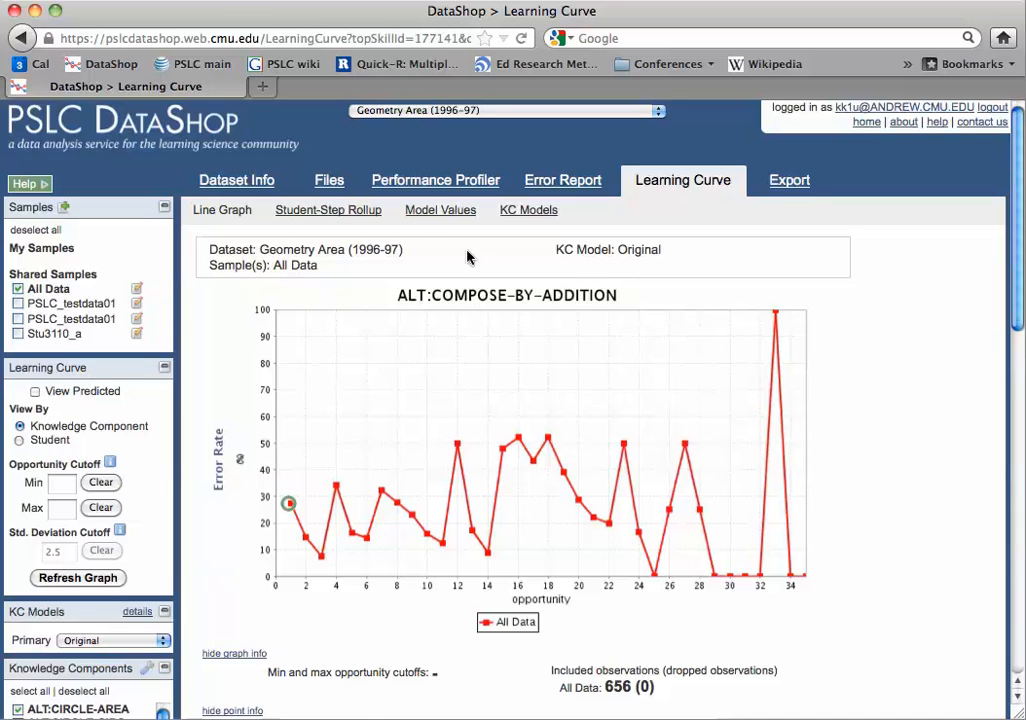
Clear the knowledge components and keep only ALT:COMPOSE-BY-ADDITION selected.
left_click(436, 180)
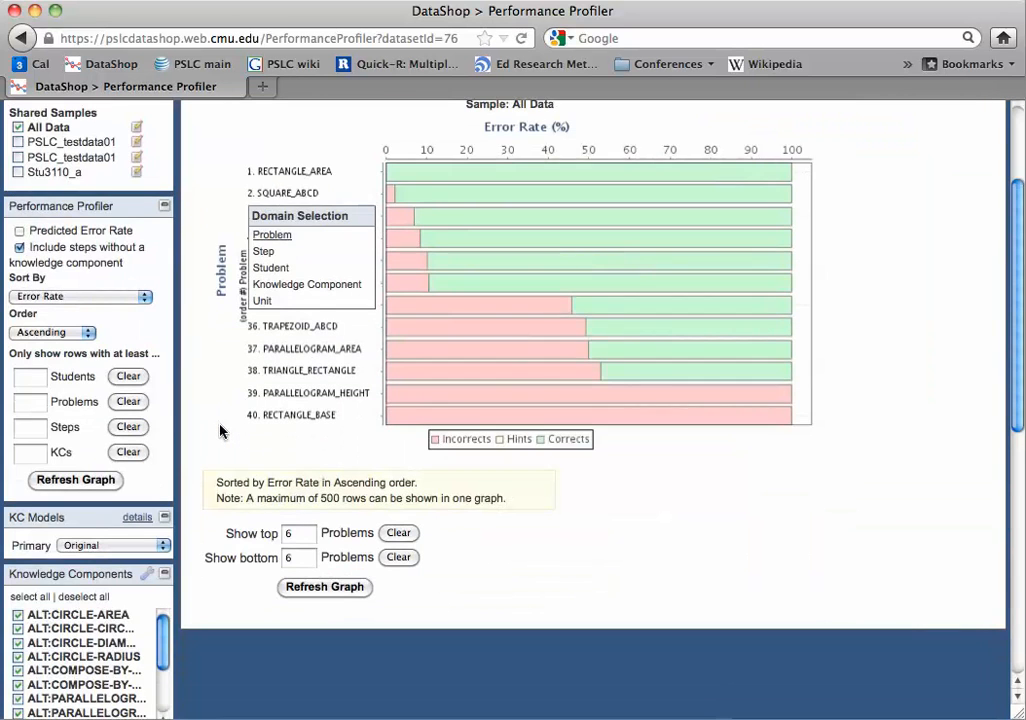
scroll("down", 3)
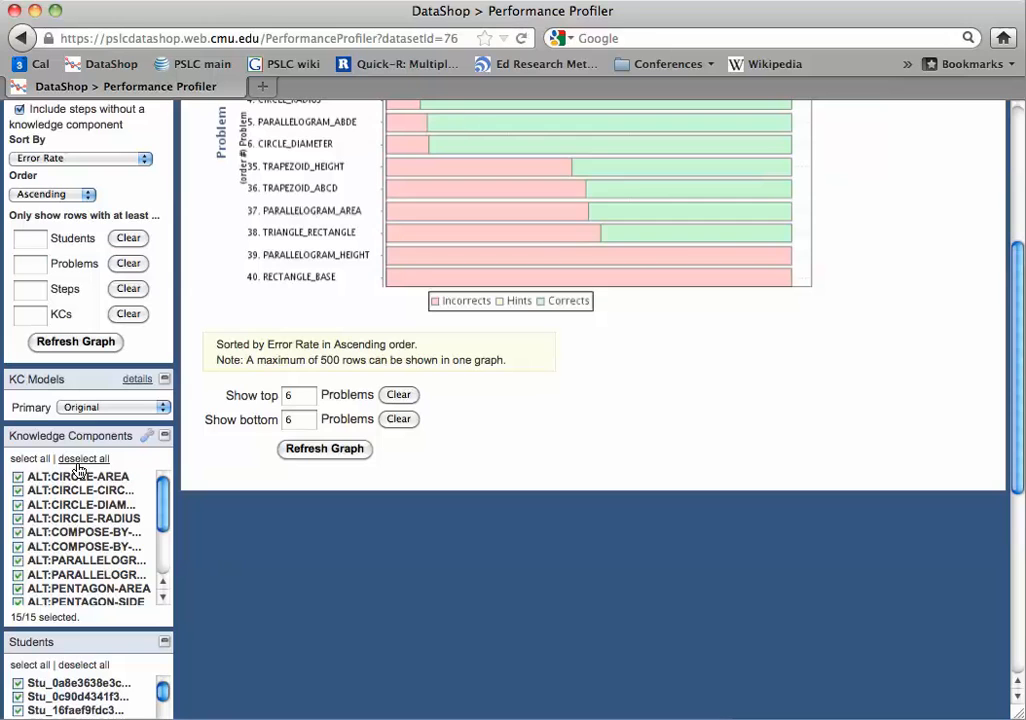
left_click(84, 458)
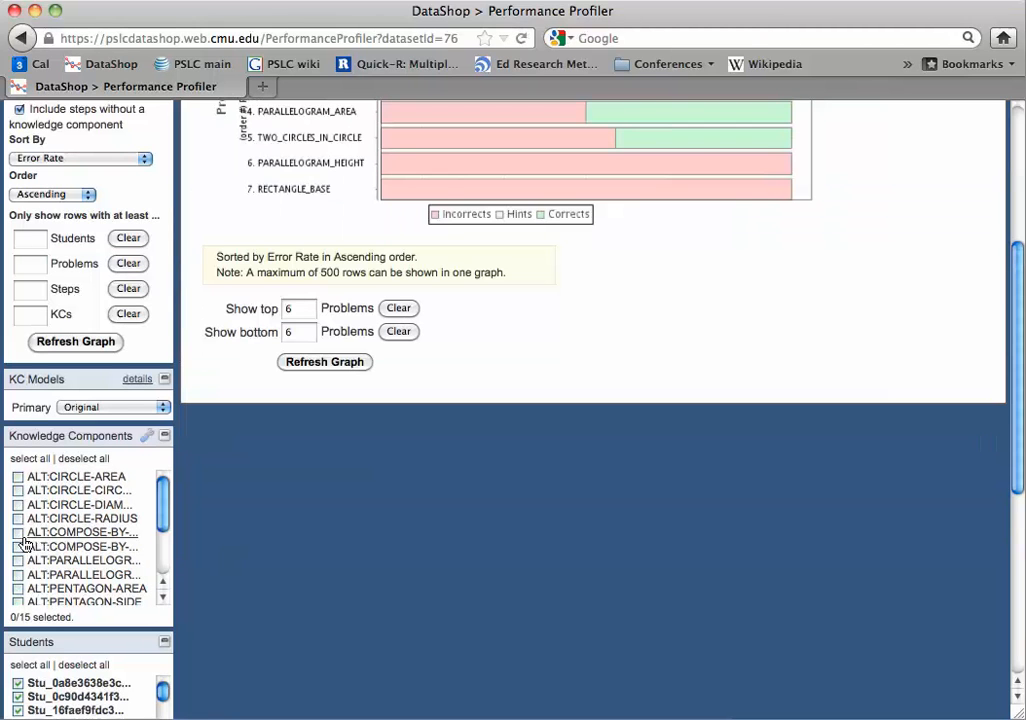
left_click(18, 532)
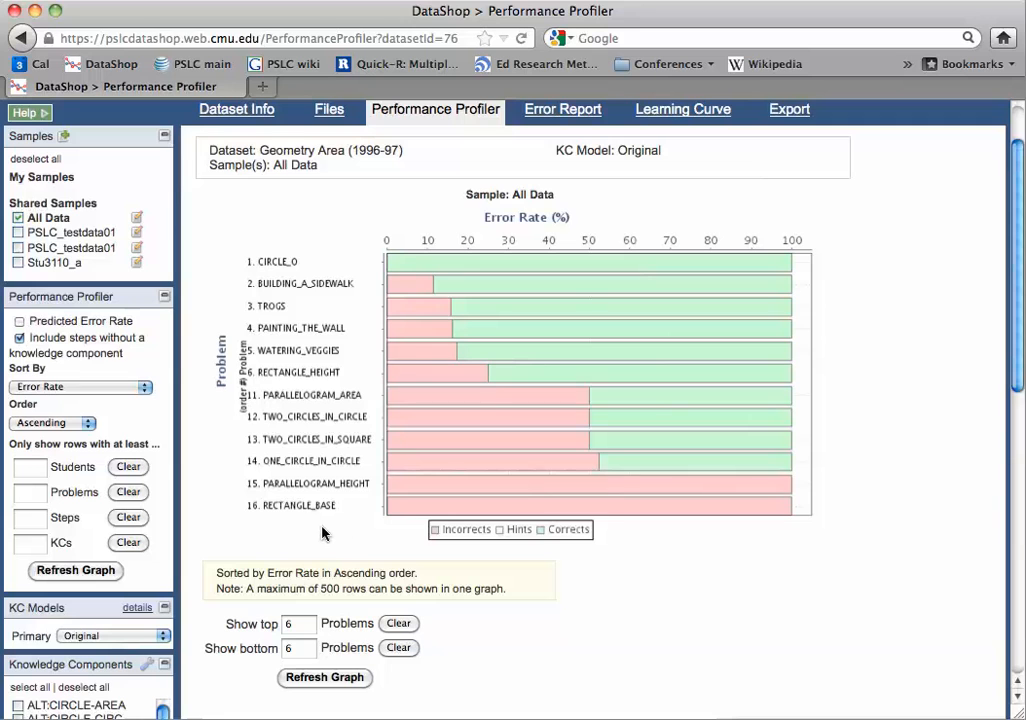
mouse_move(374, 508)
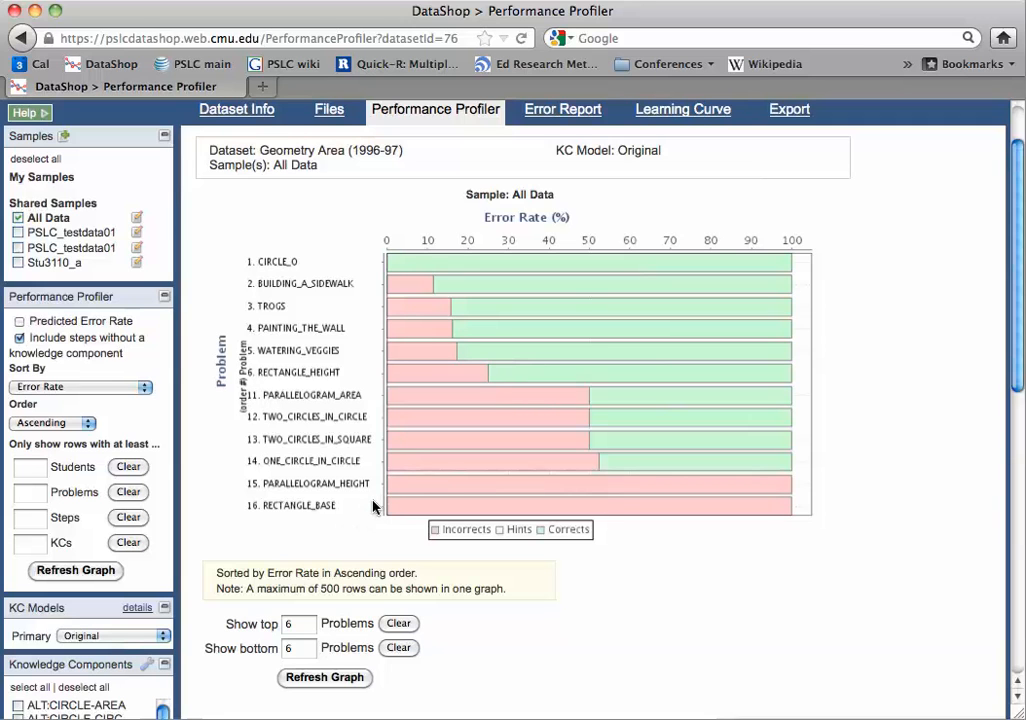
mouse_move(282, 250)
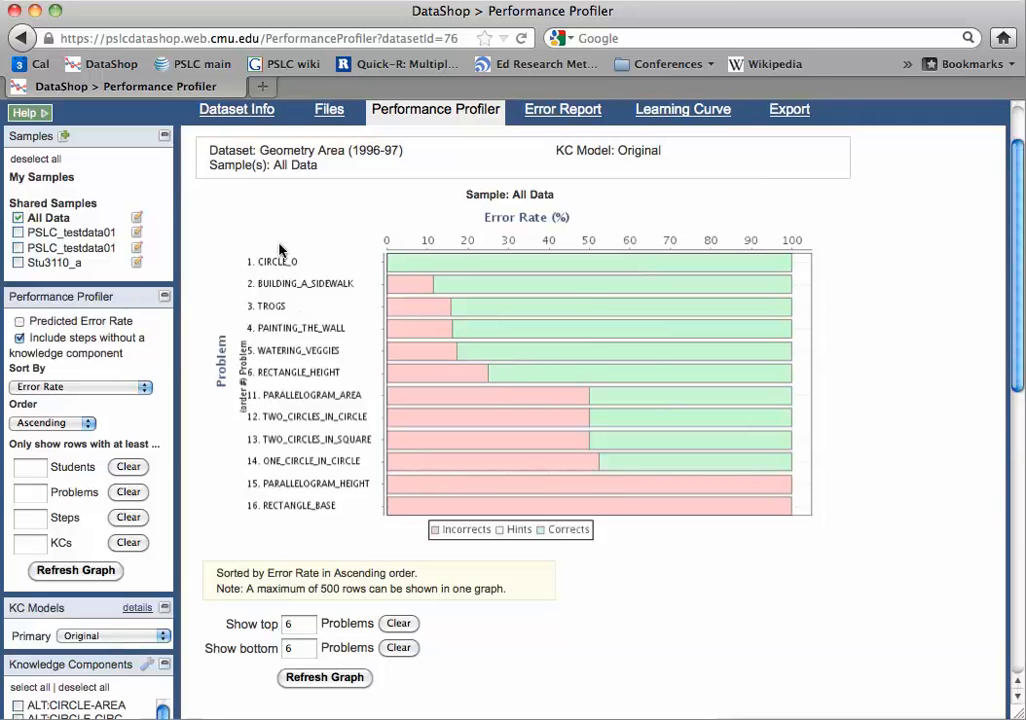
mouse_move(320, 570)
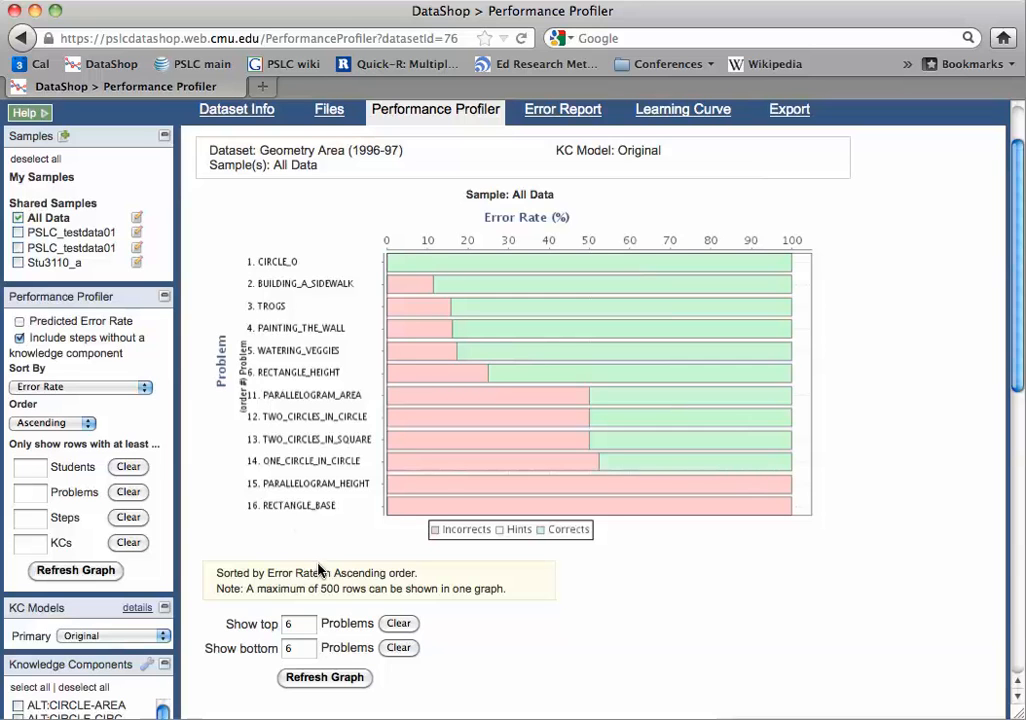
mouse_move(280, 658)
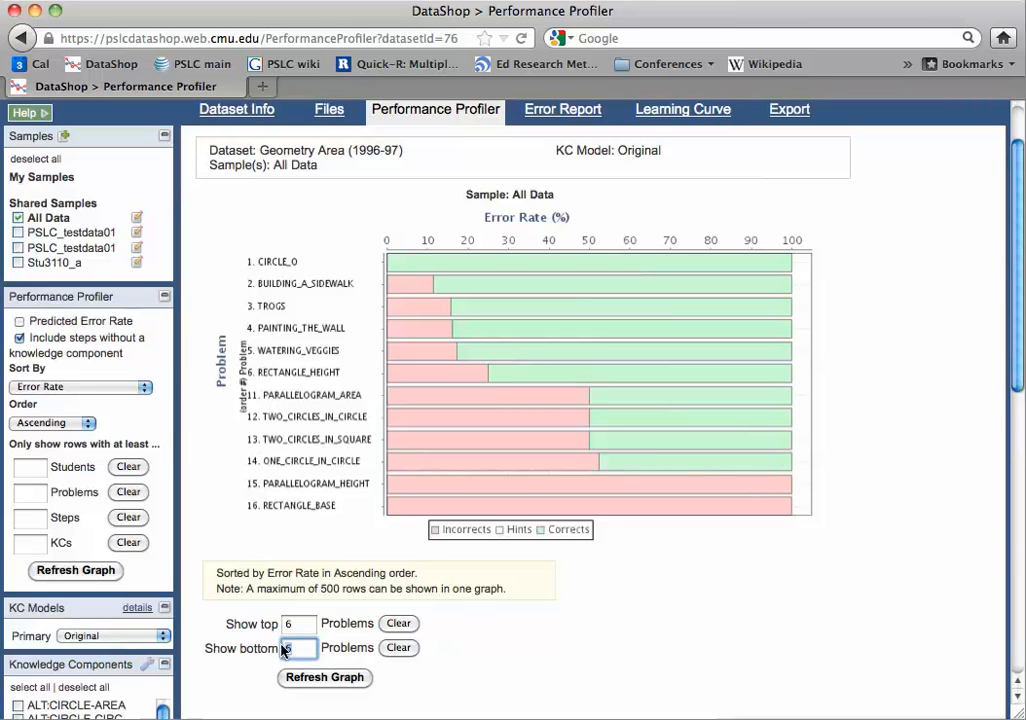
Show the bottom 10 problems and redraw the error-rate chart.
type("10")
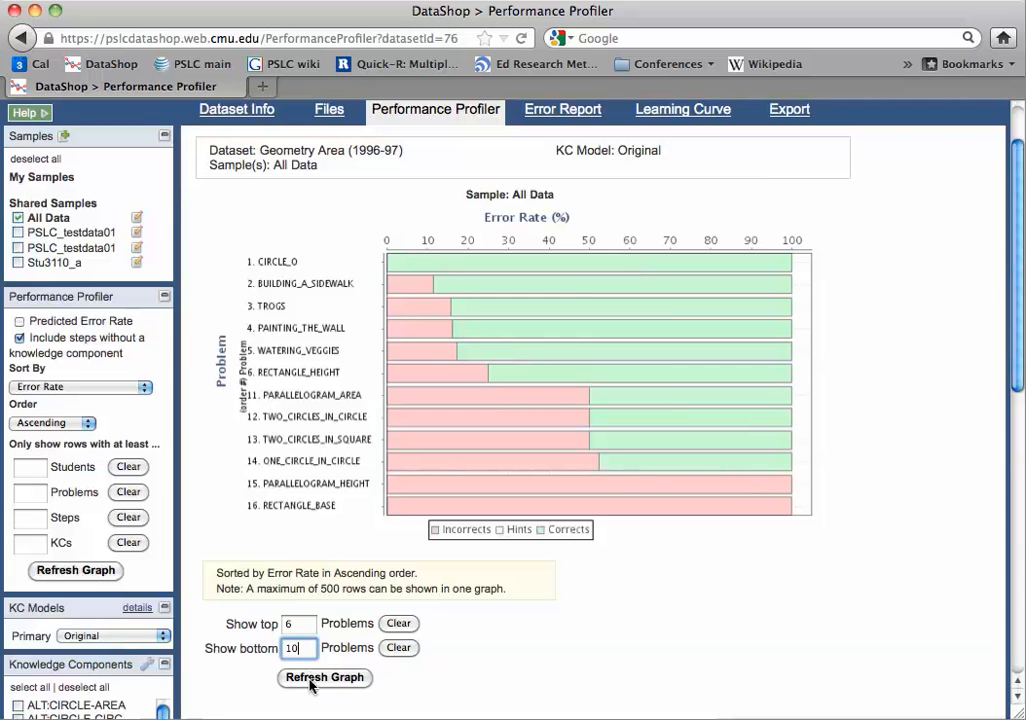
left_click(324, 676)
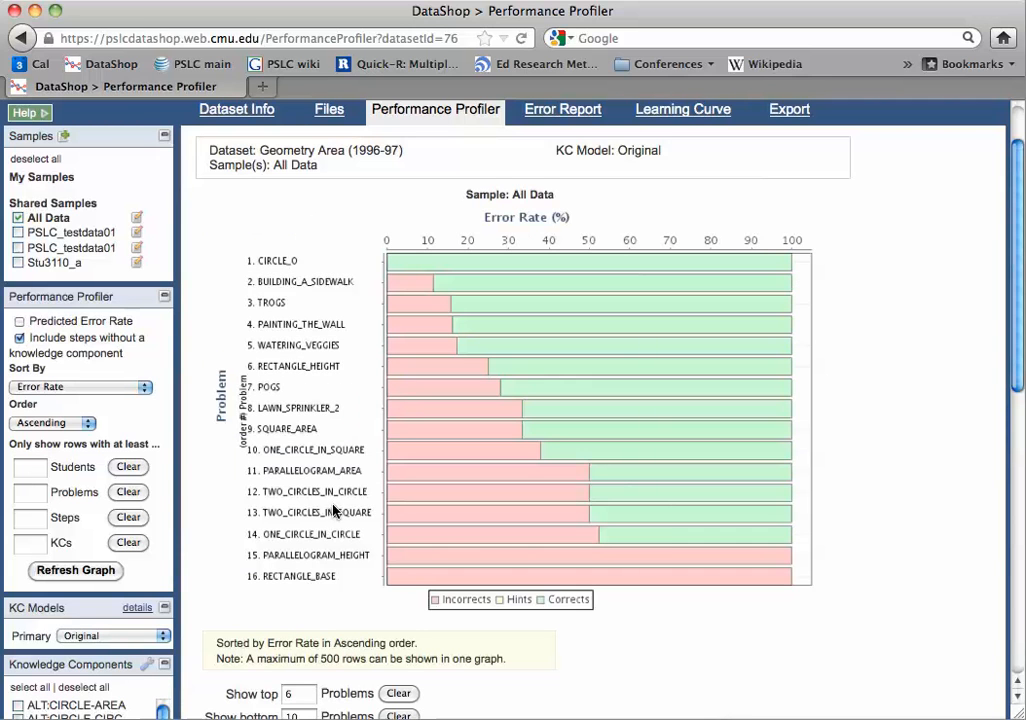
mouse_move(368, 570)
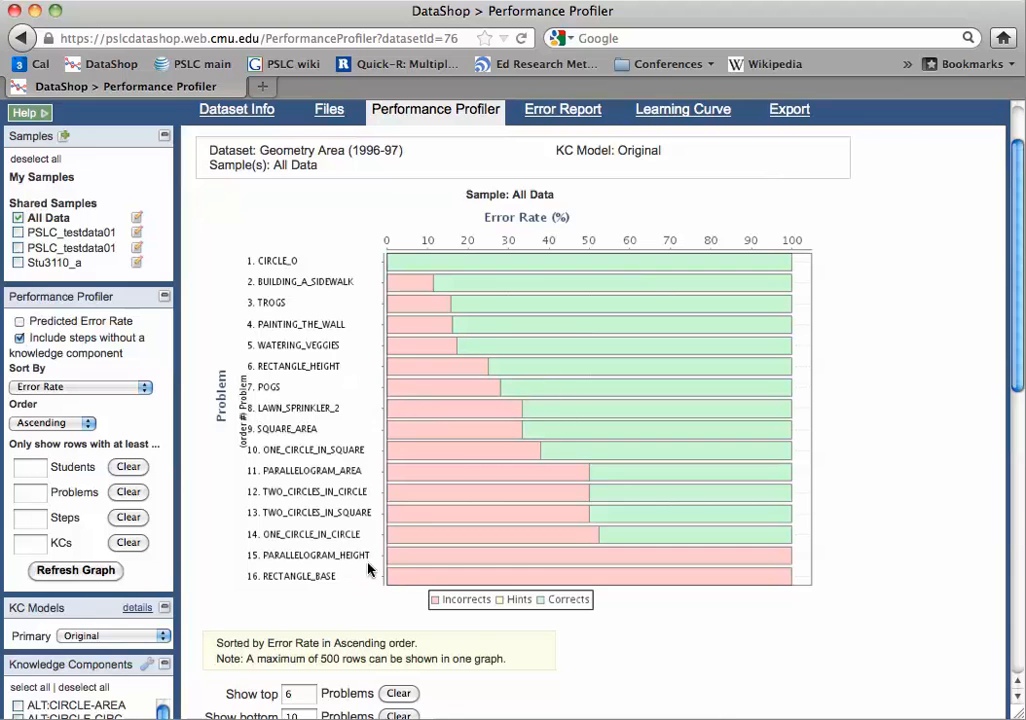
mouse_move(280, 478)
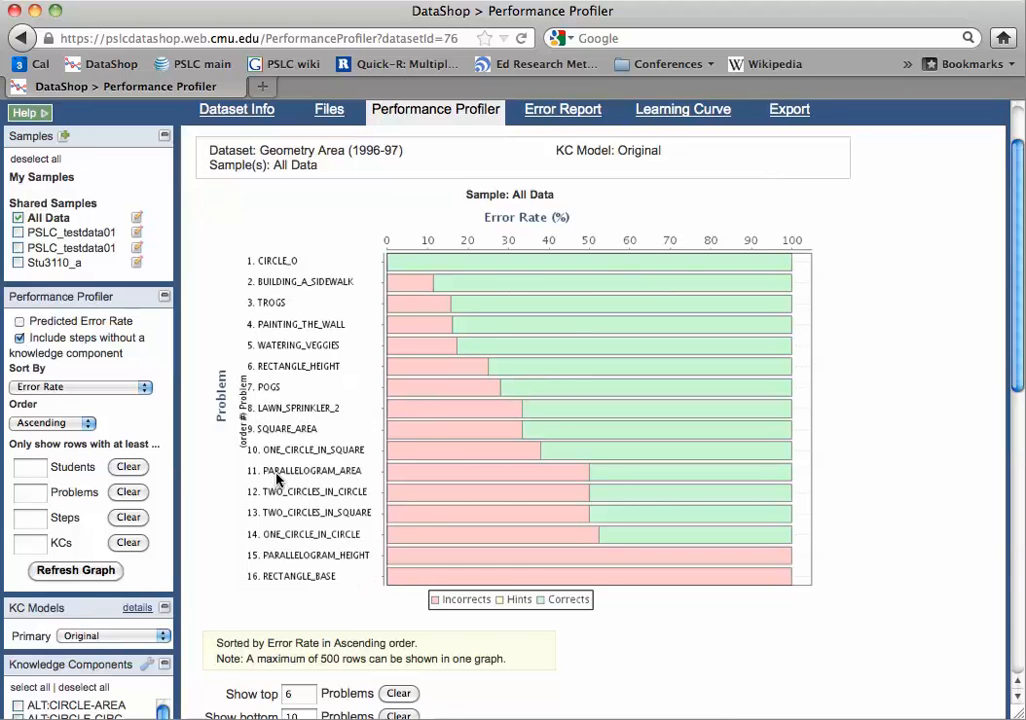
left_click(220, 390)
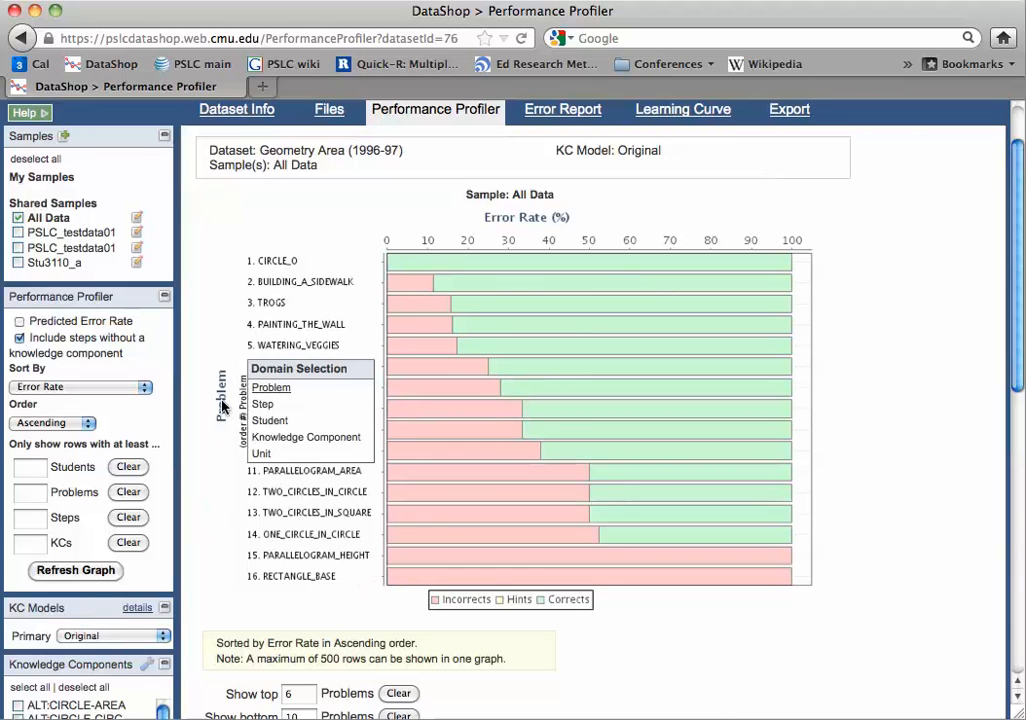
Chart error rates by Step and list the bottom 26 steps.
left_click(262, 404)
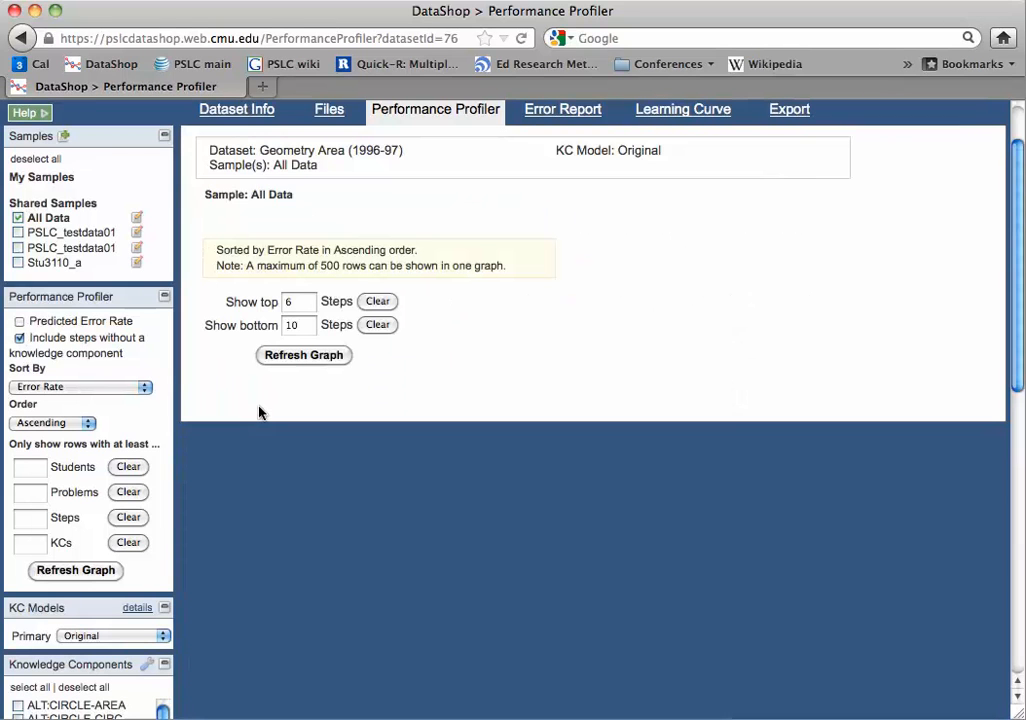
mouse_move(230, 414)
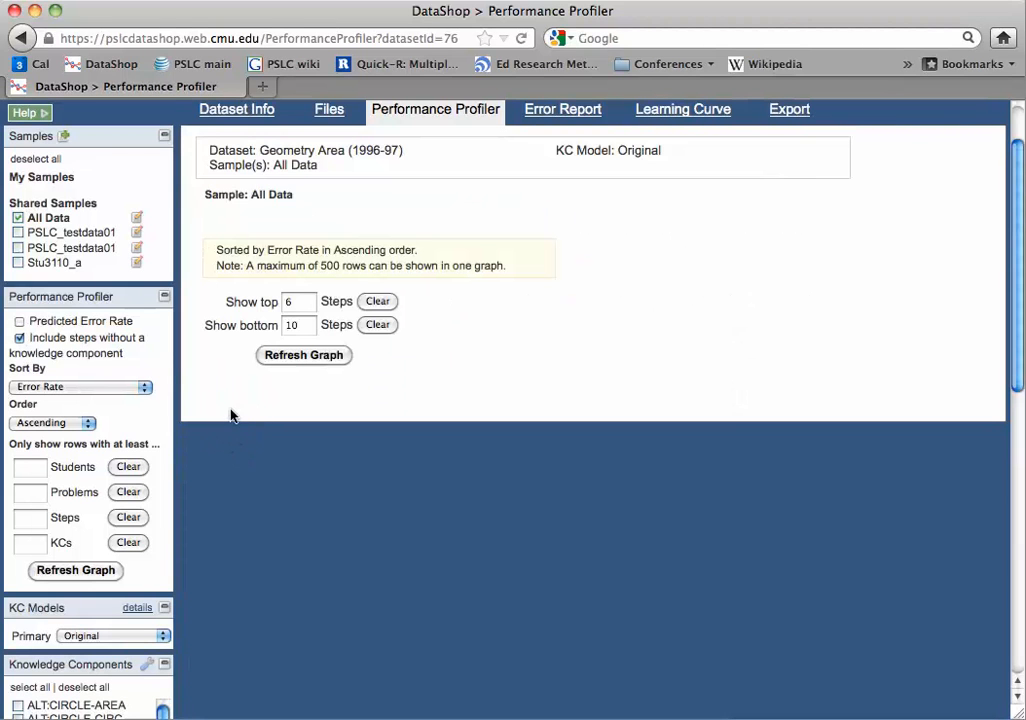
left_click(304, 354)
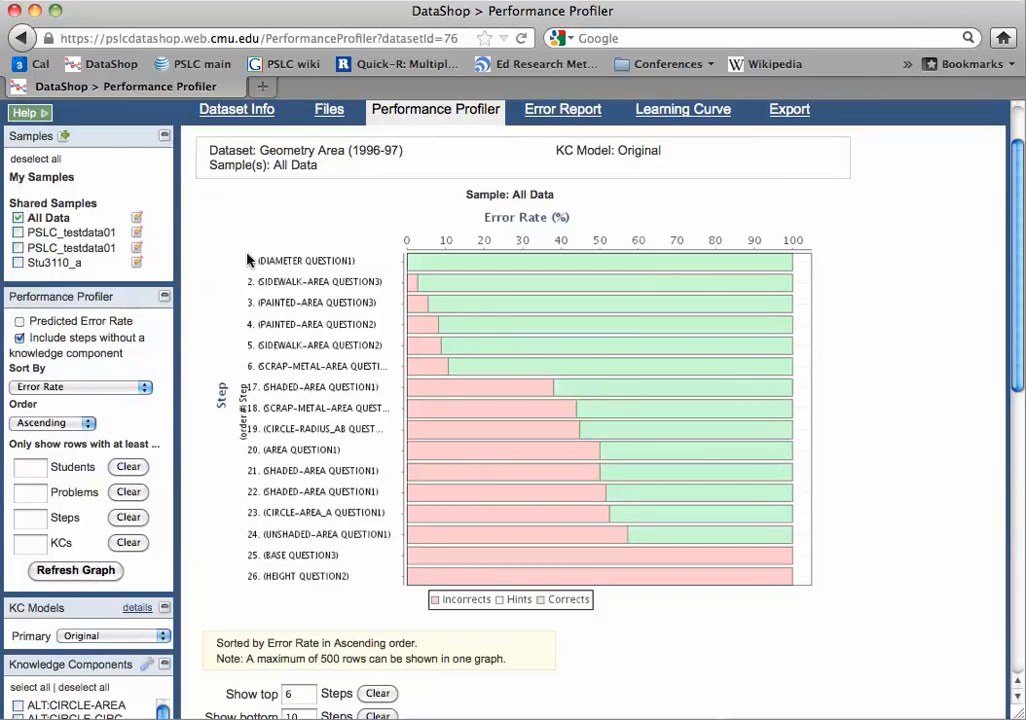
mouse_move(316, 280)
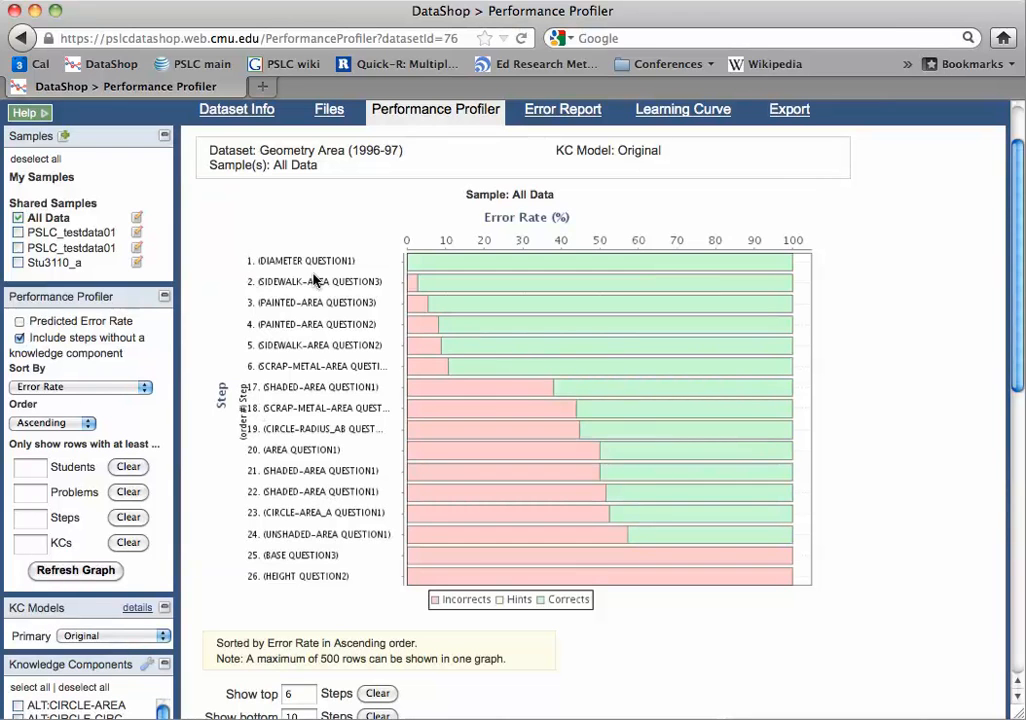
mouse_move(296, 616)
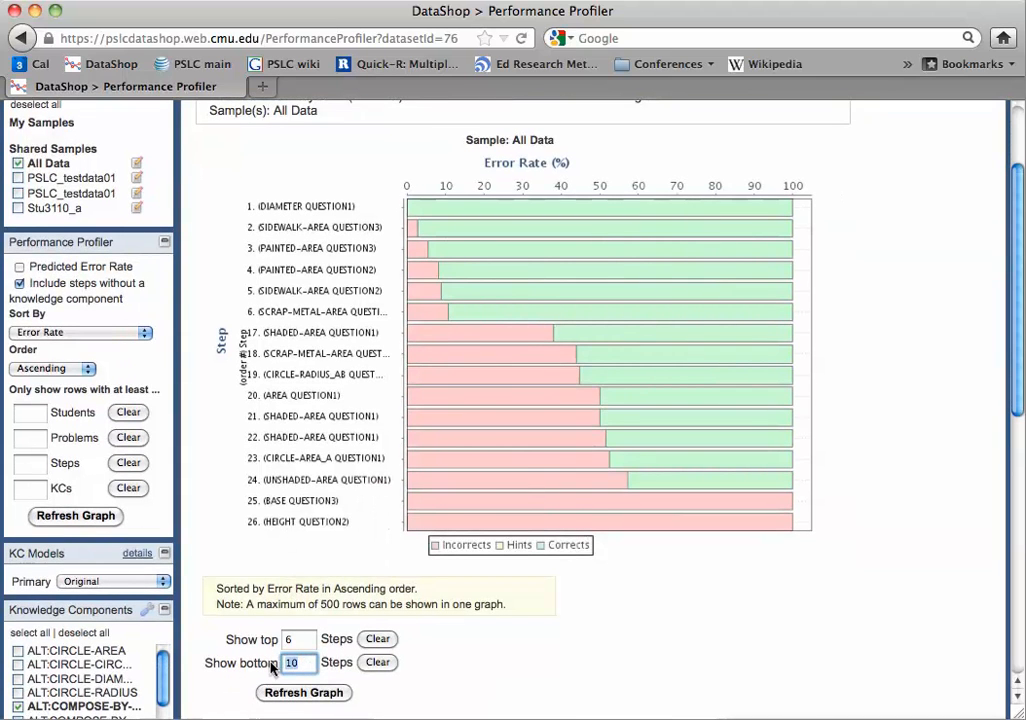
type("26")
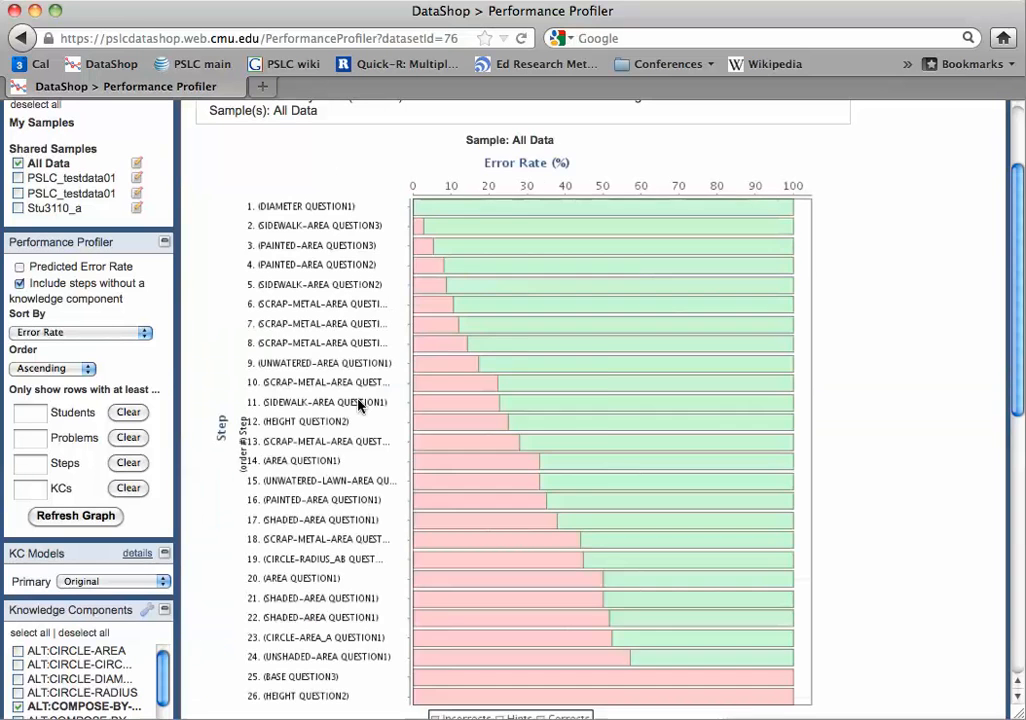
scroll("down", 3)
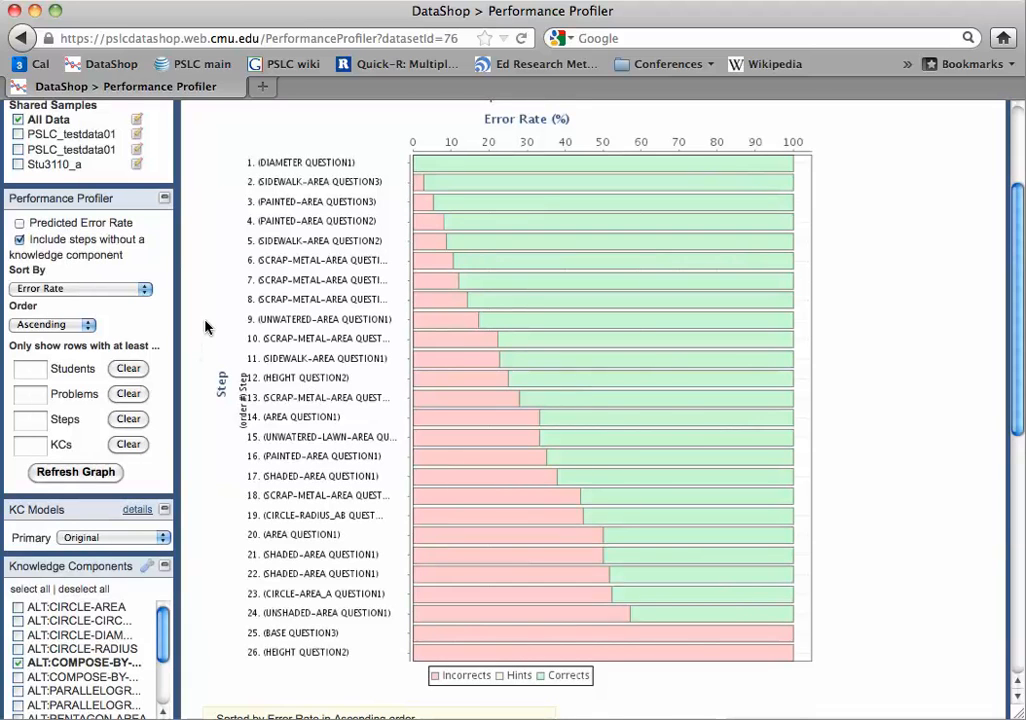
mouse_move(248, 148)
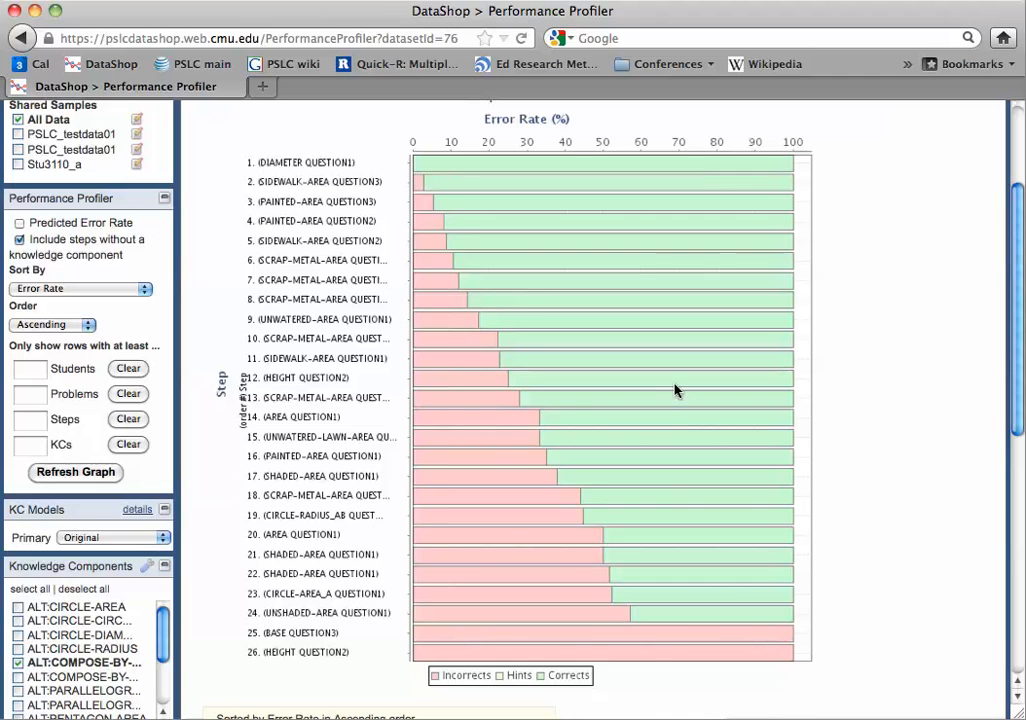
mouse_move(424, 330)
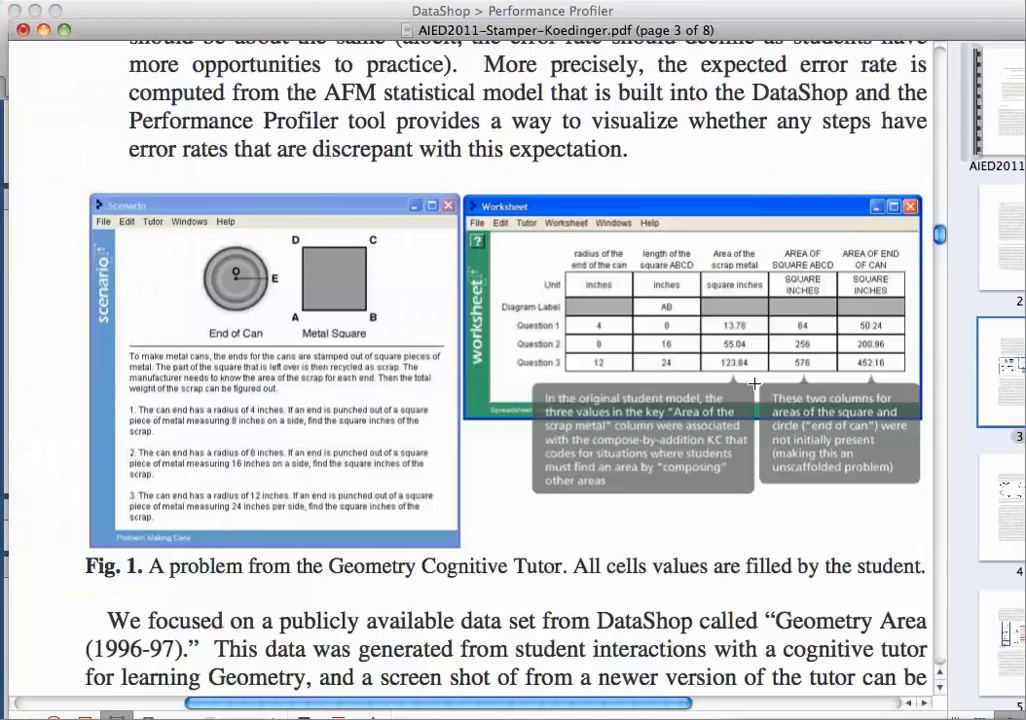
mouse_move(512, 232)
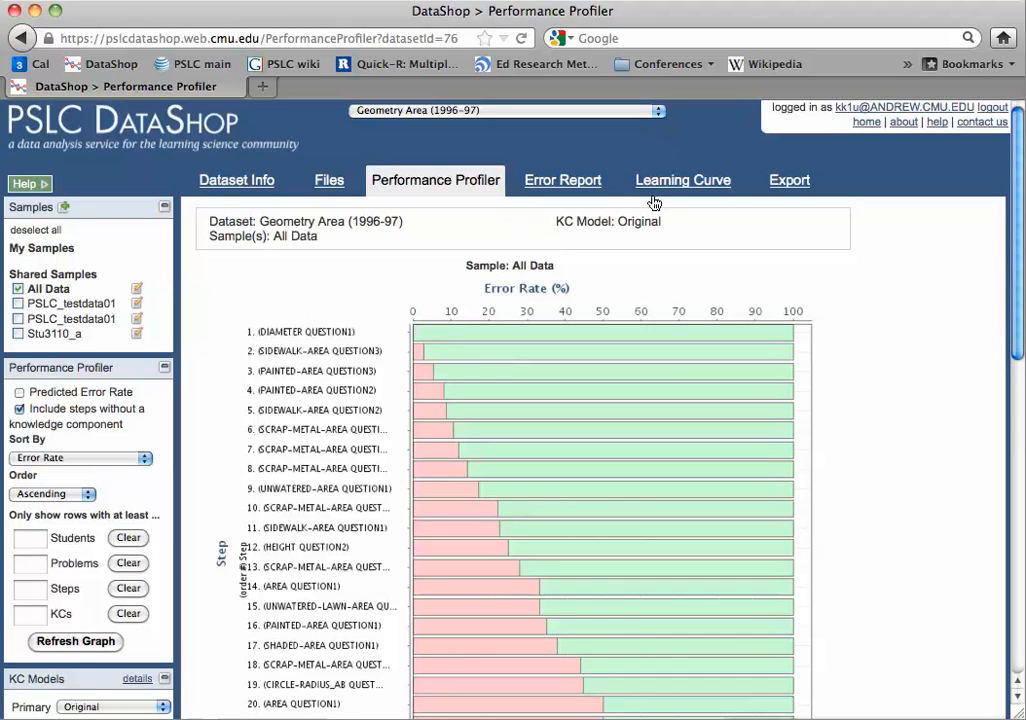
Show the KC Models comparison table for Geometry Area ranked by AIC.
left_click(684, 180)
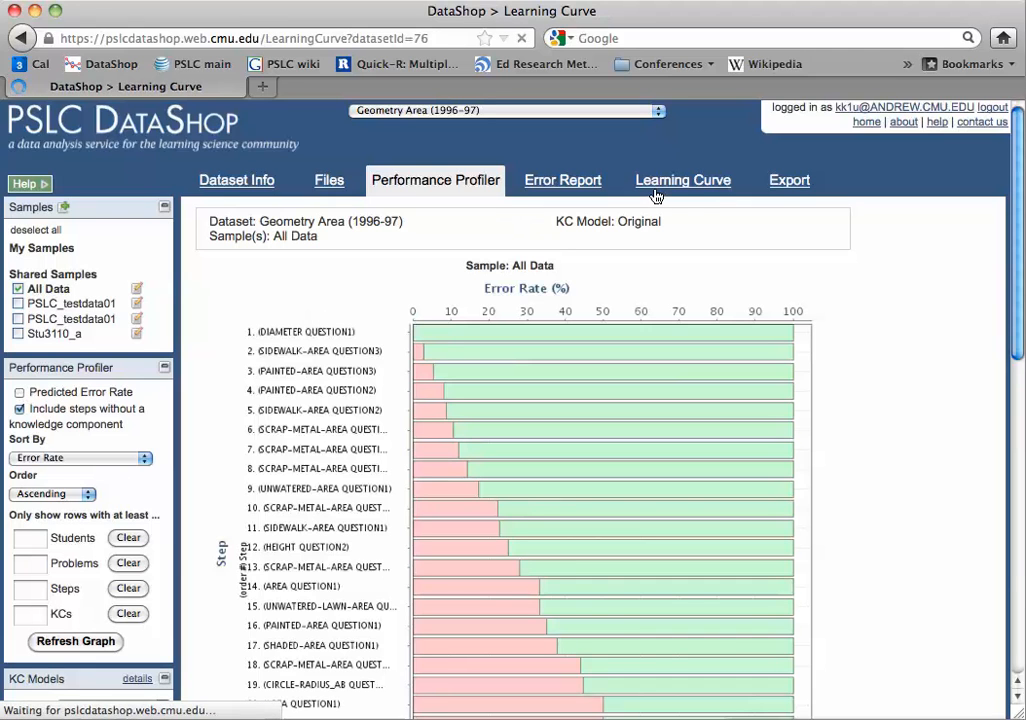
left_click(684, 180)
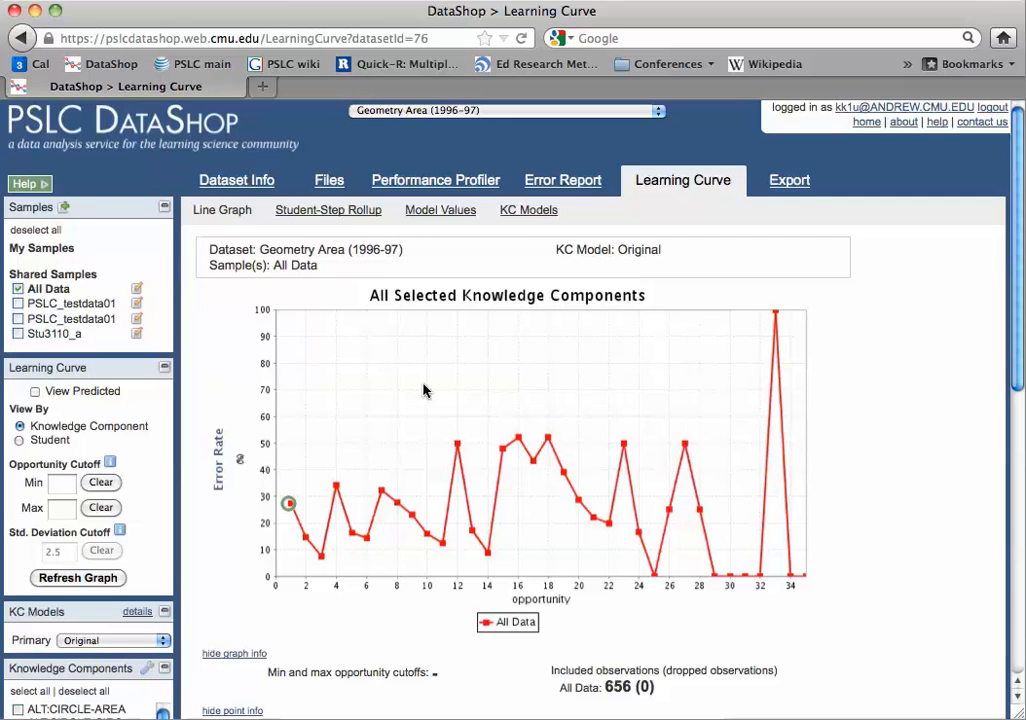
mouse_move(532, 242)
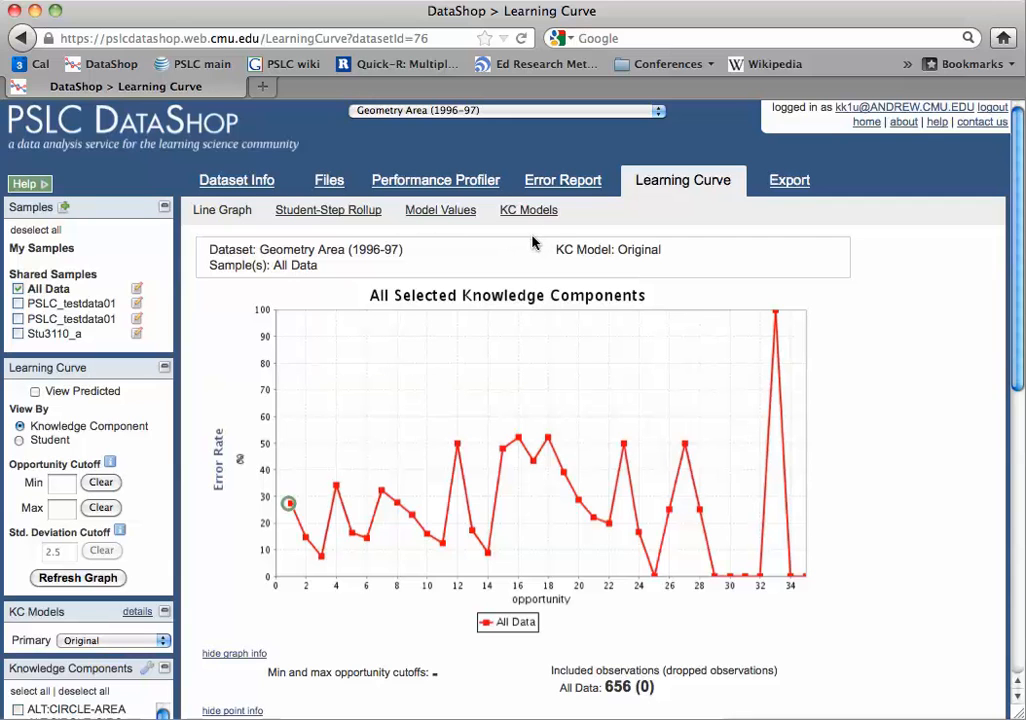
mouse_move(532, 236)
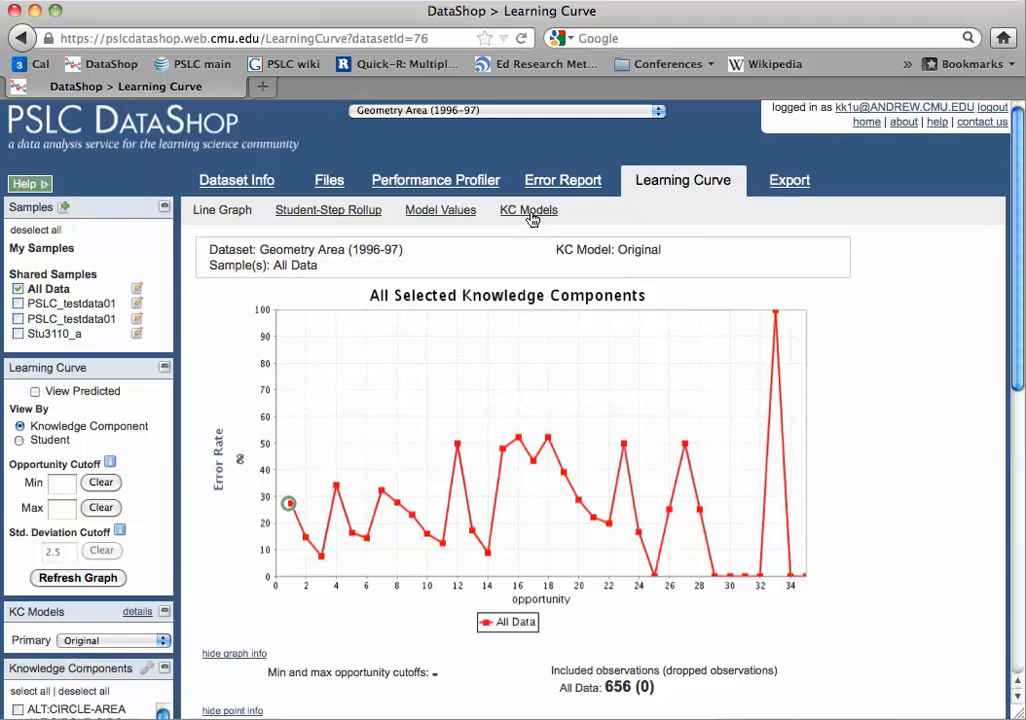
left_click(528, 210)
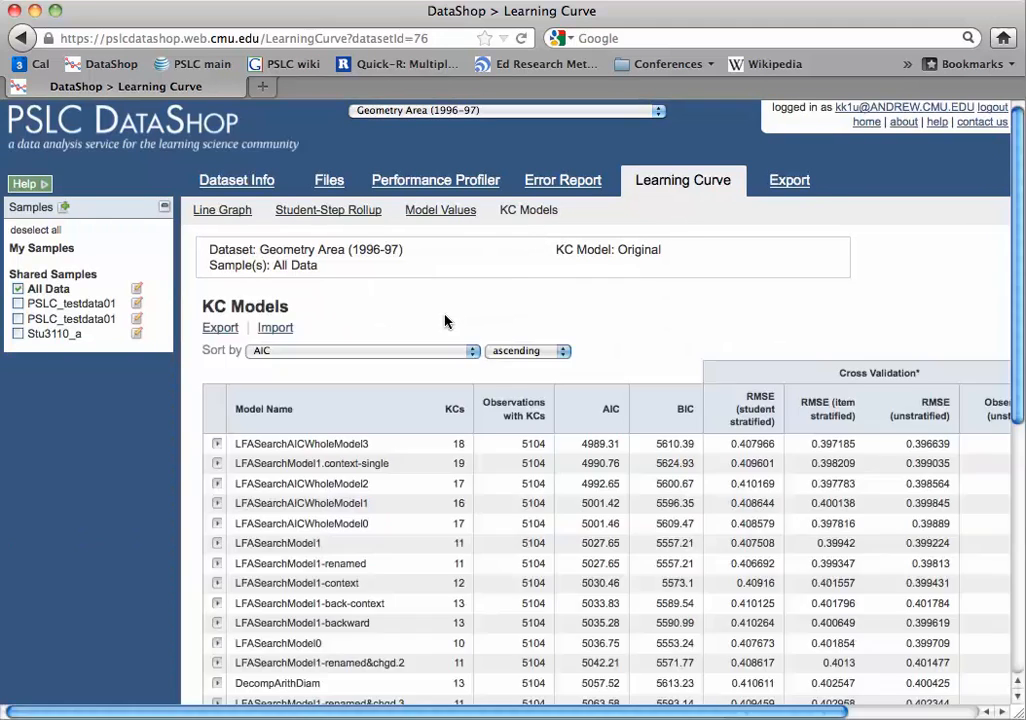